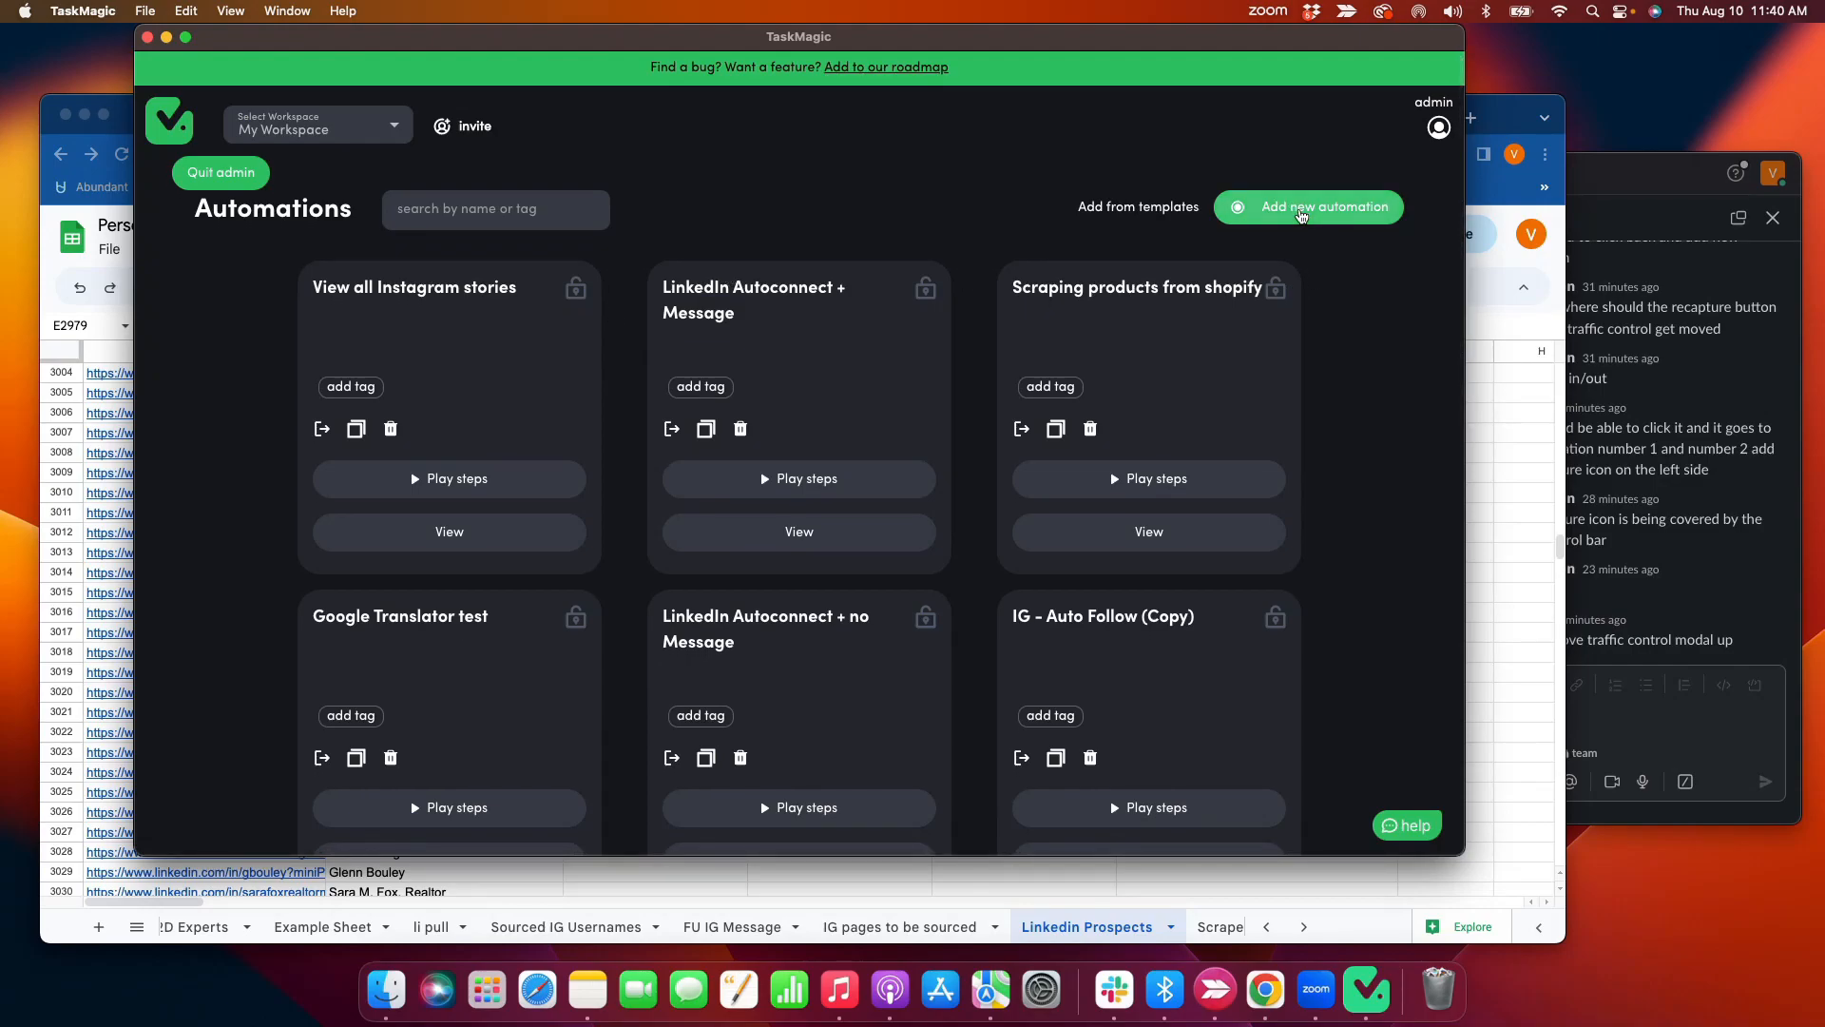
# - Add a new automation from the Automations dashboard to launch the recorder browser
pyautogui.click(1306, 207)
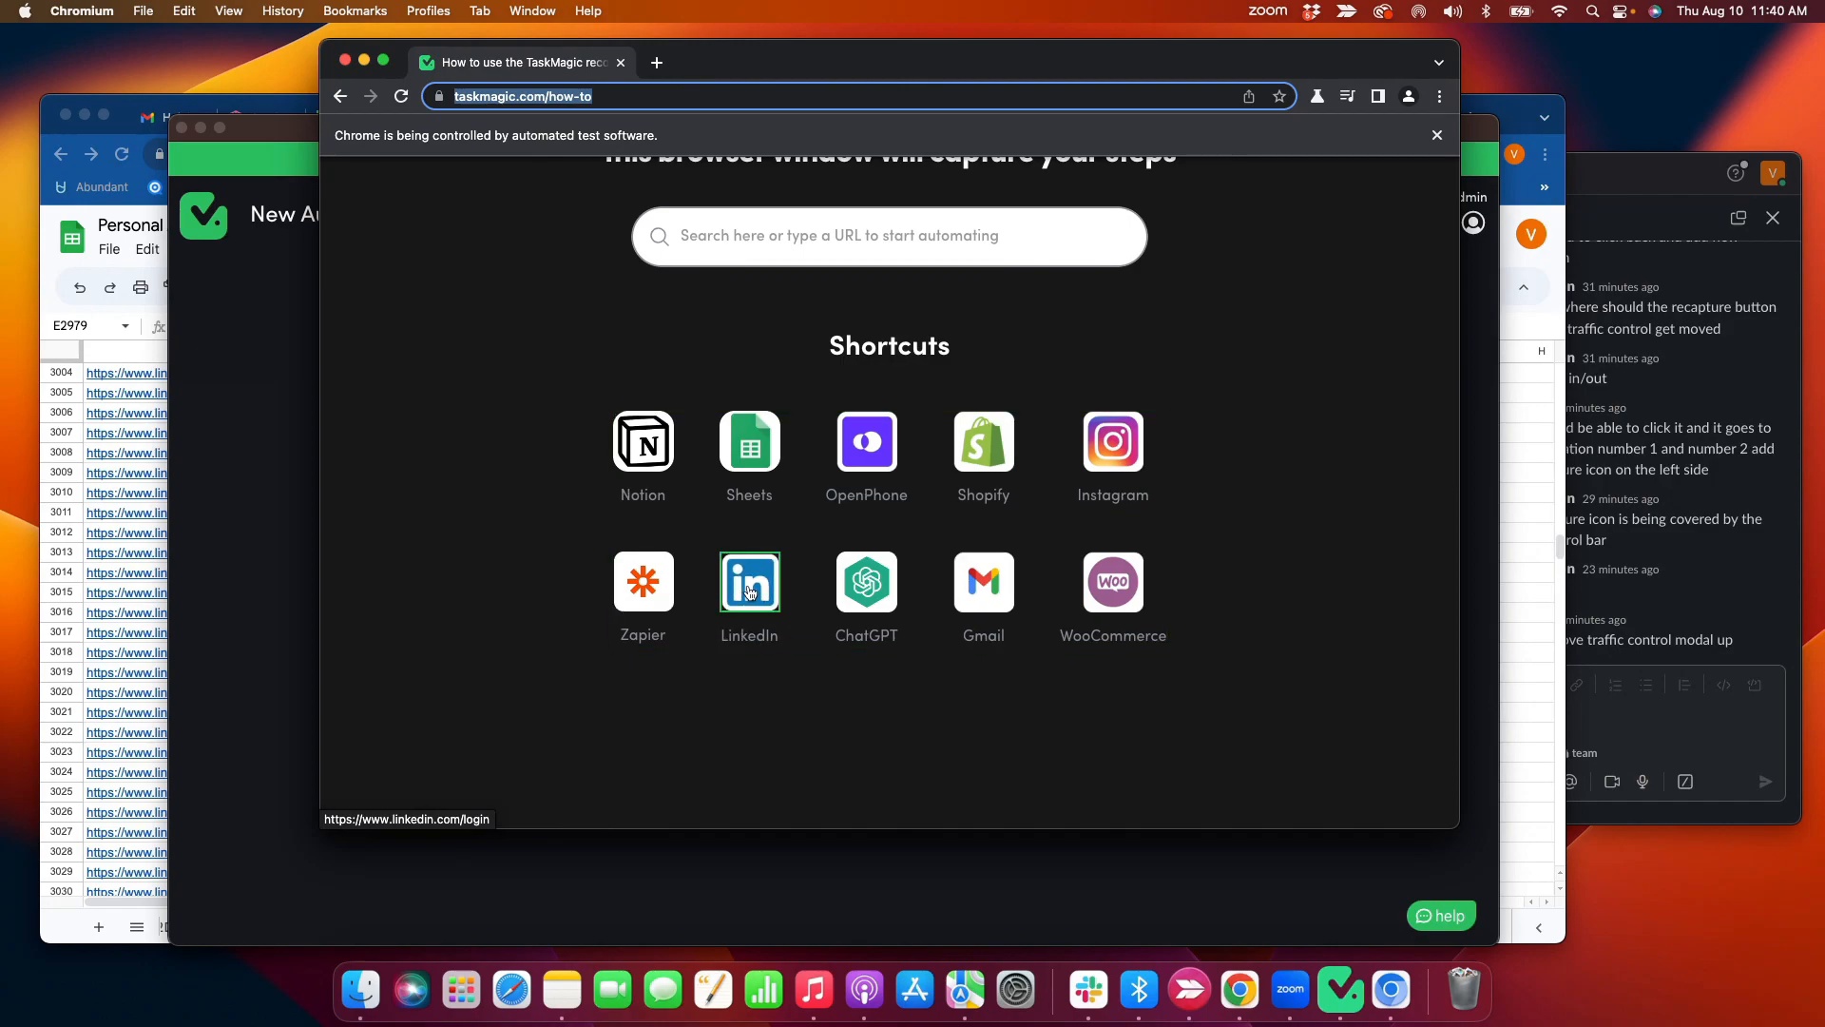
# - Open LinkedIn and search 'support coordinators' using the search suggestion
pyautogui.click(748, 582)
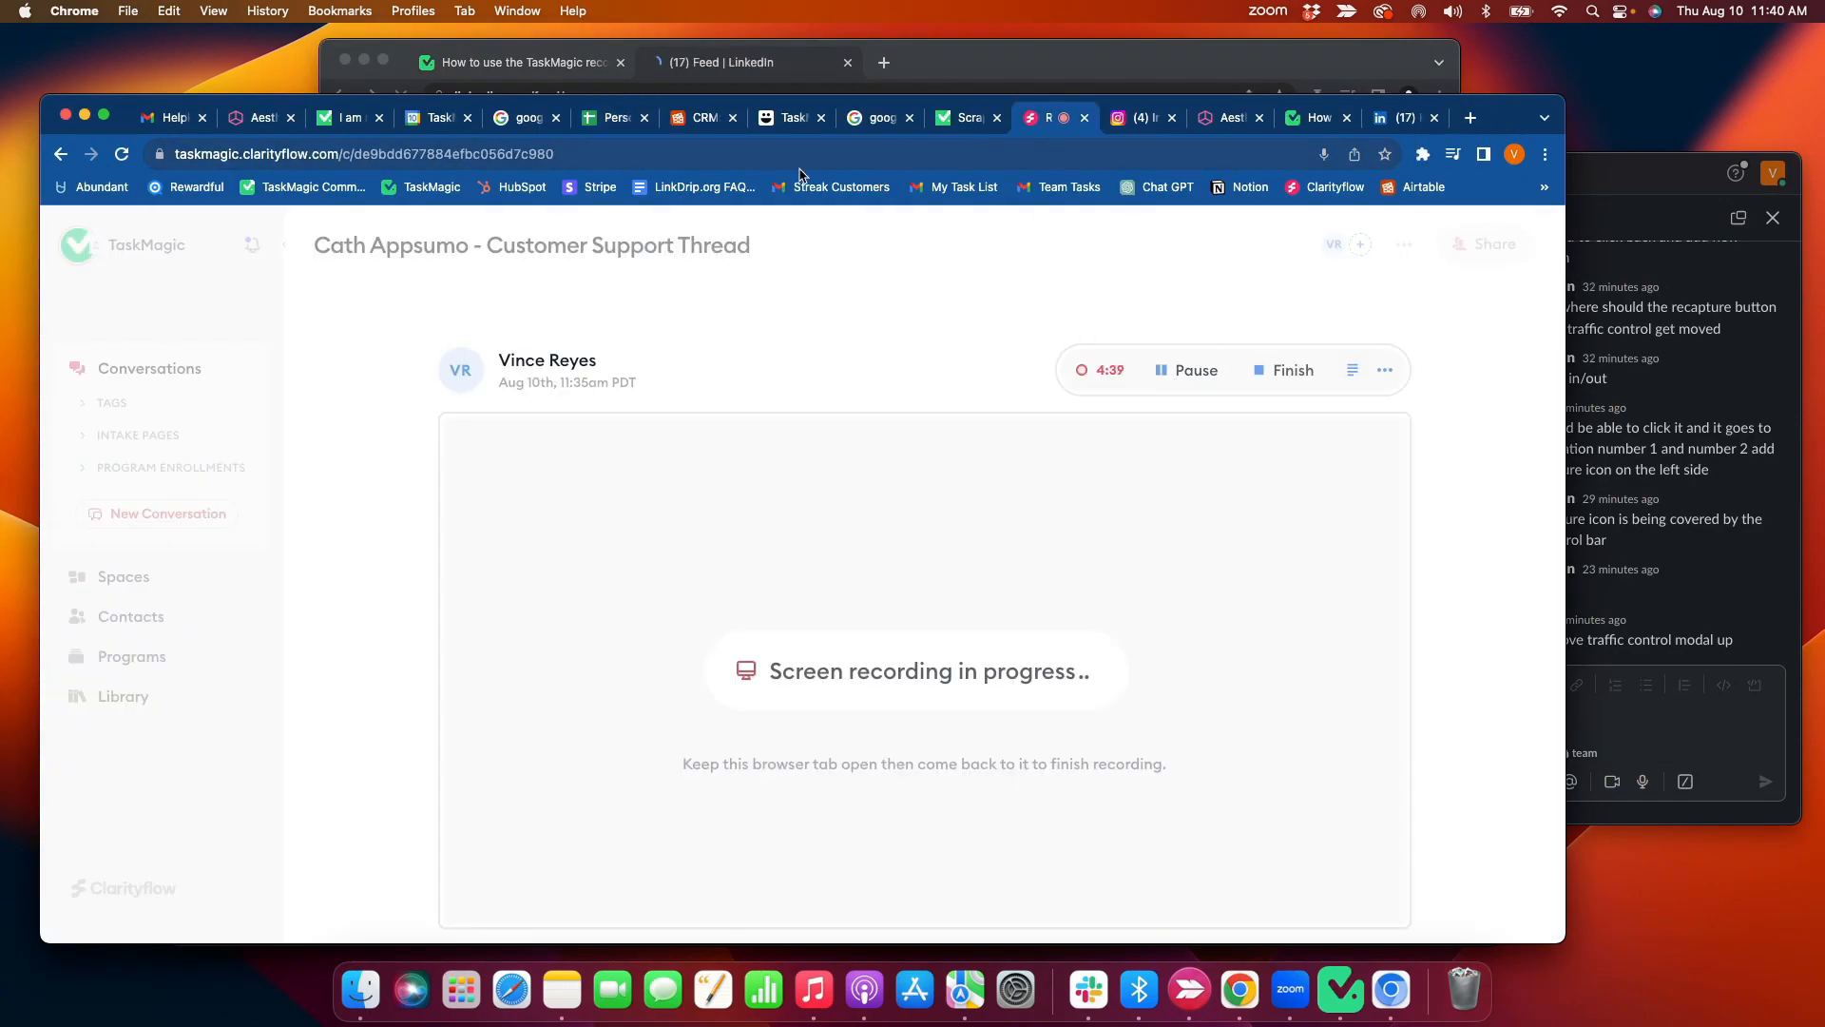
pyautogui.click(727, 62)
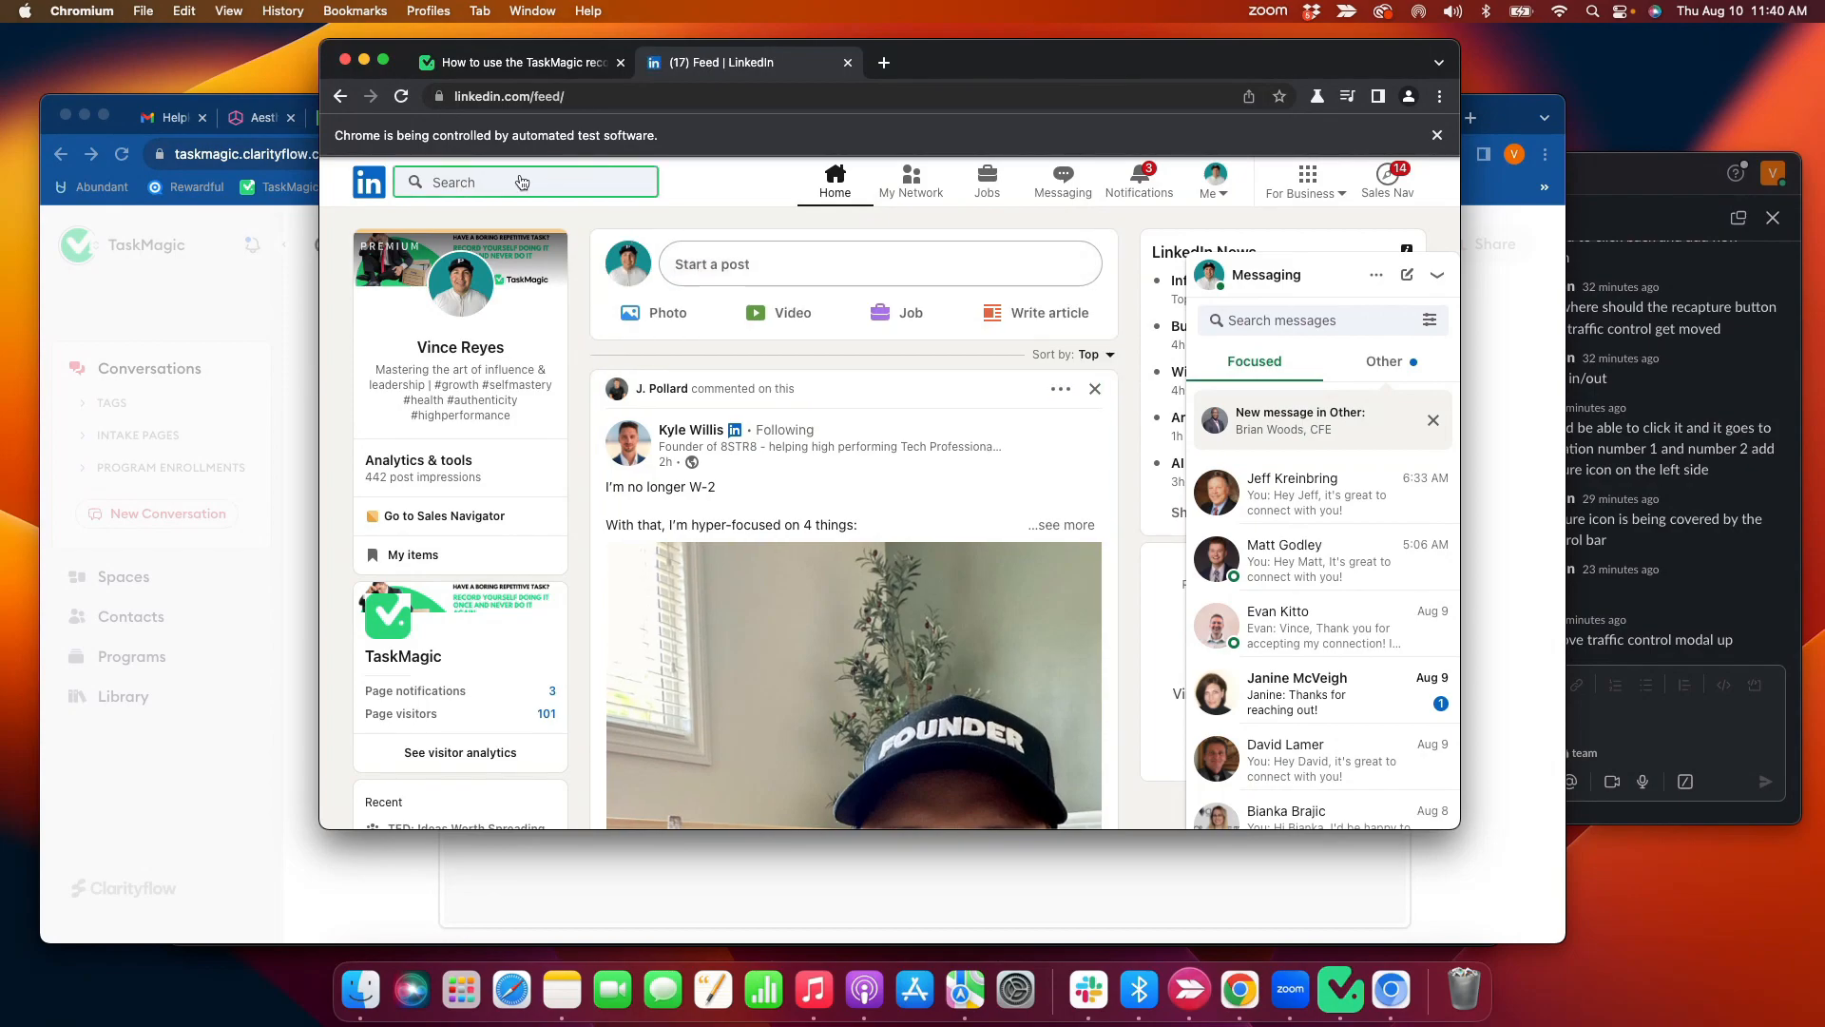
pyautogui.click(524, 181)
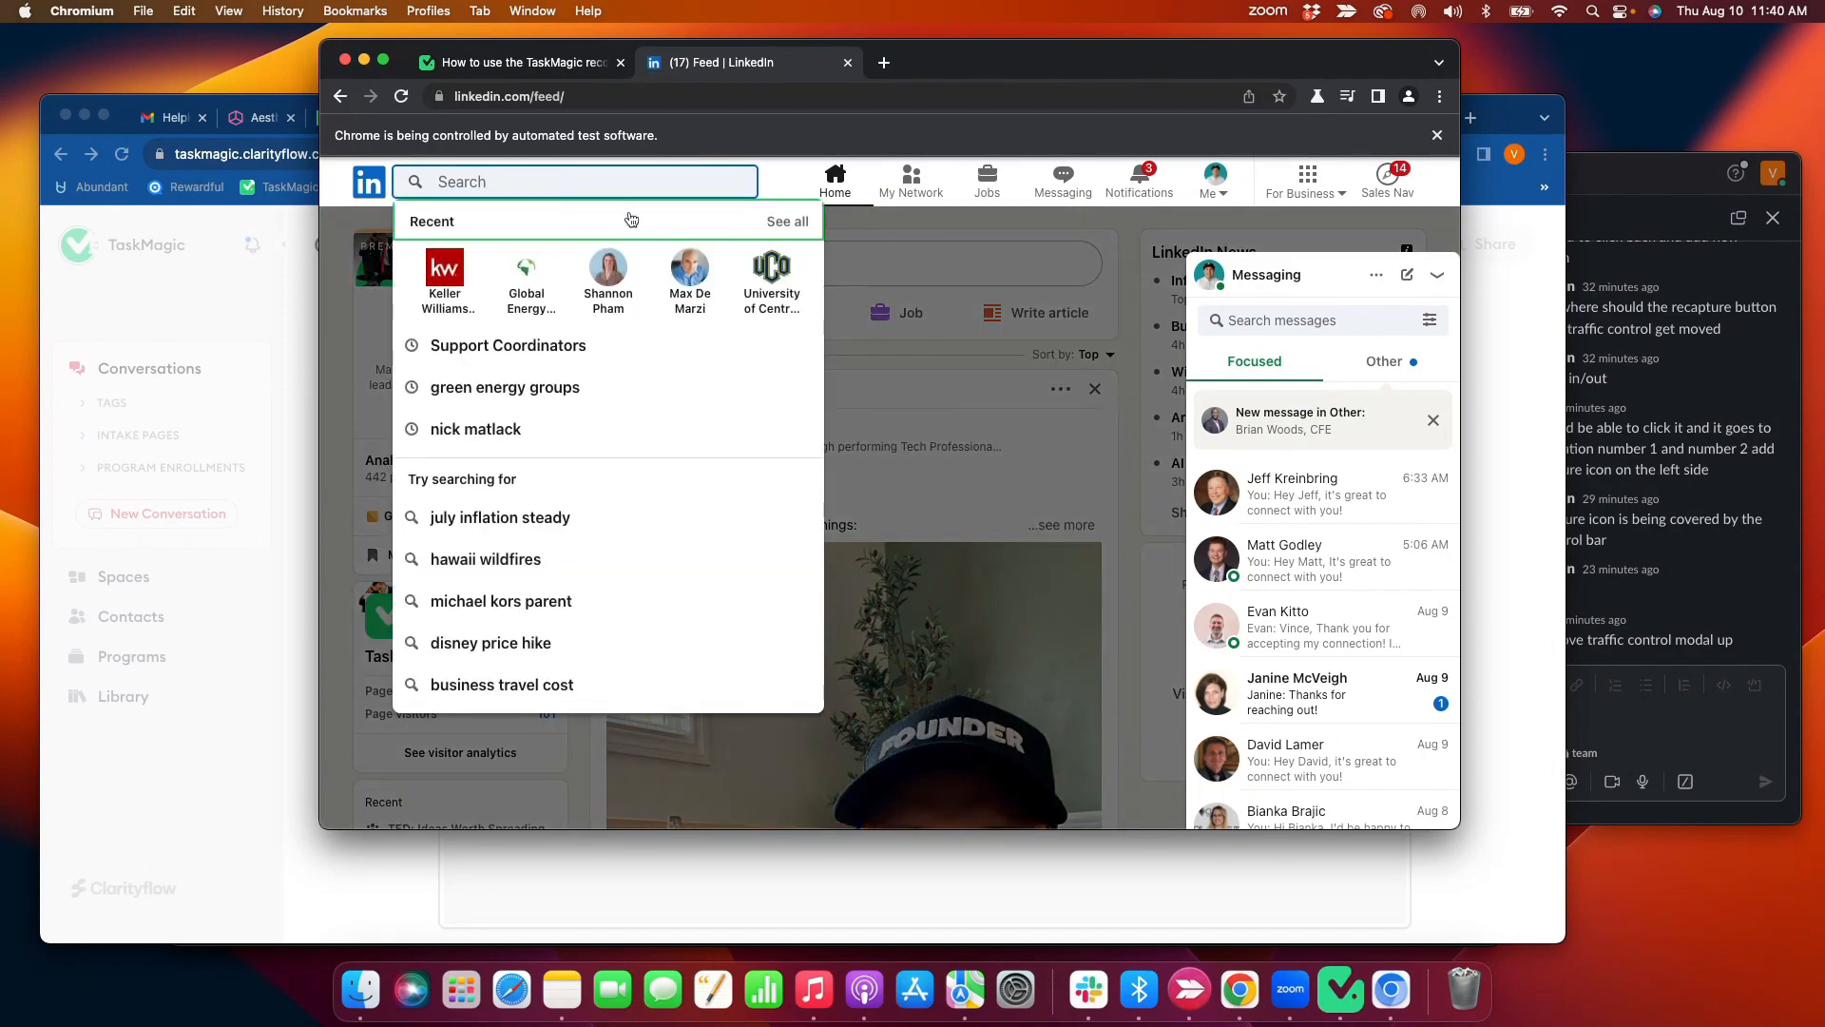
pyautogui.write('support coo')
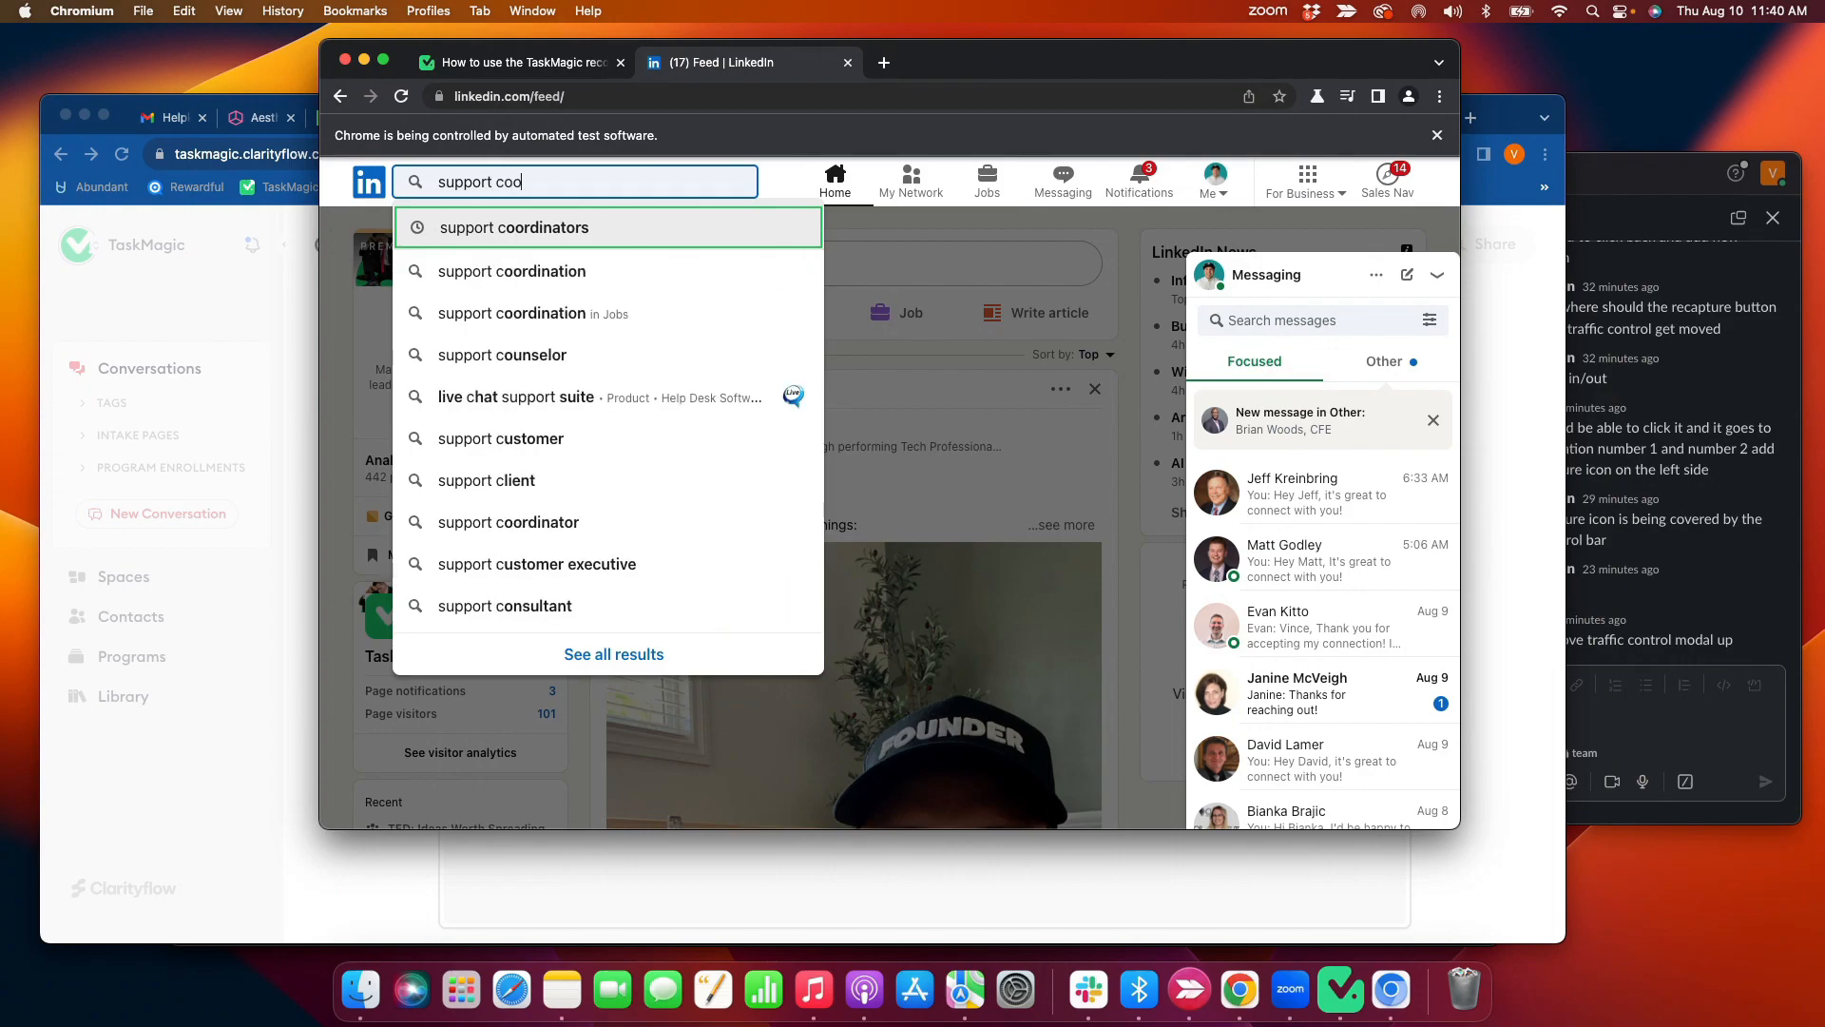
pyautogui.click(513, 227)
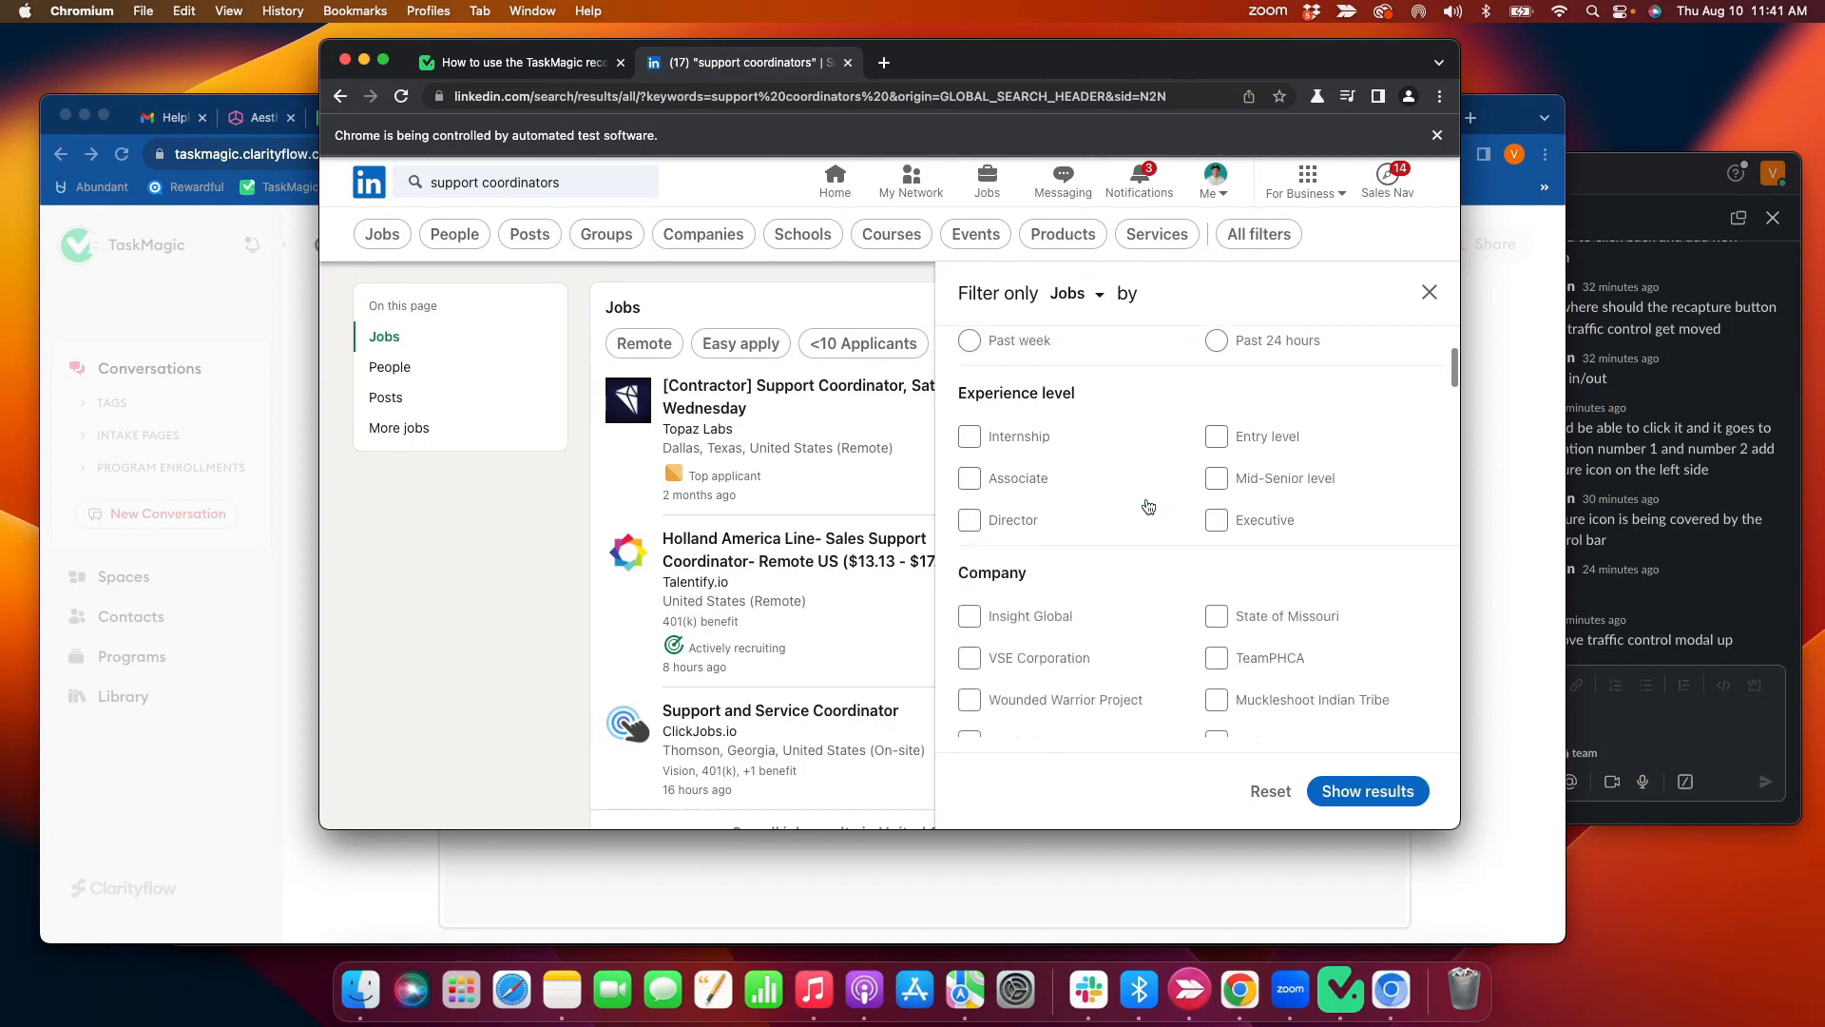
# - Switch the support coordinators results from jobs to People
pyautogui.scroll(-3)
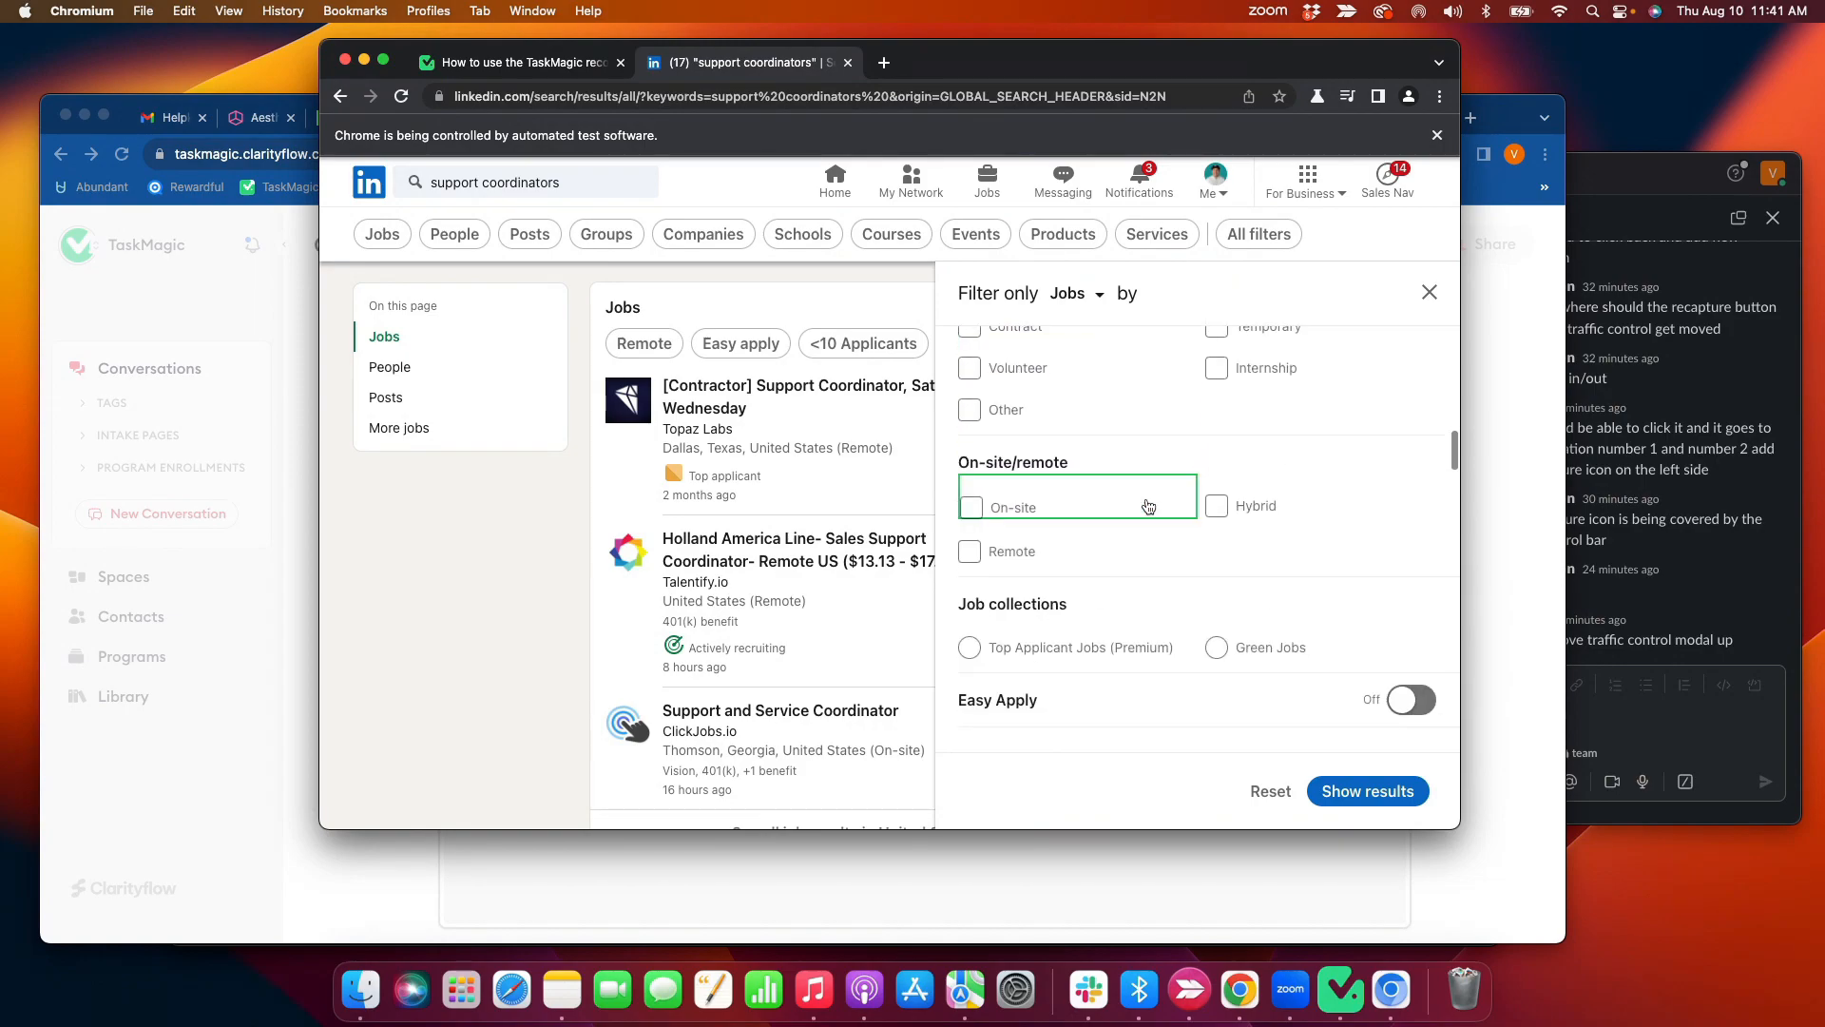
pyautogui.scroll(3)
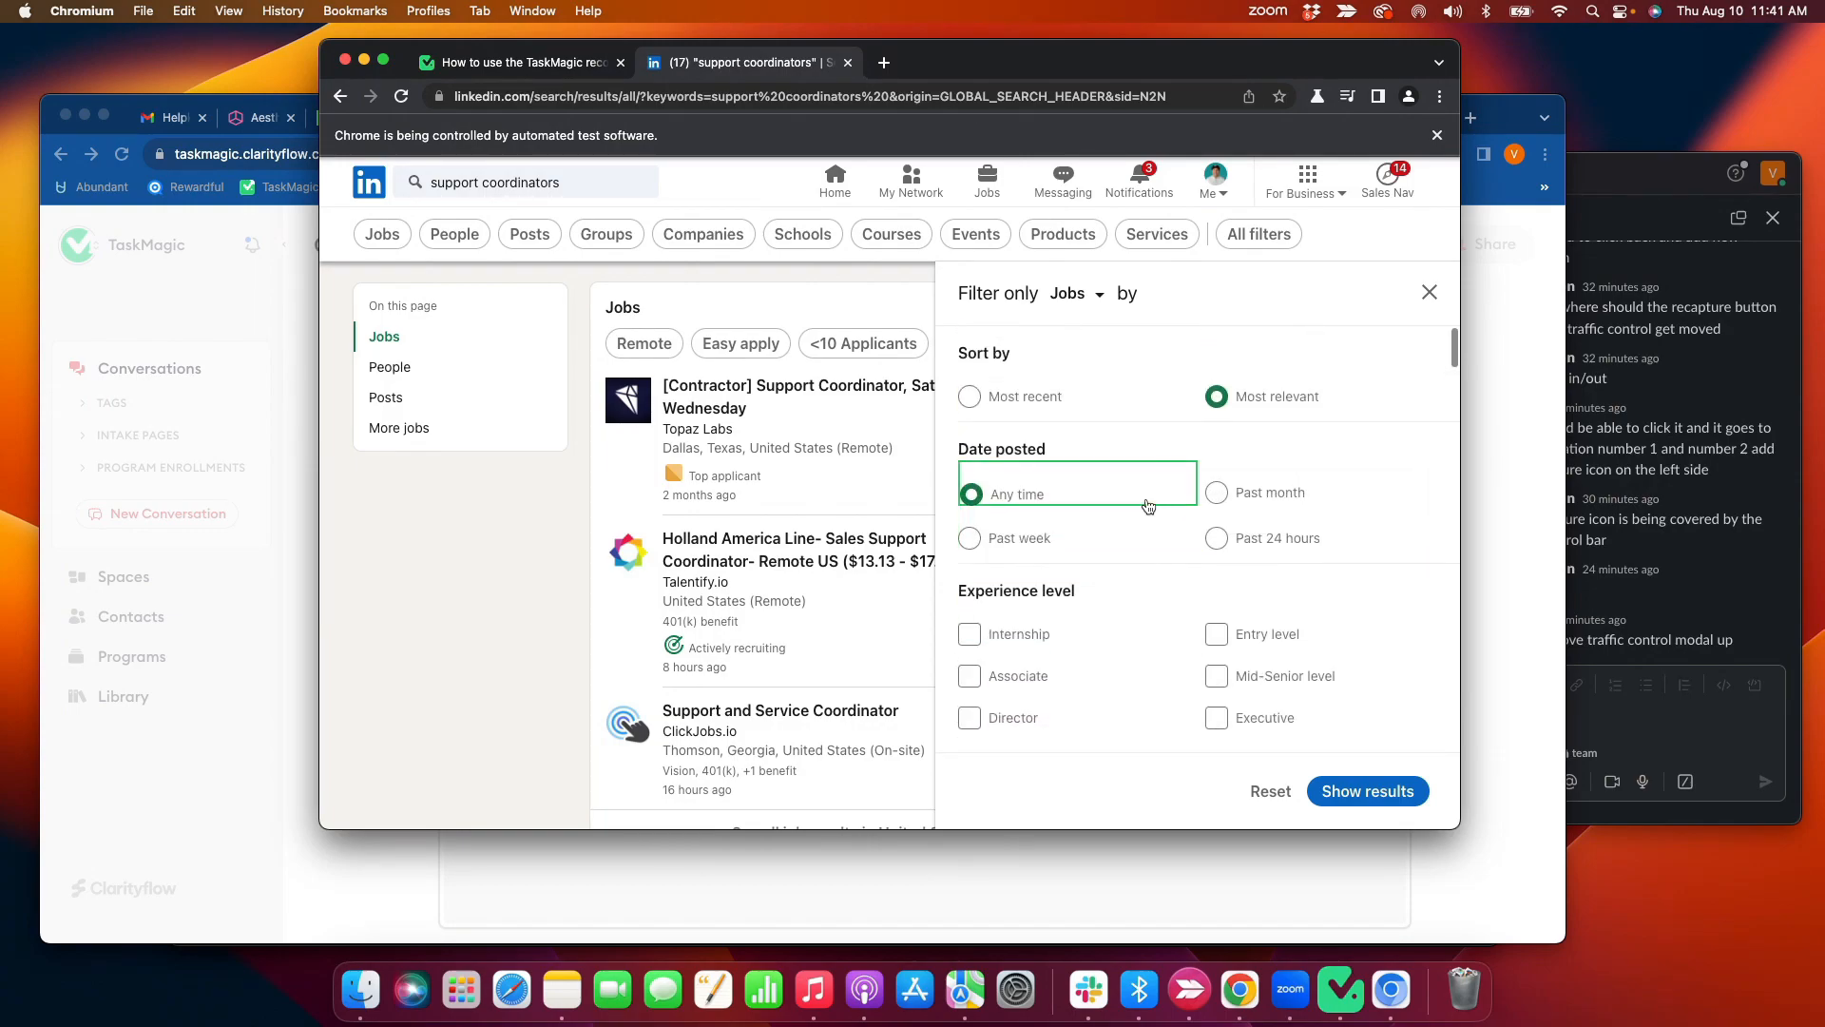
pyautogui.scroll(-3)
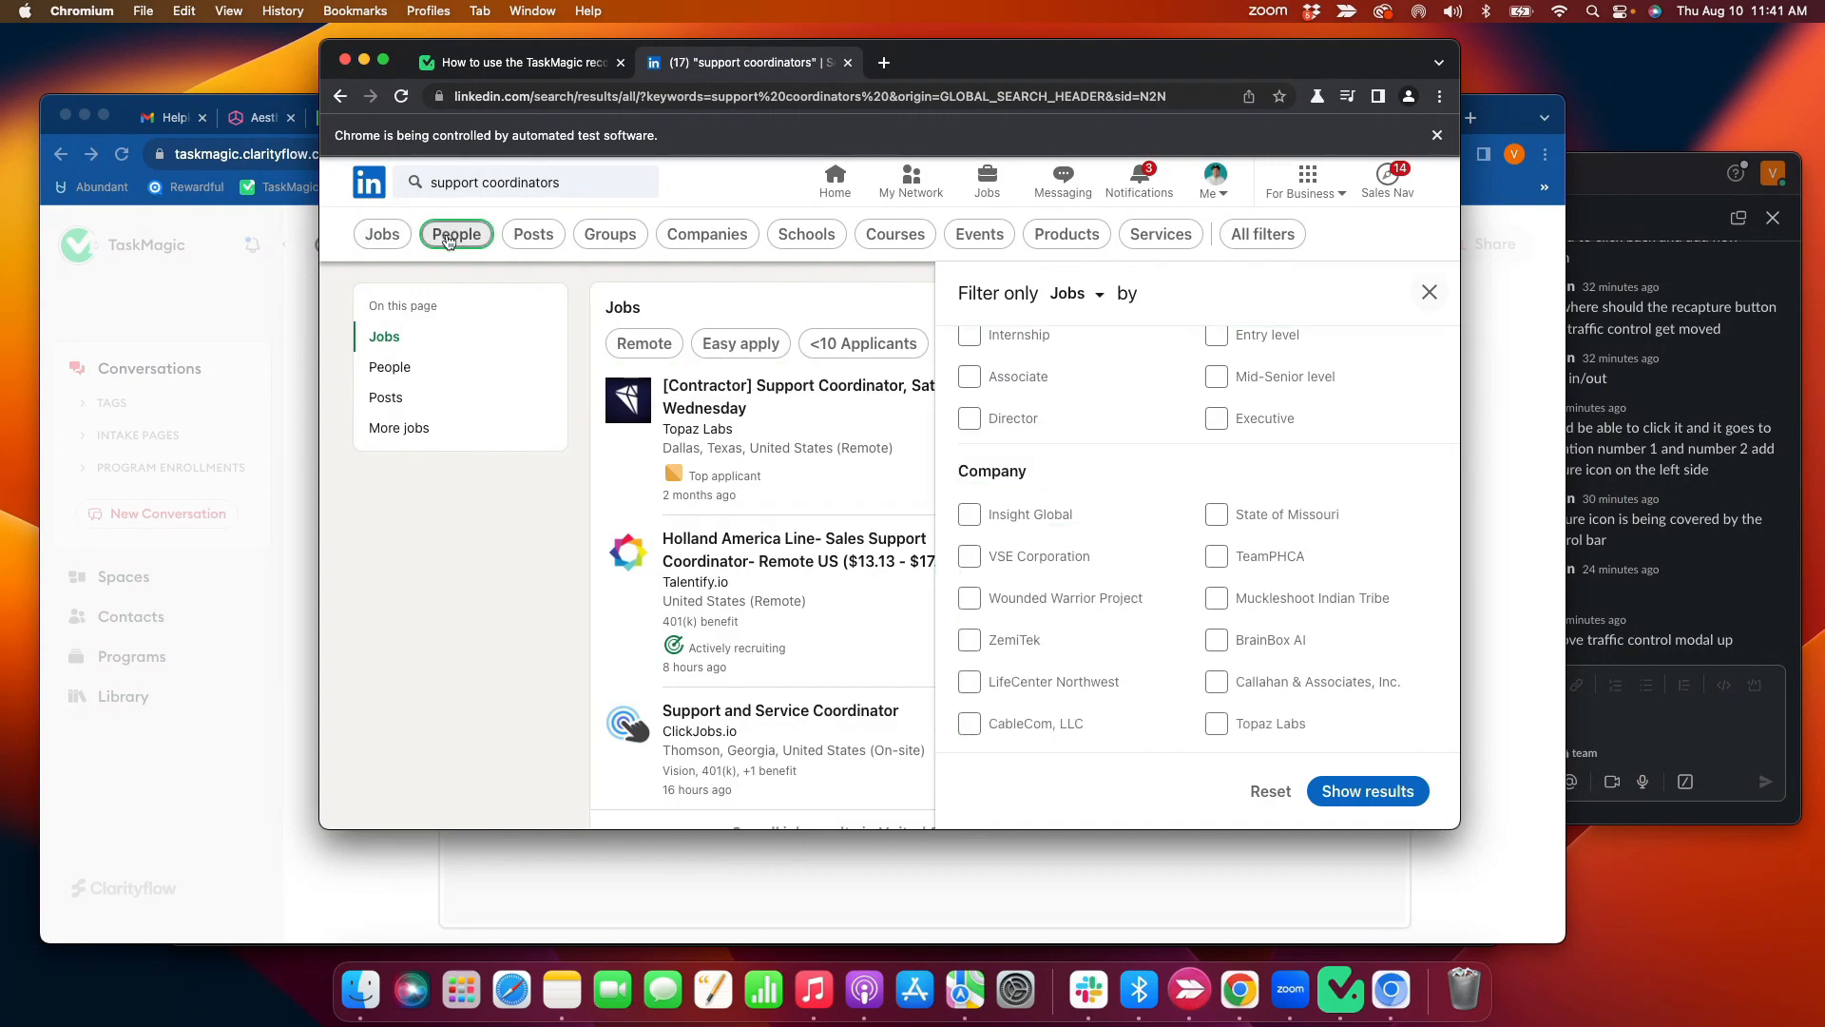
pyautogui.click(457, 234)
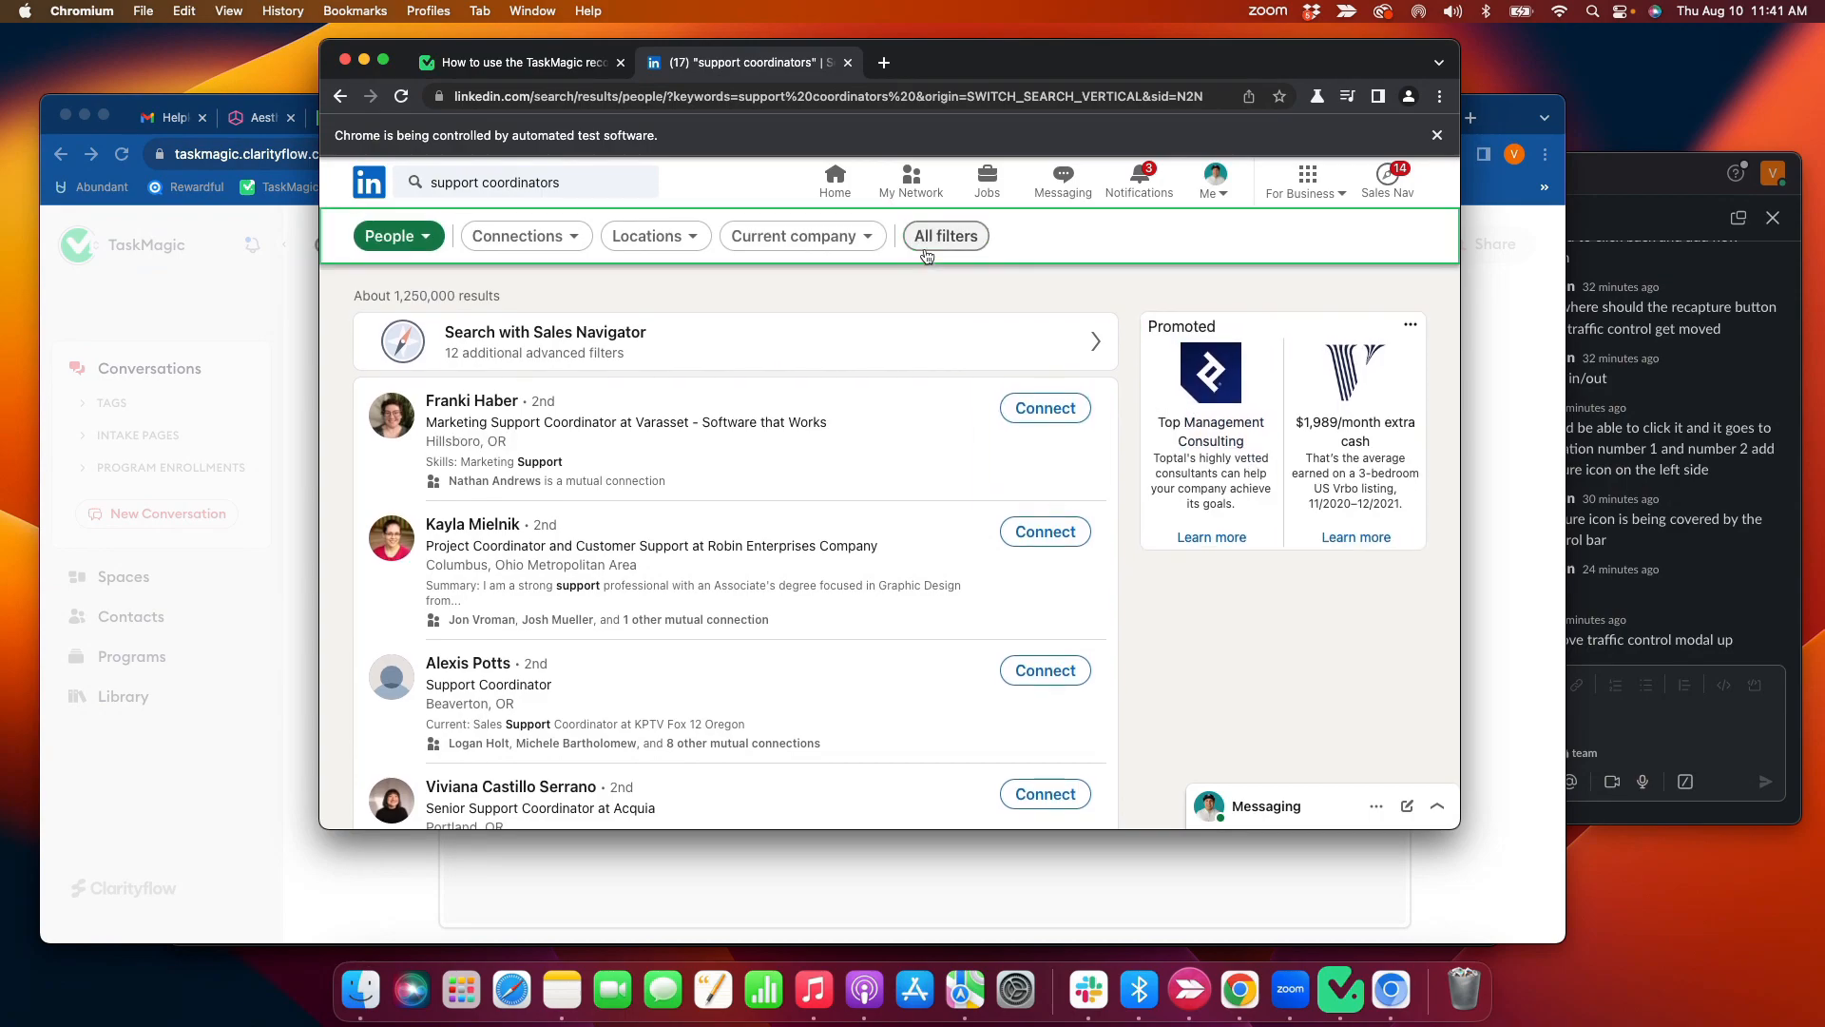
# - Add a location filter of New South Wales, Australia in All filters
pyautogui.click(944, 235)
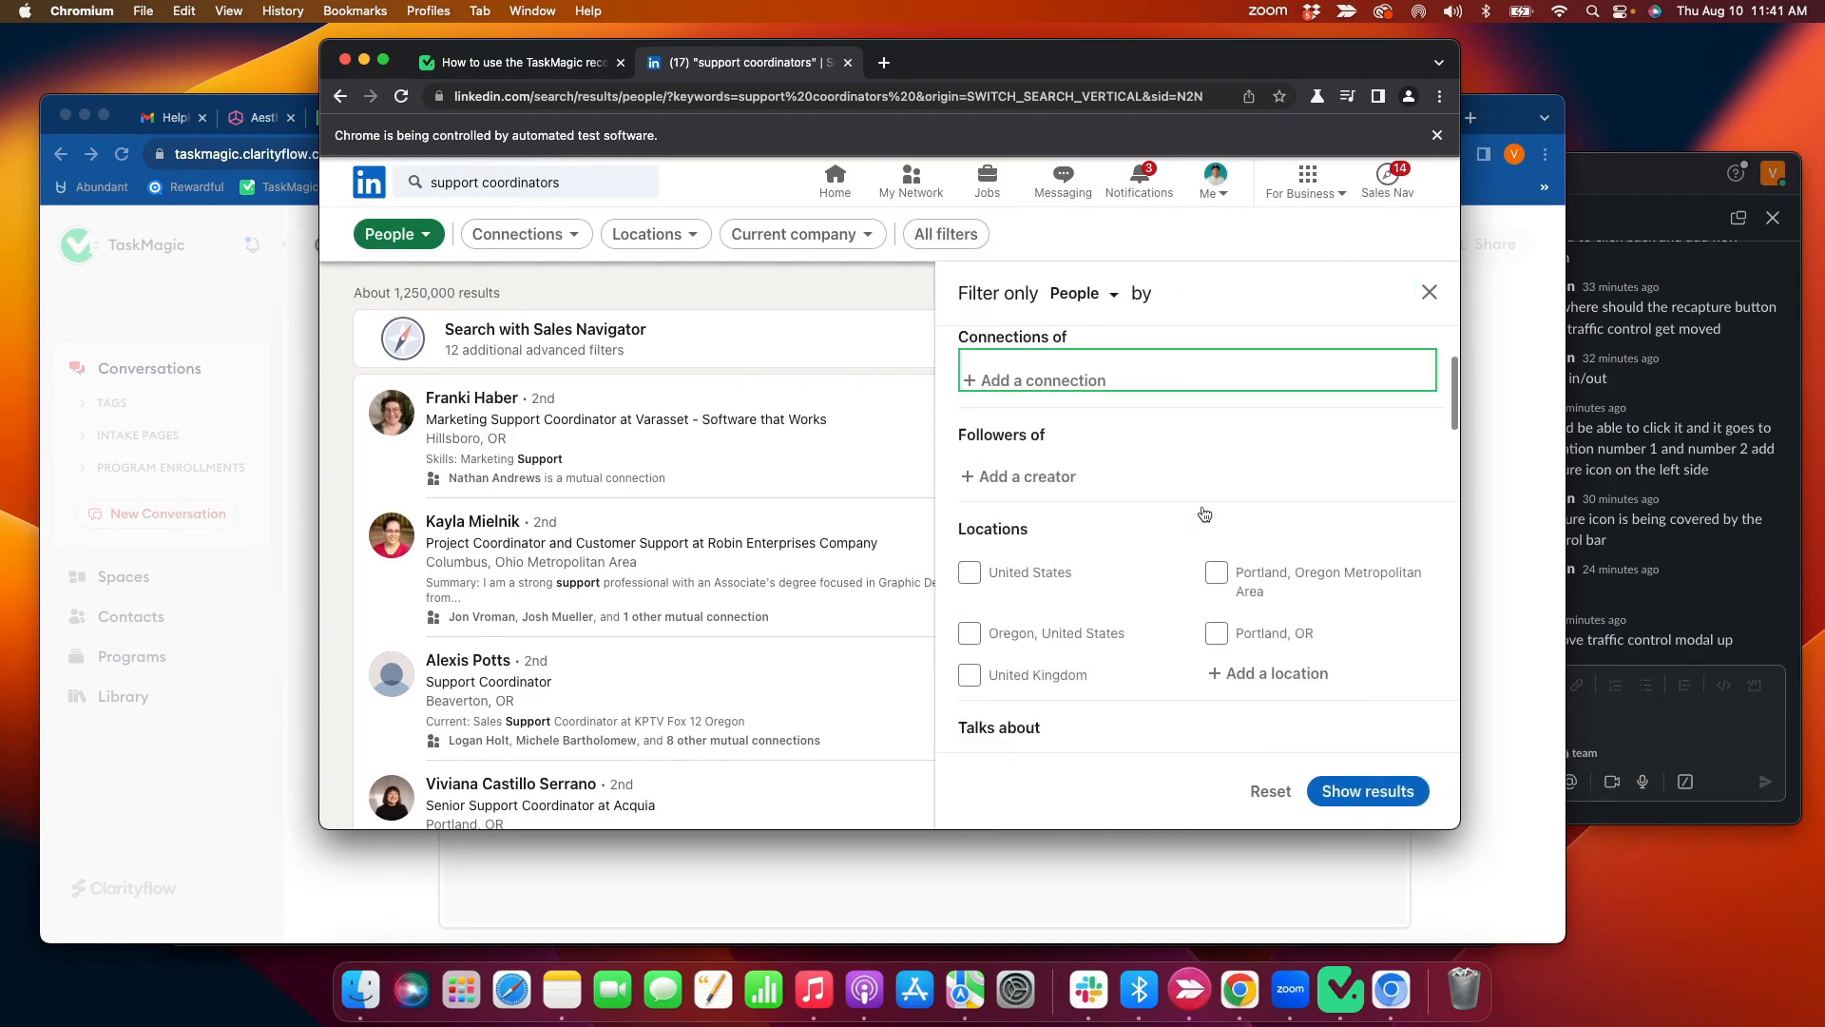
pyautogui.scroll(-3)
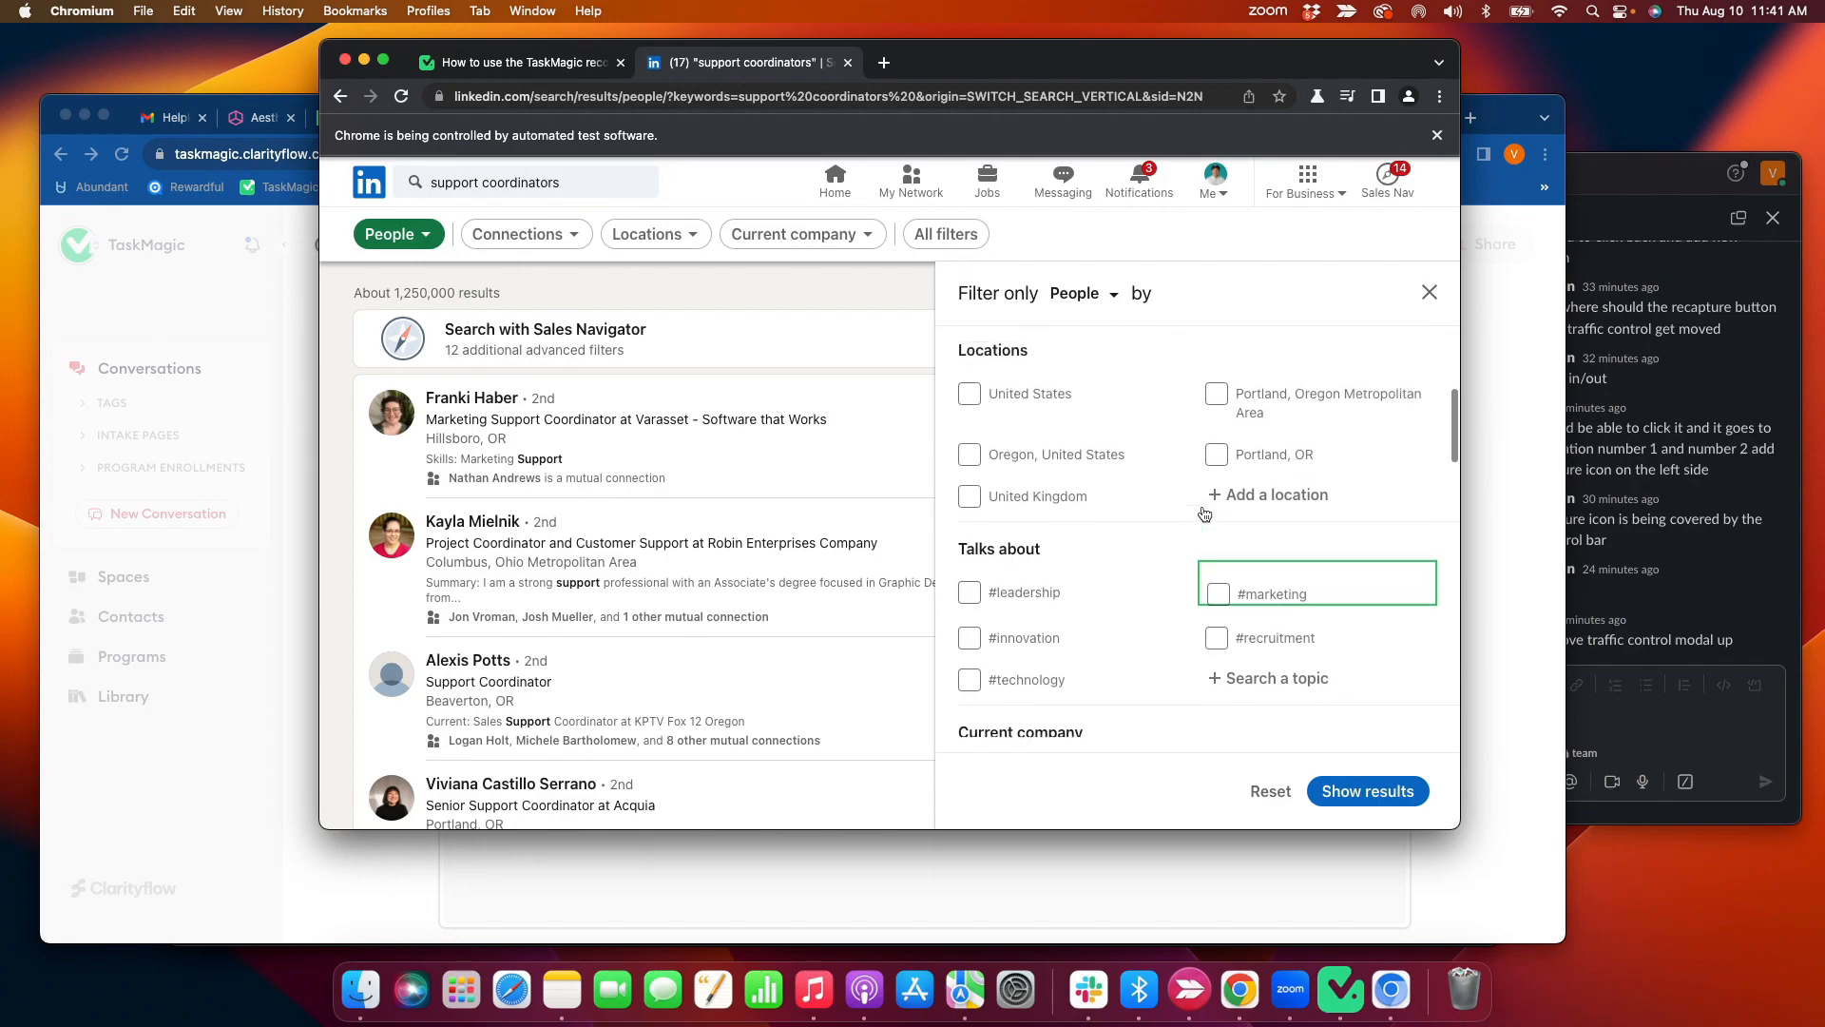
pyautogui.click(1277, 493)
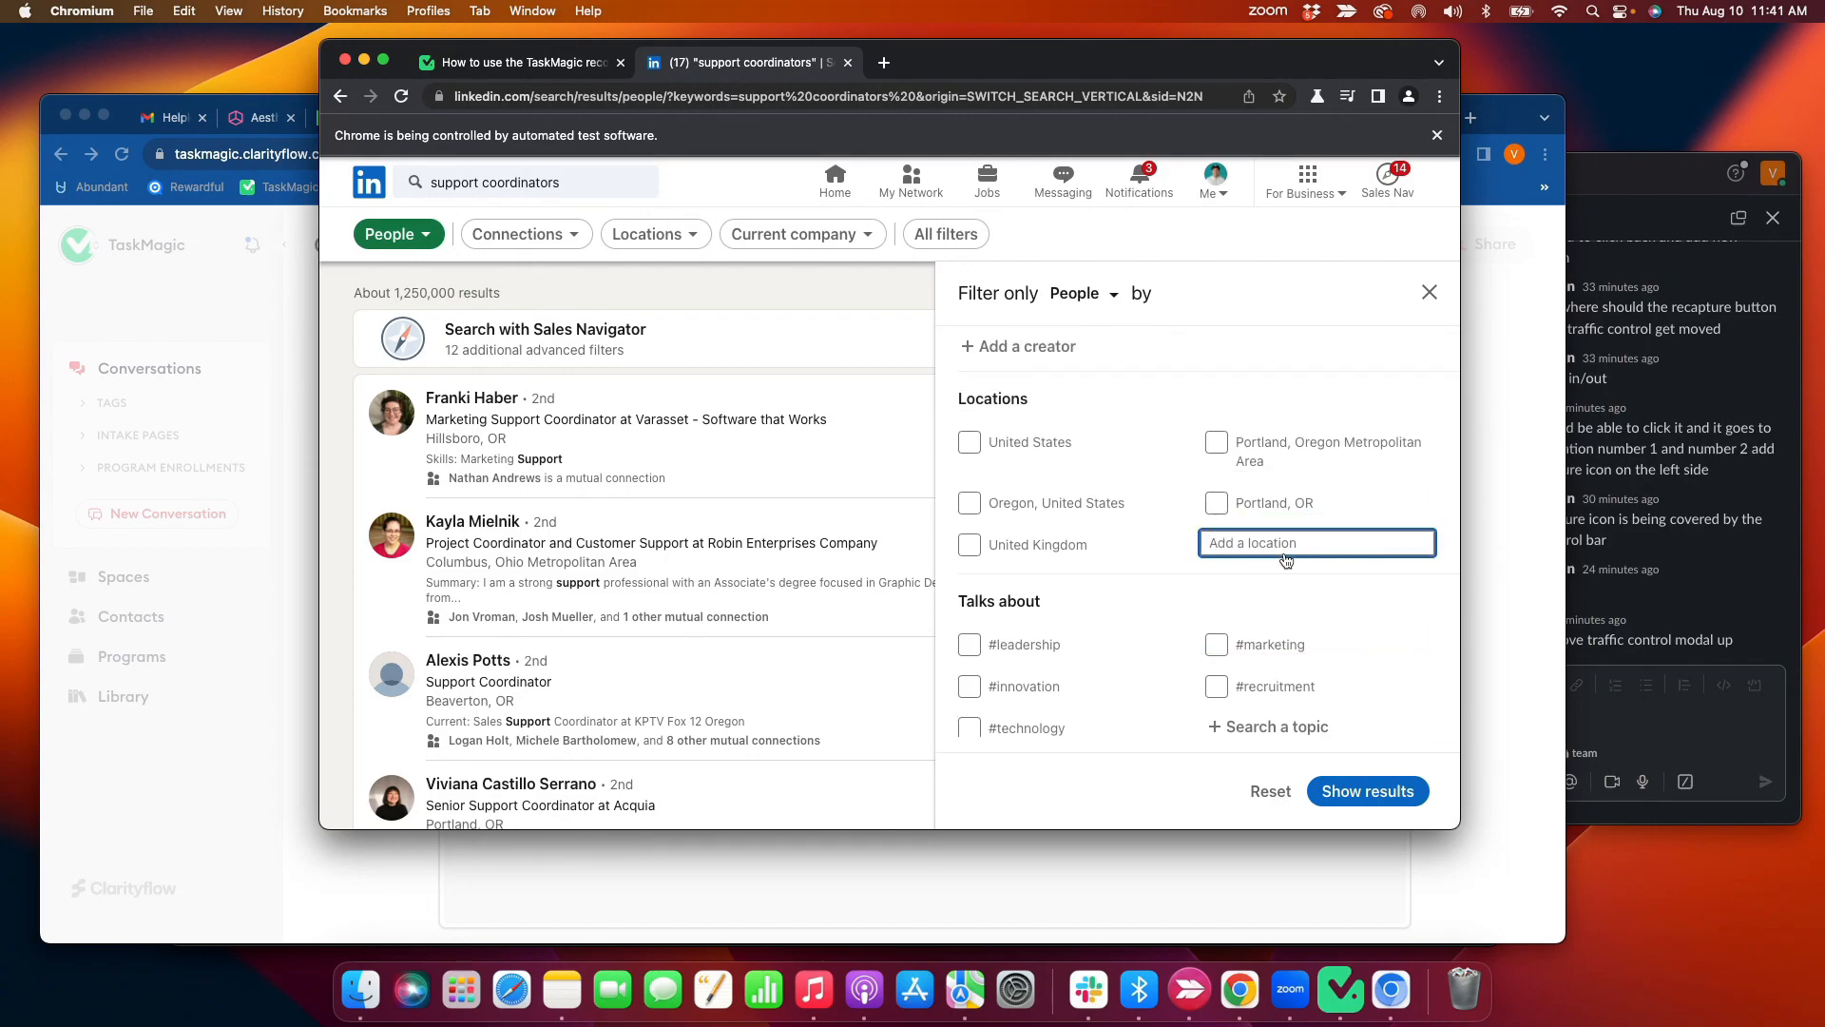
pyautogui.write('Australia')
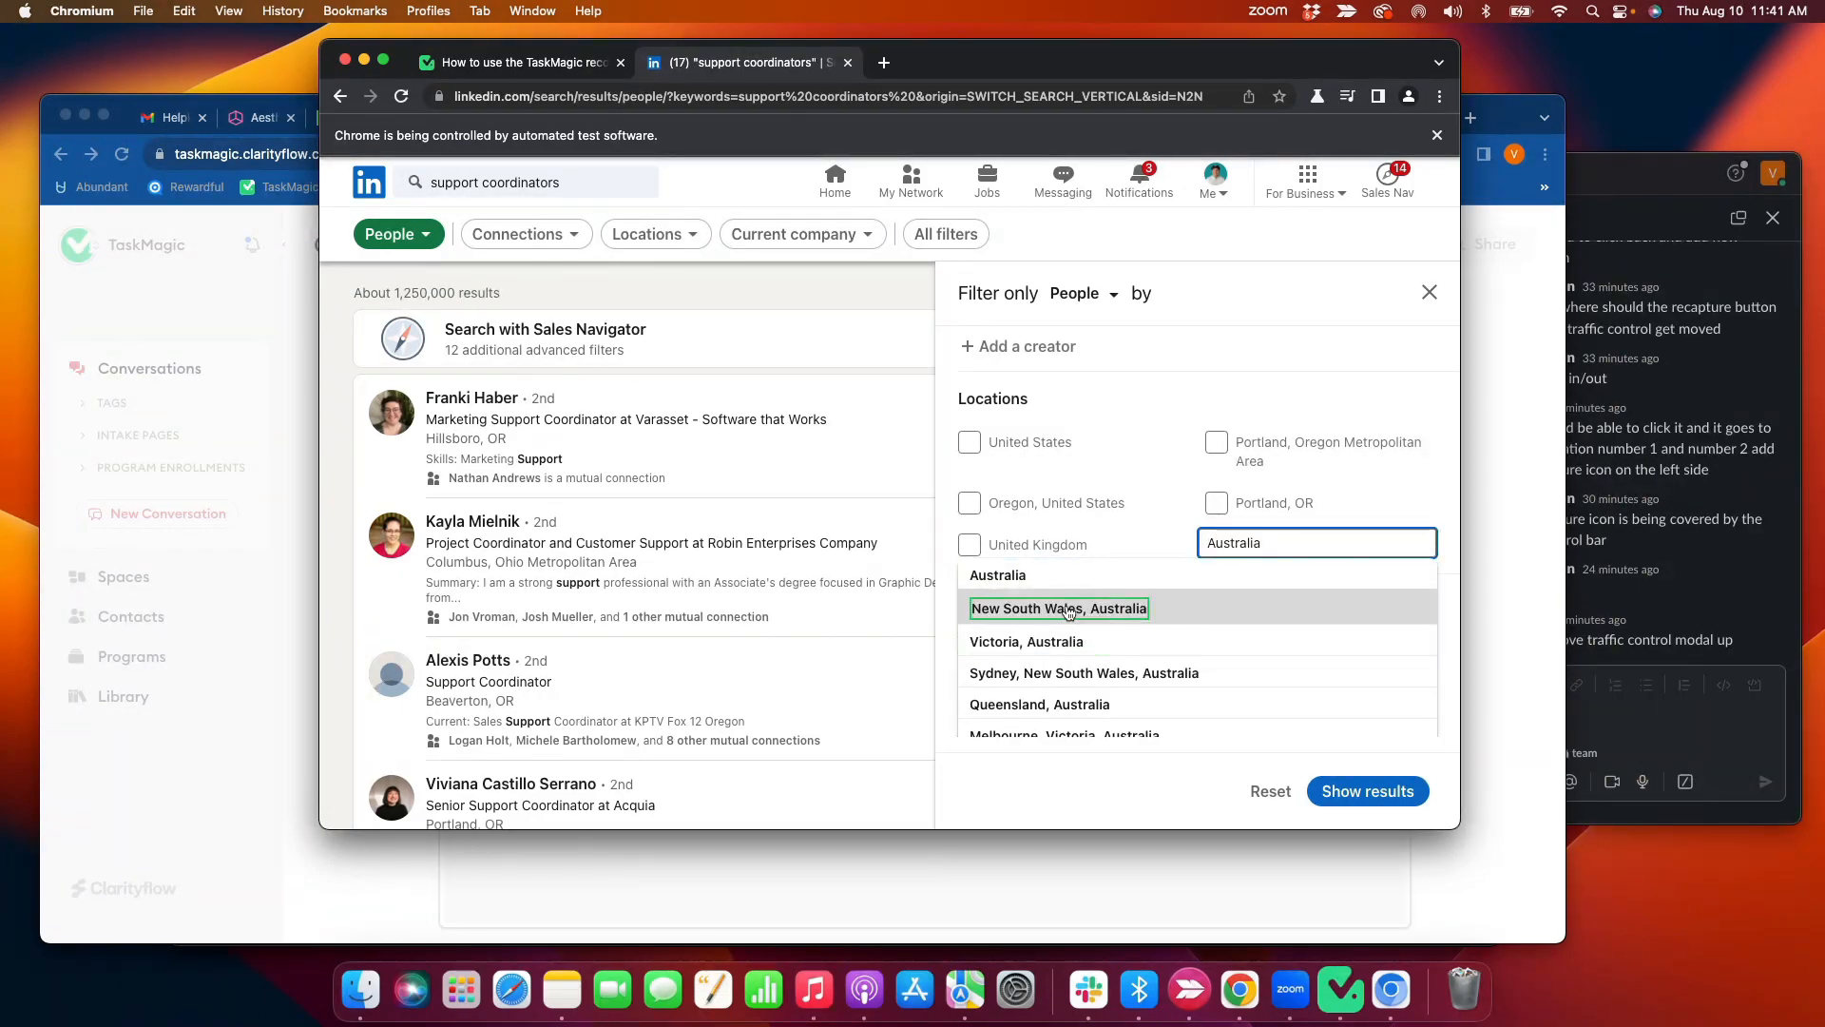
pyautogui.click(1058, 608)
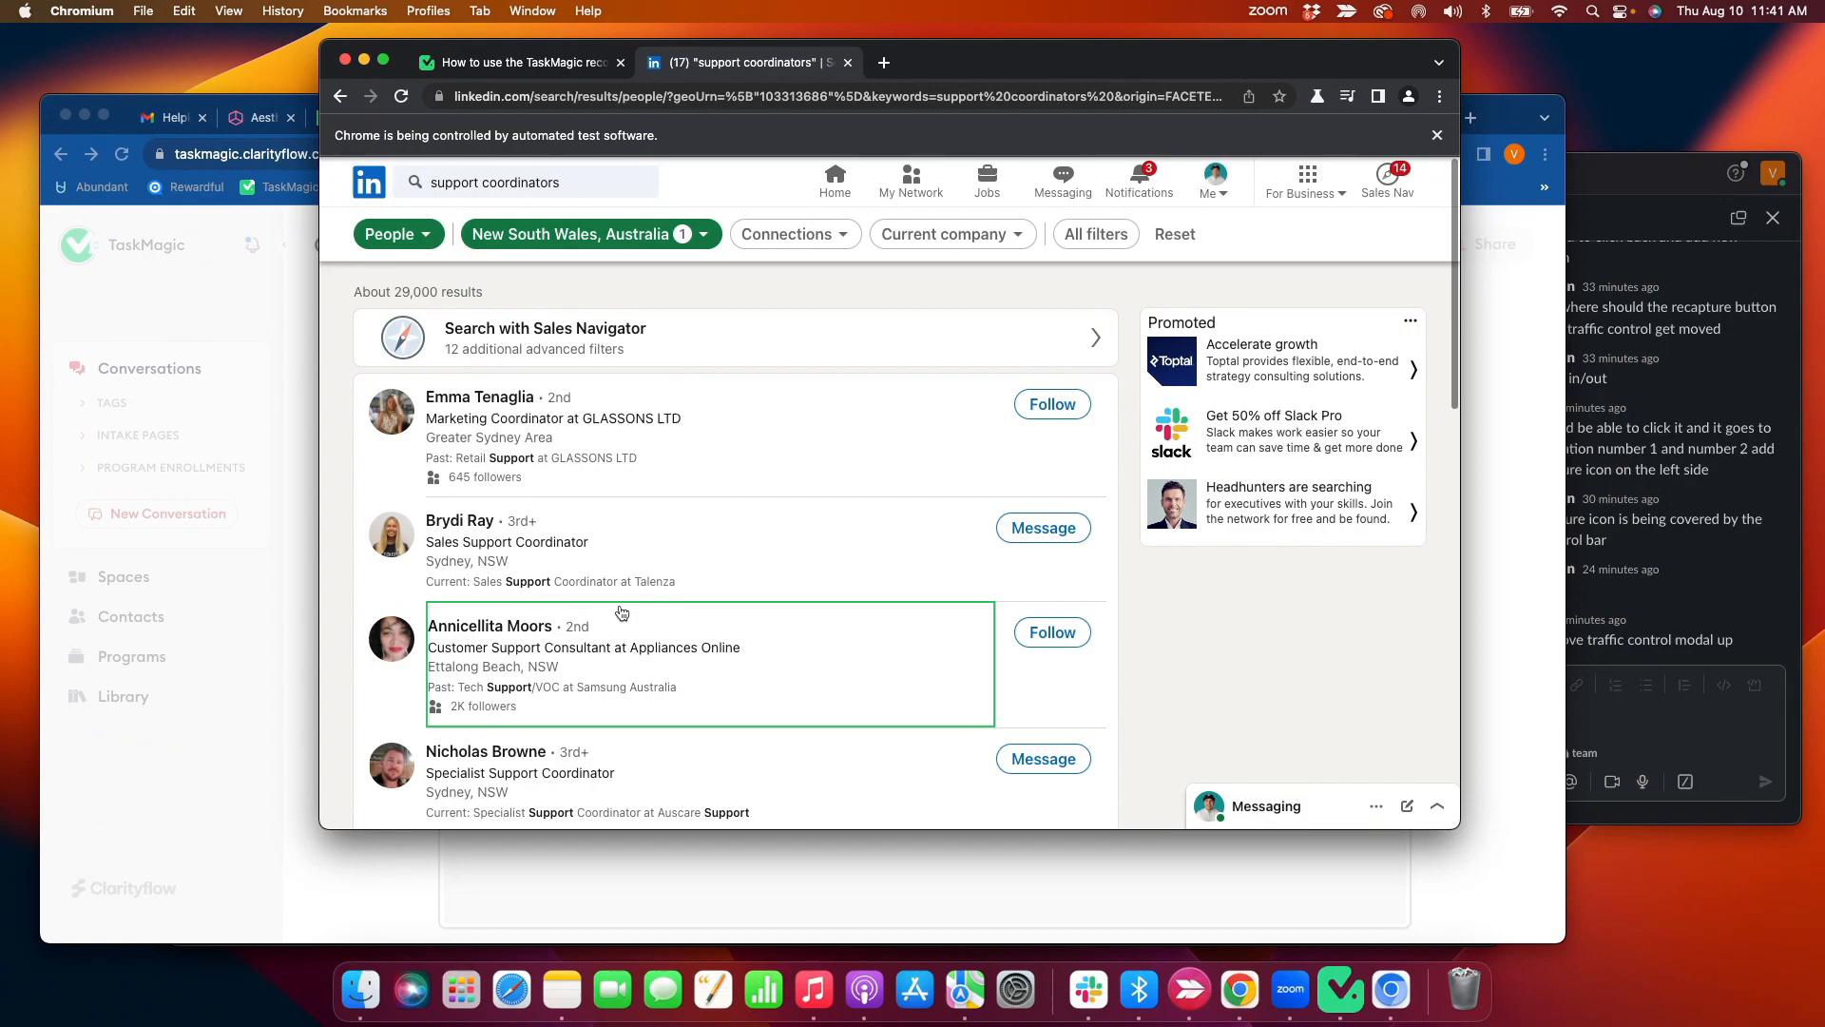
pyautogui.scroll(-3)
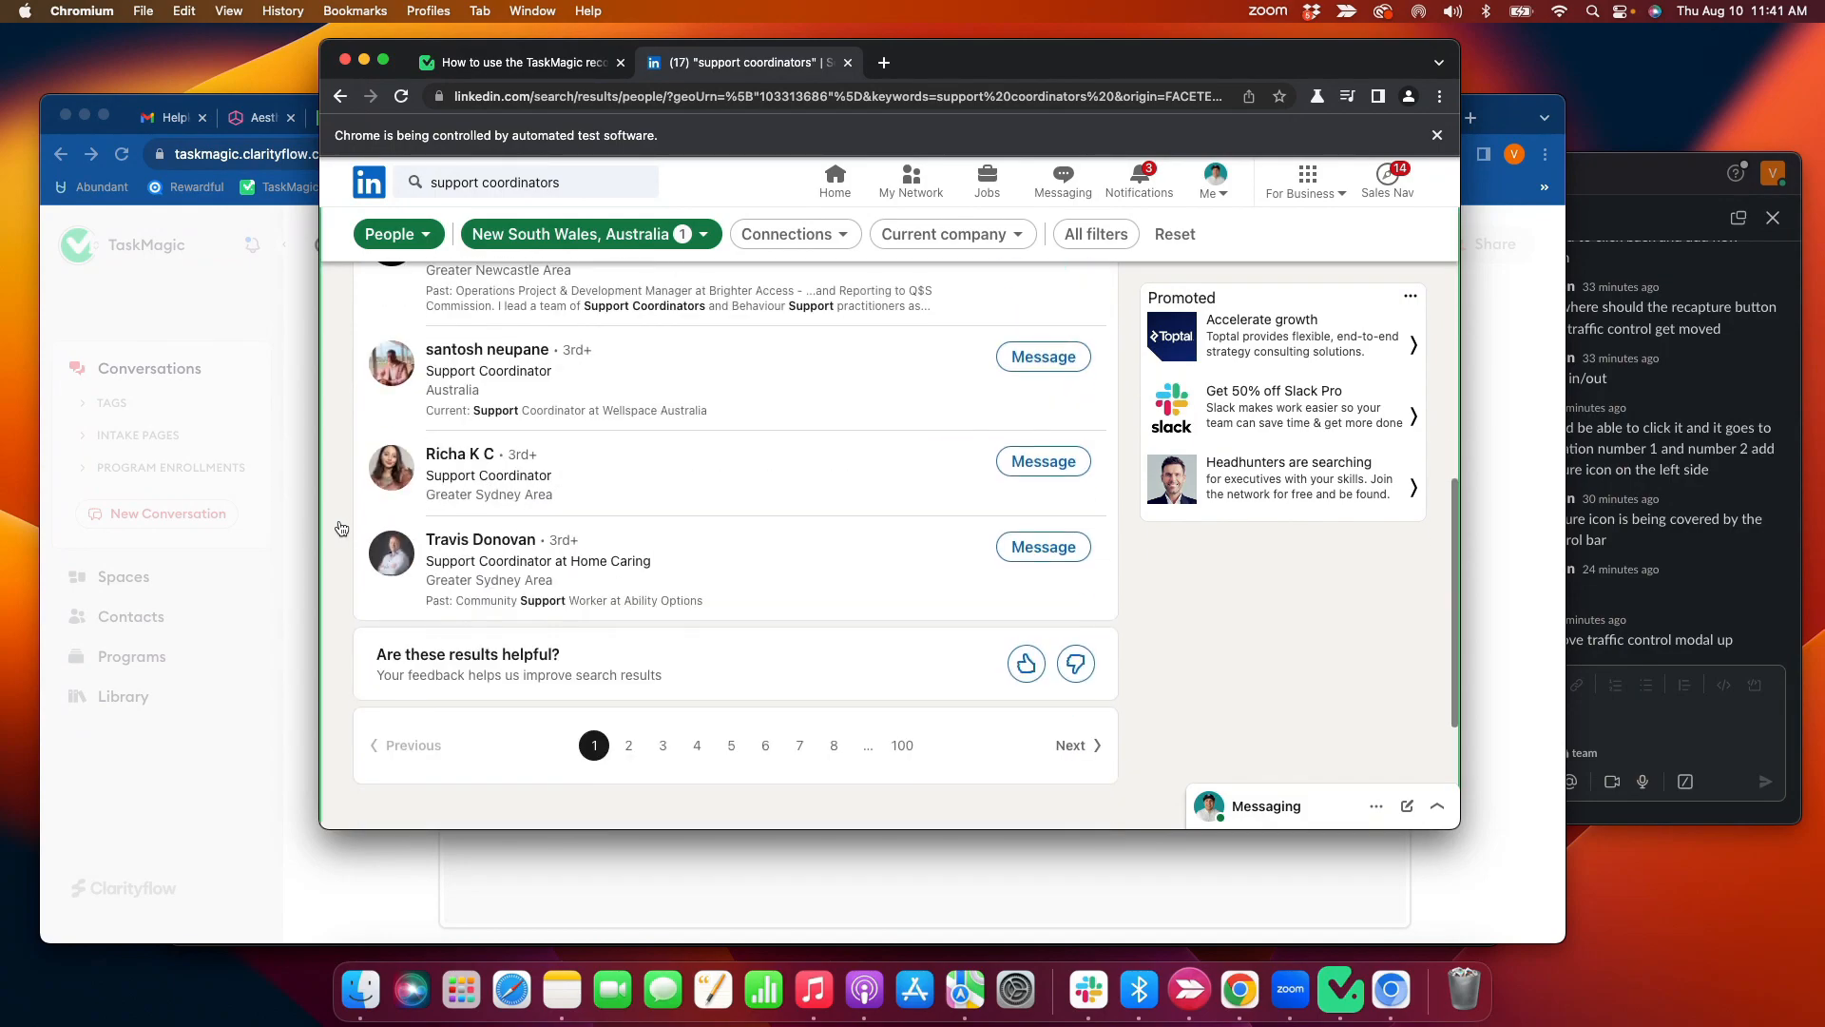
pyautogui.scroll(3)
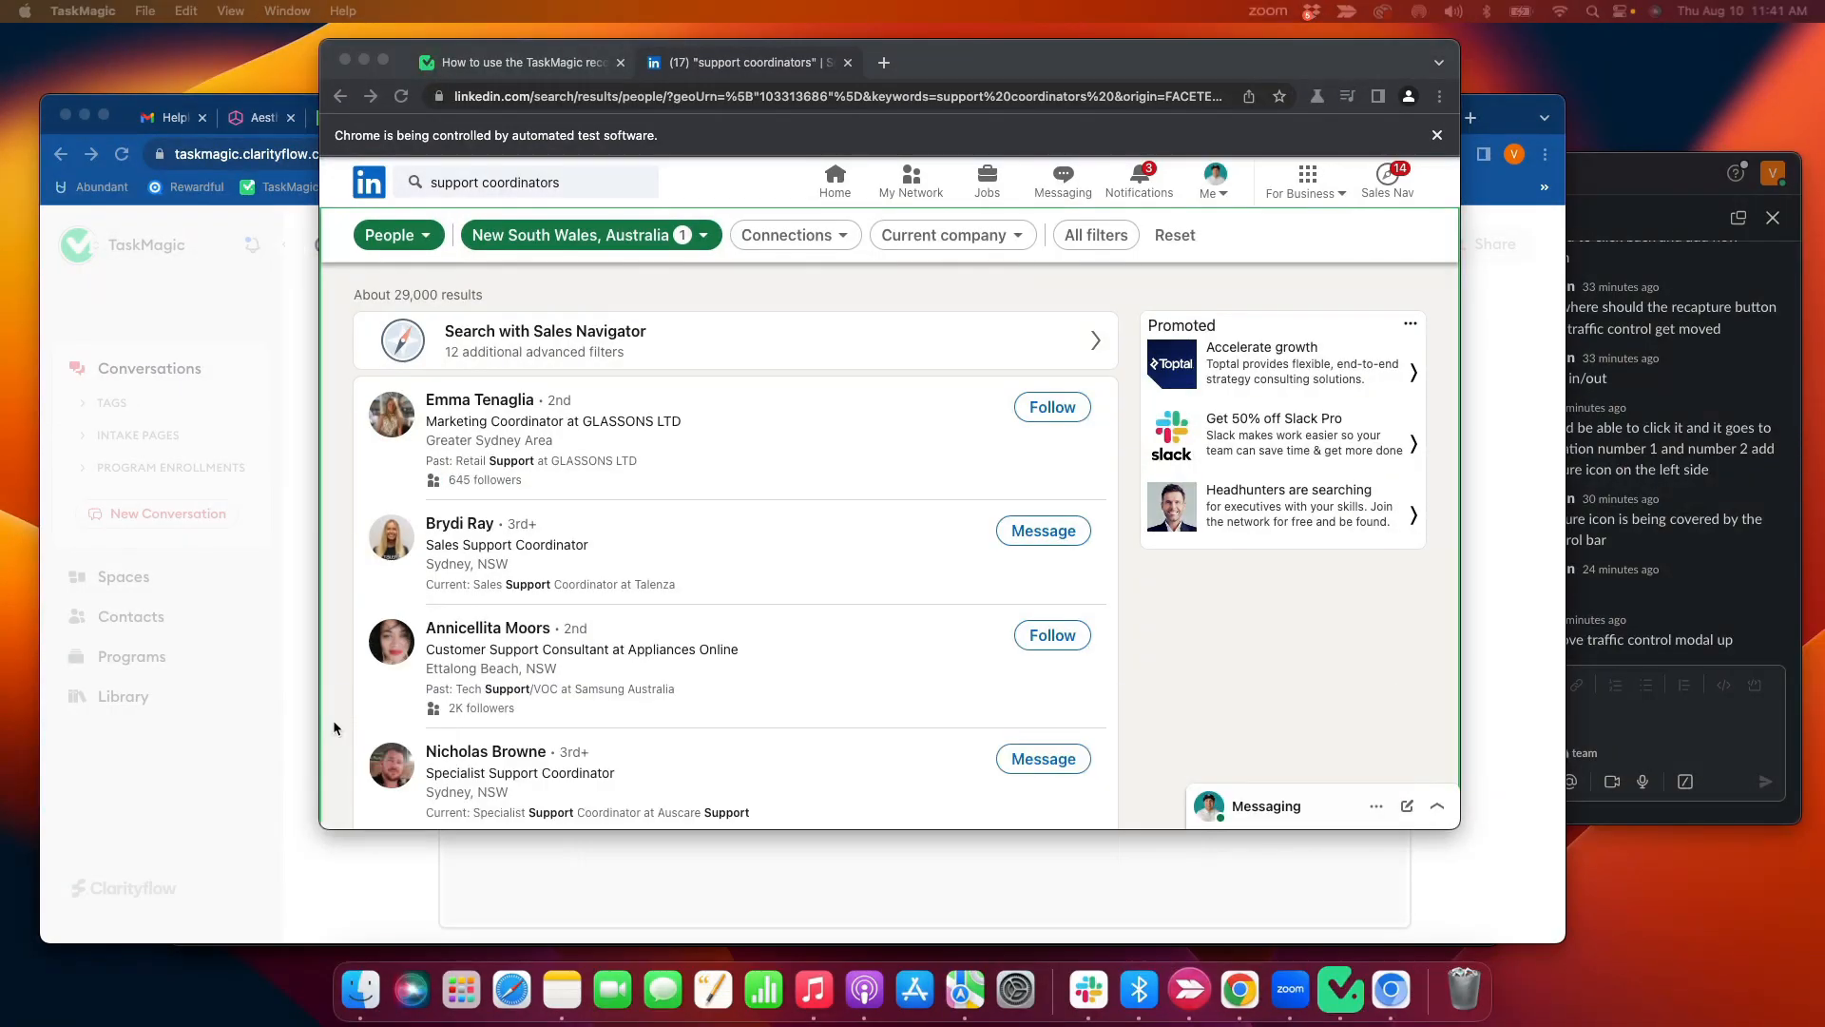
pyautogui.moveTo(481, 398)
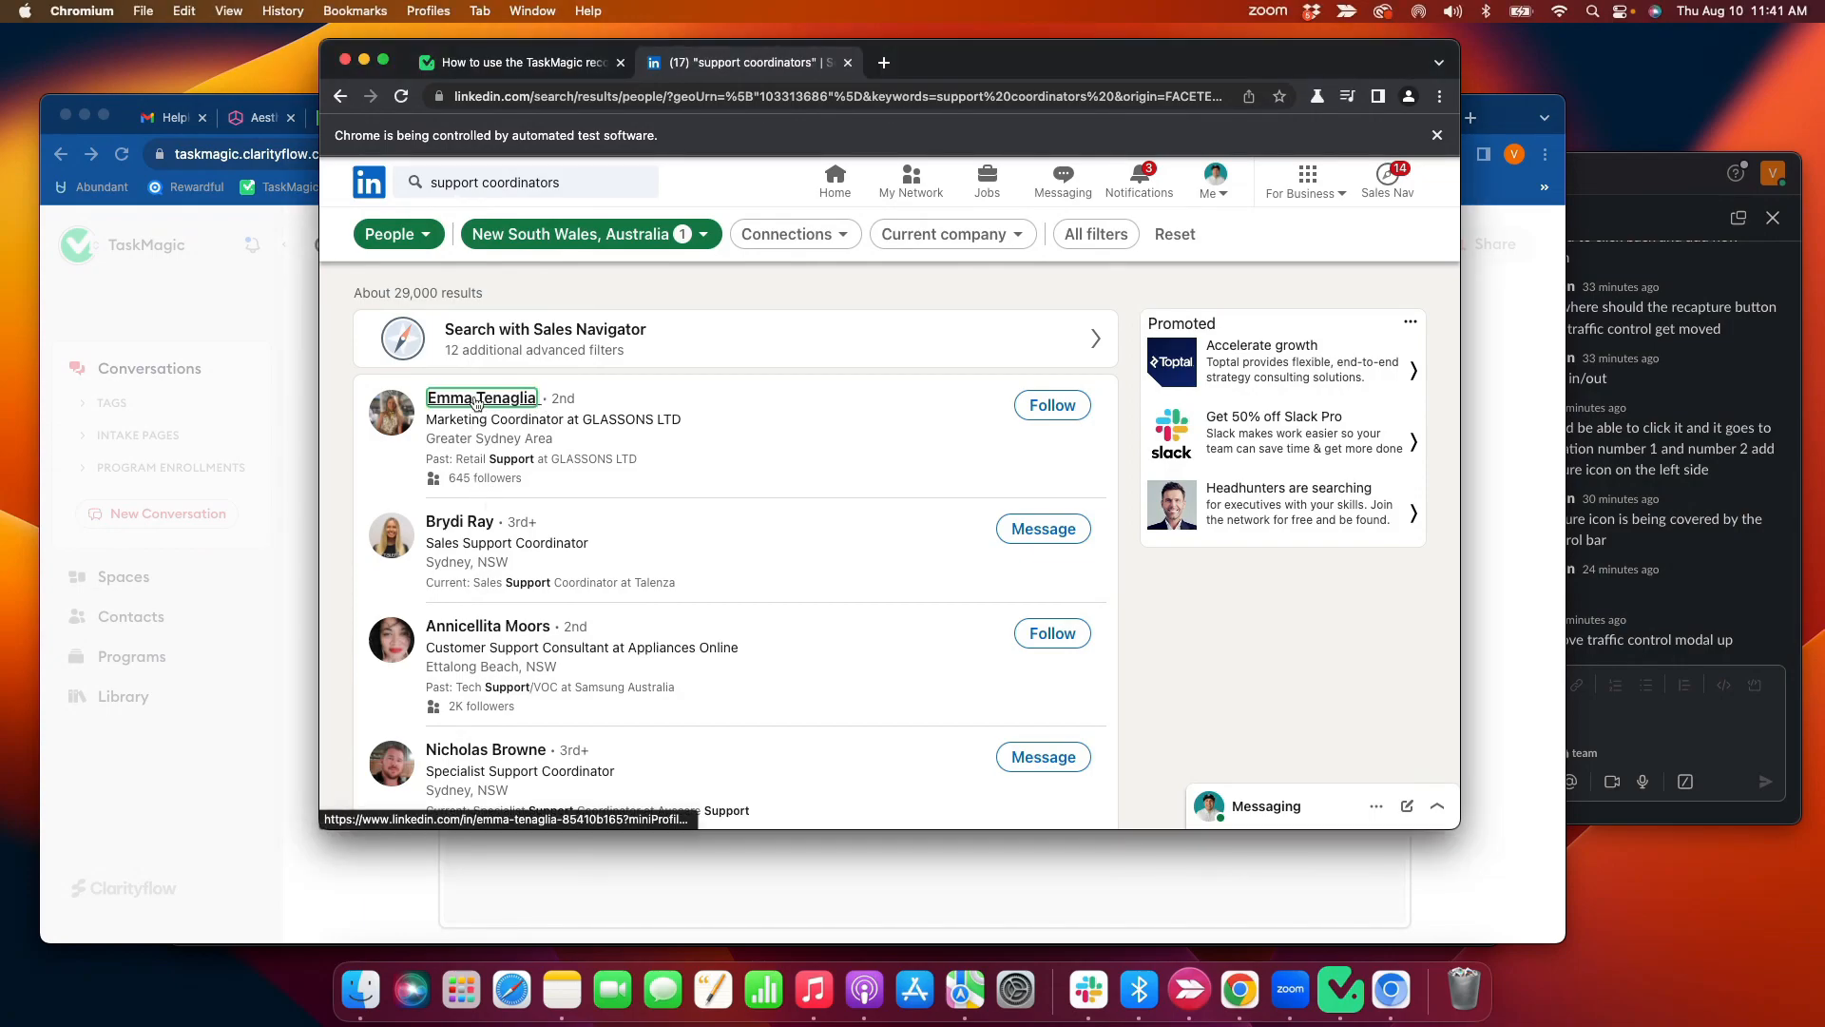
pyautogui.moveTo(461, 520)
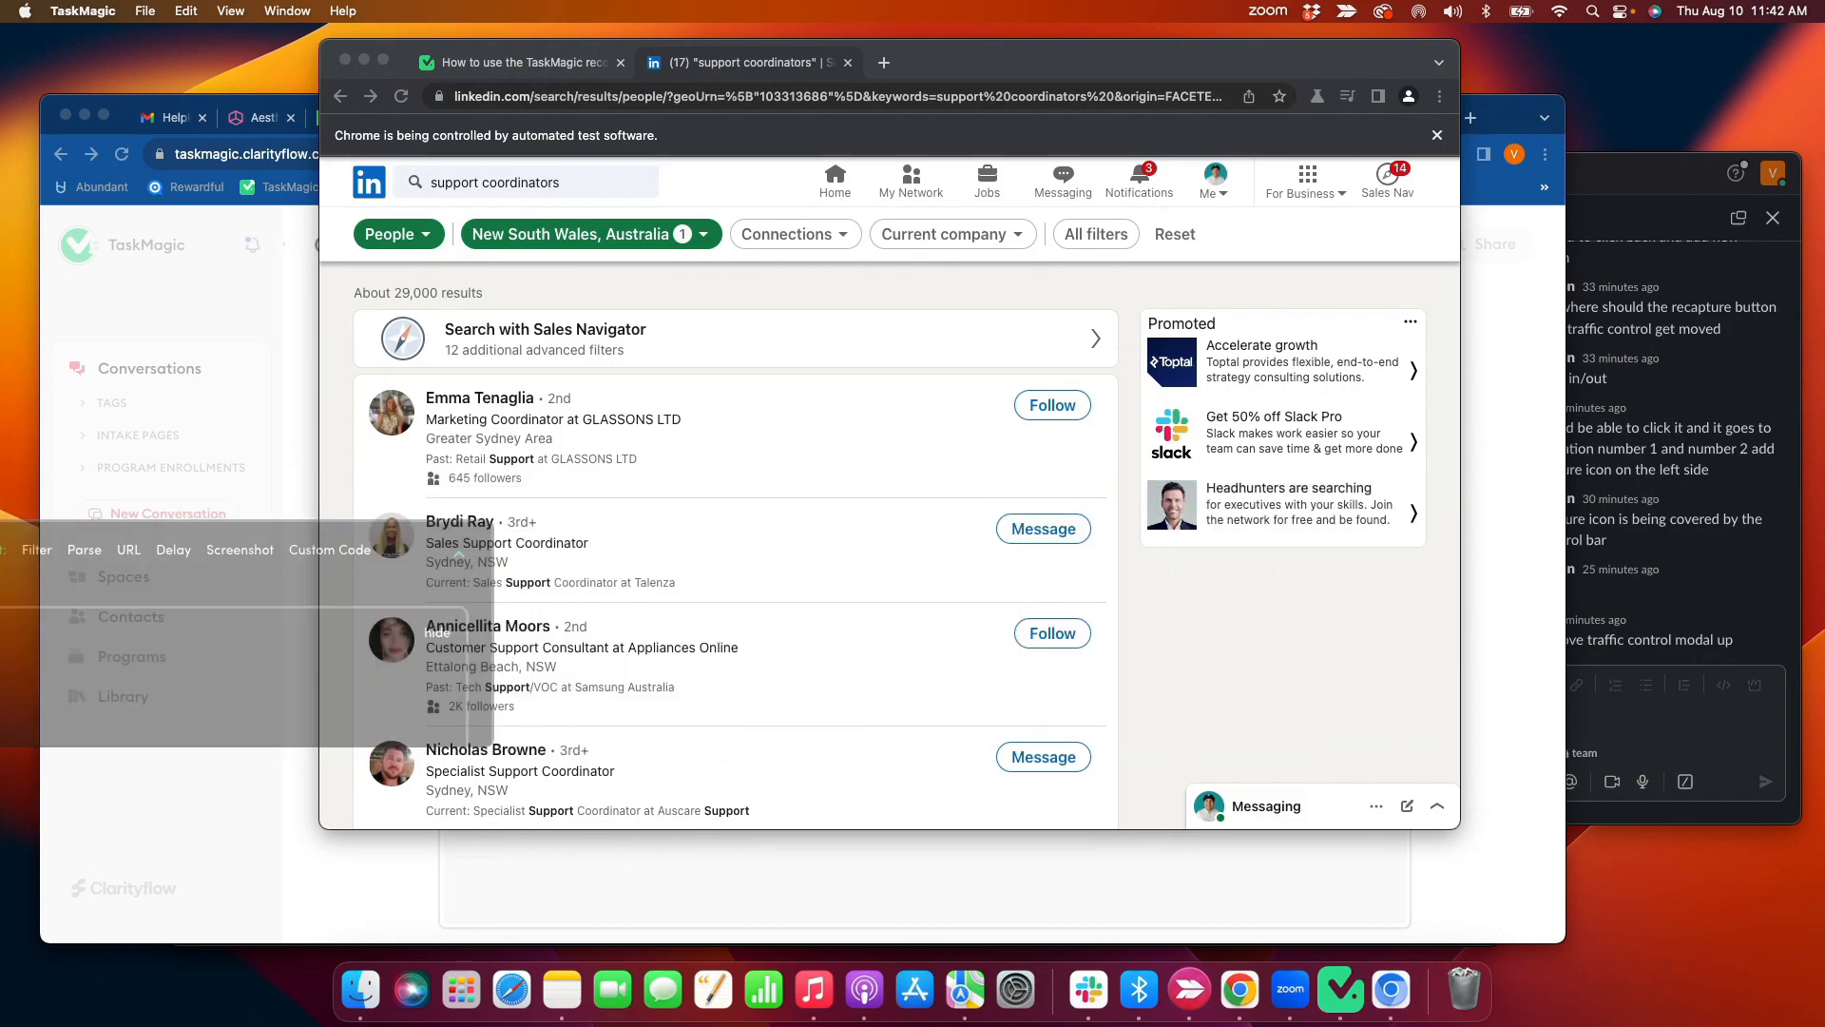
pyautogui.click(519, 615)
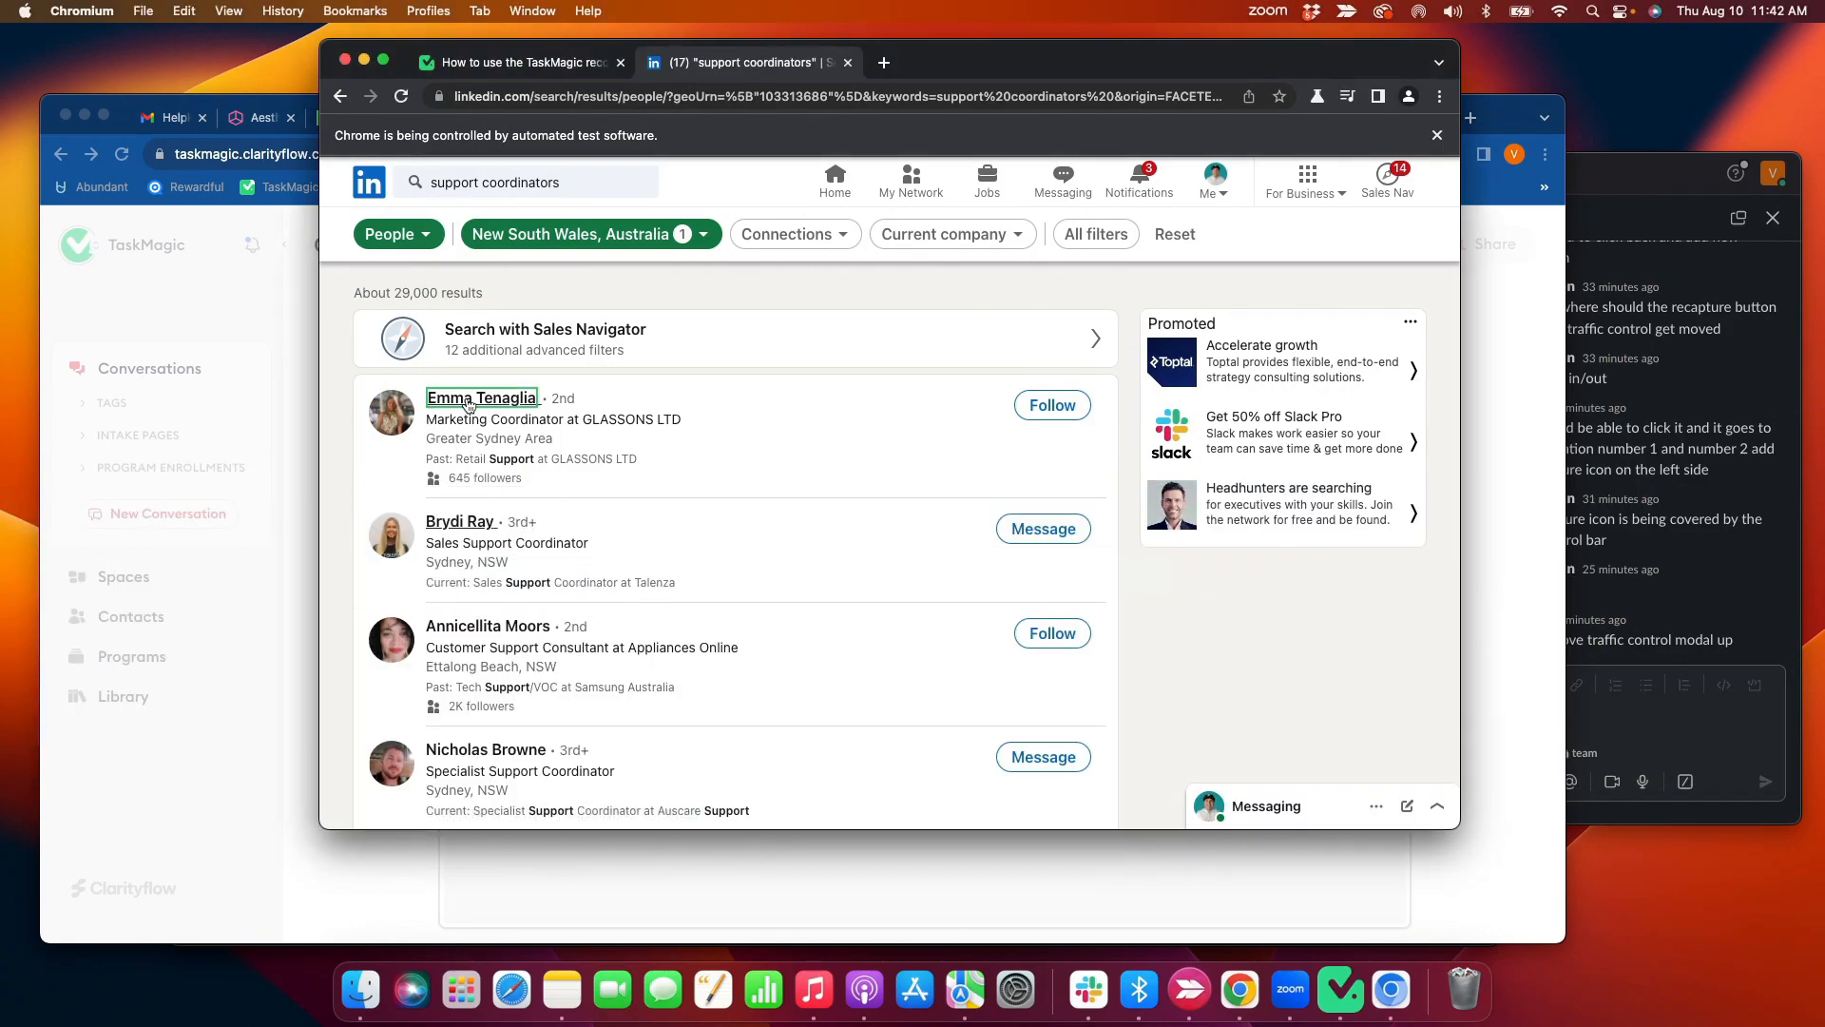
pyautogui.moveTo(461, 520)
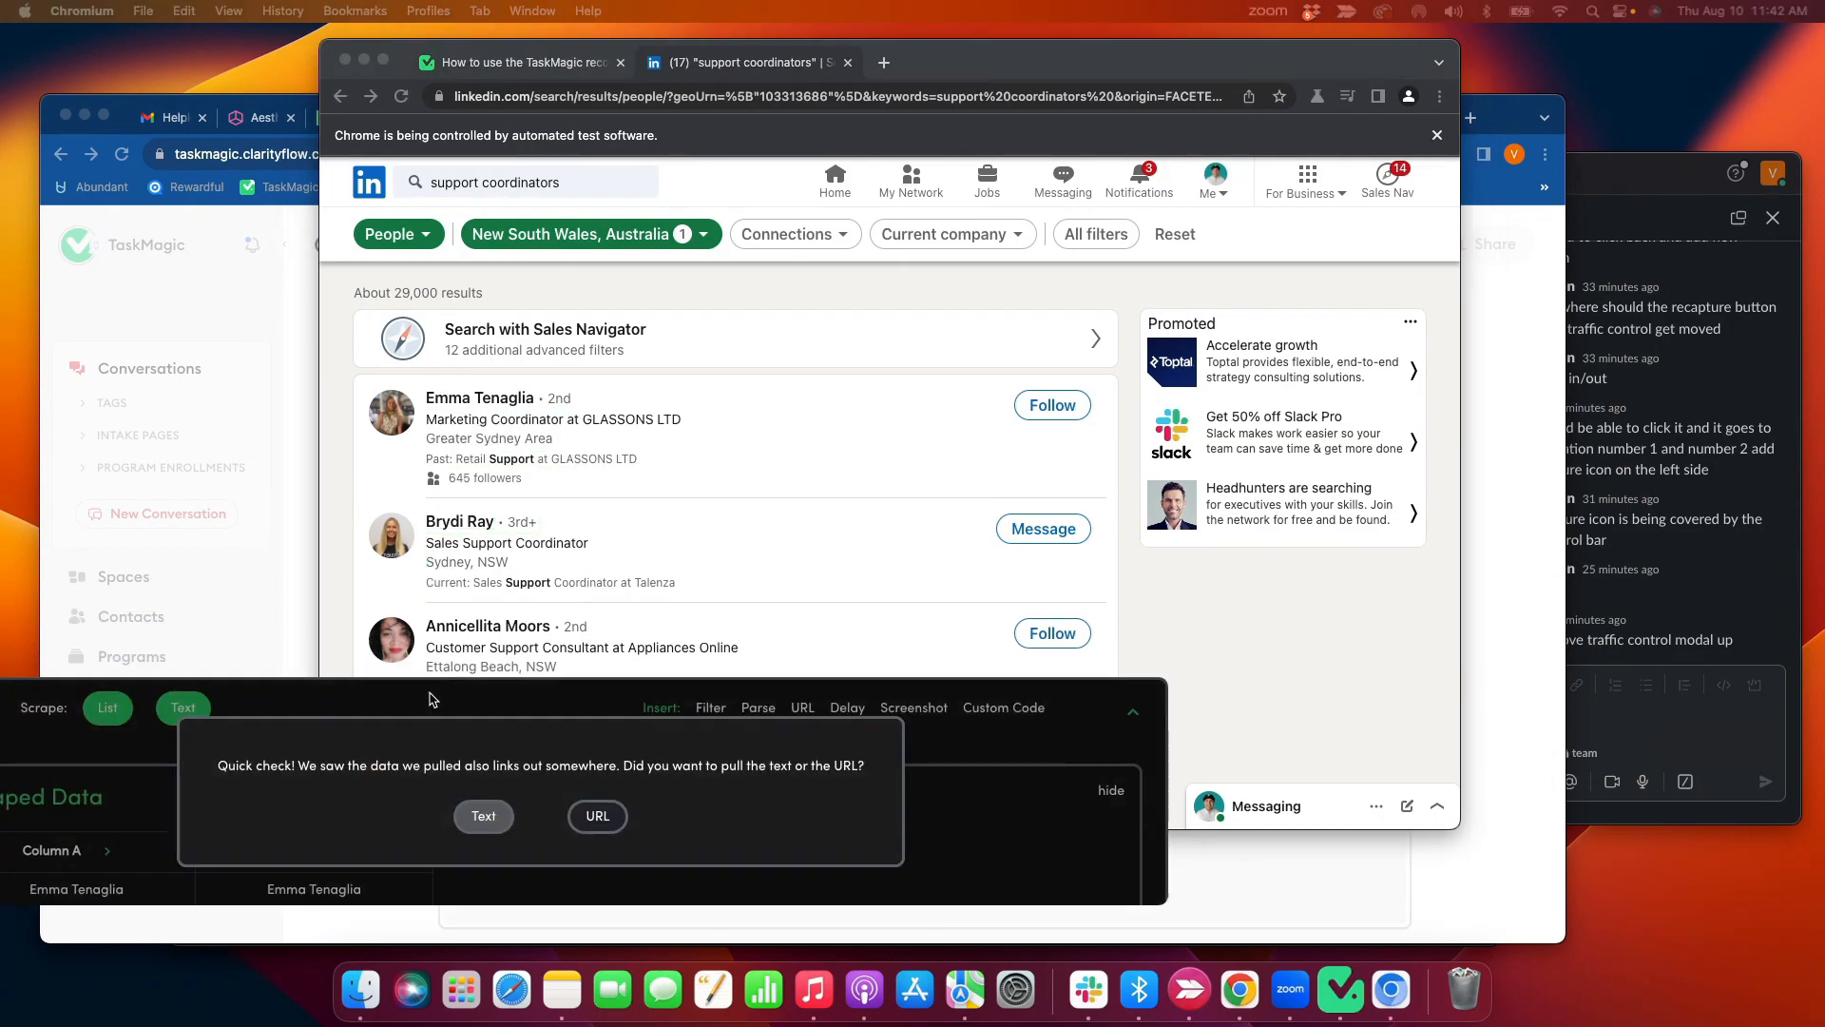
pyautogui.click(483, 815)
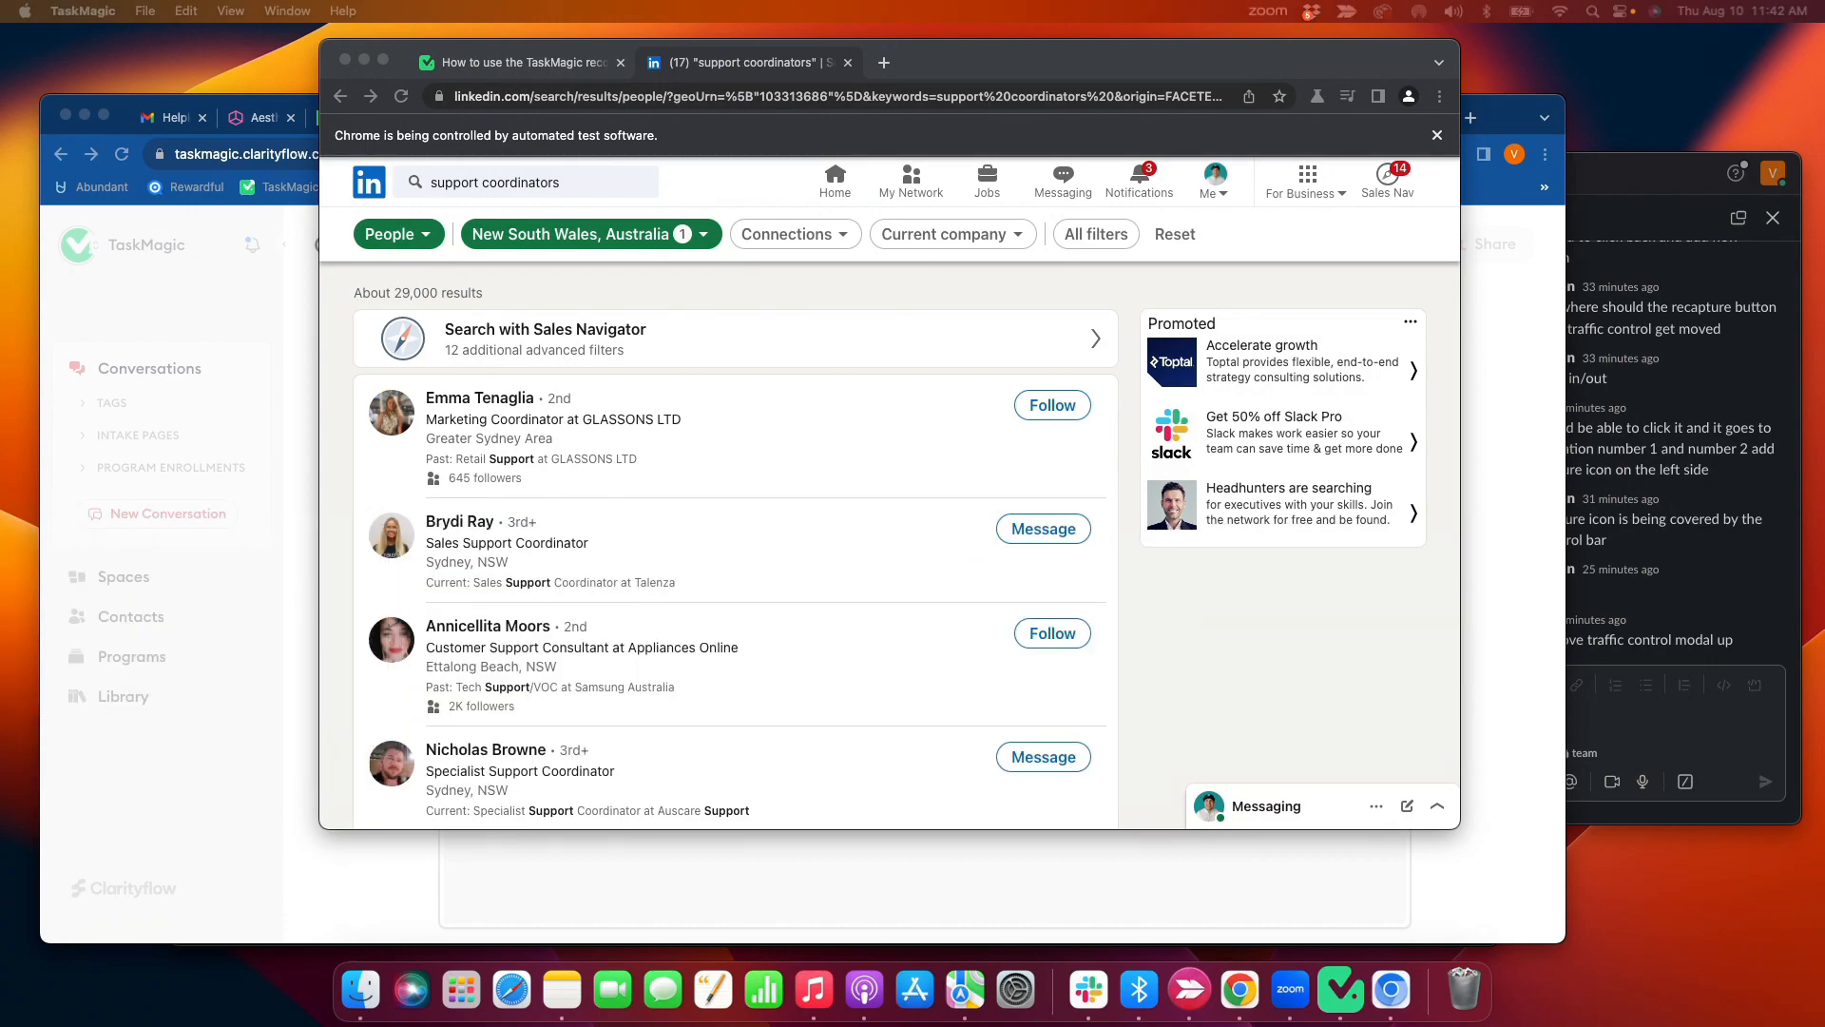
# - Scroll to the bottom of the people results to show page navigation
pyautogui.scroll(-3)
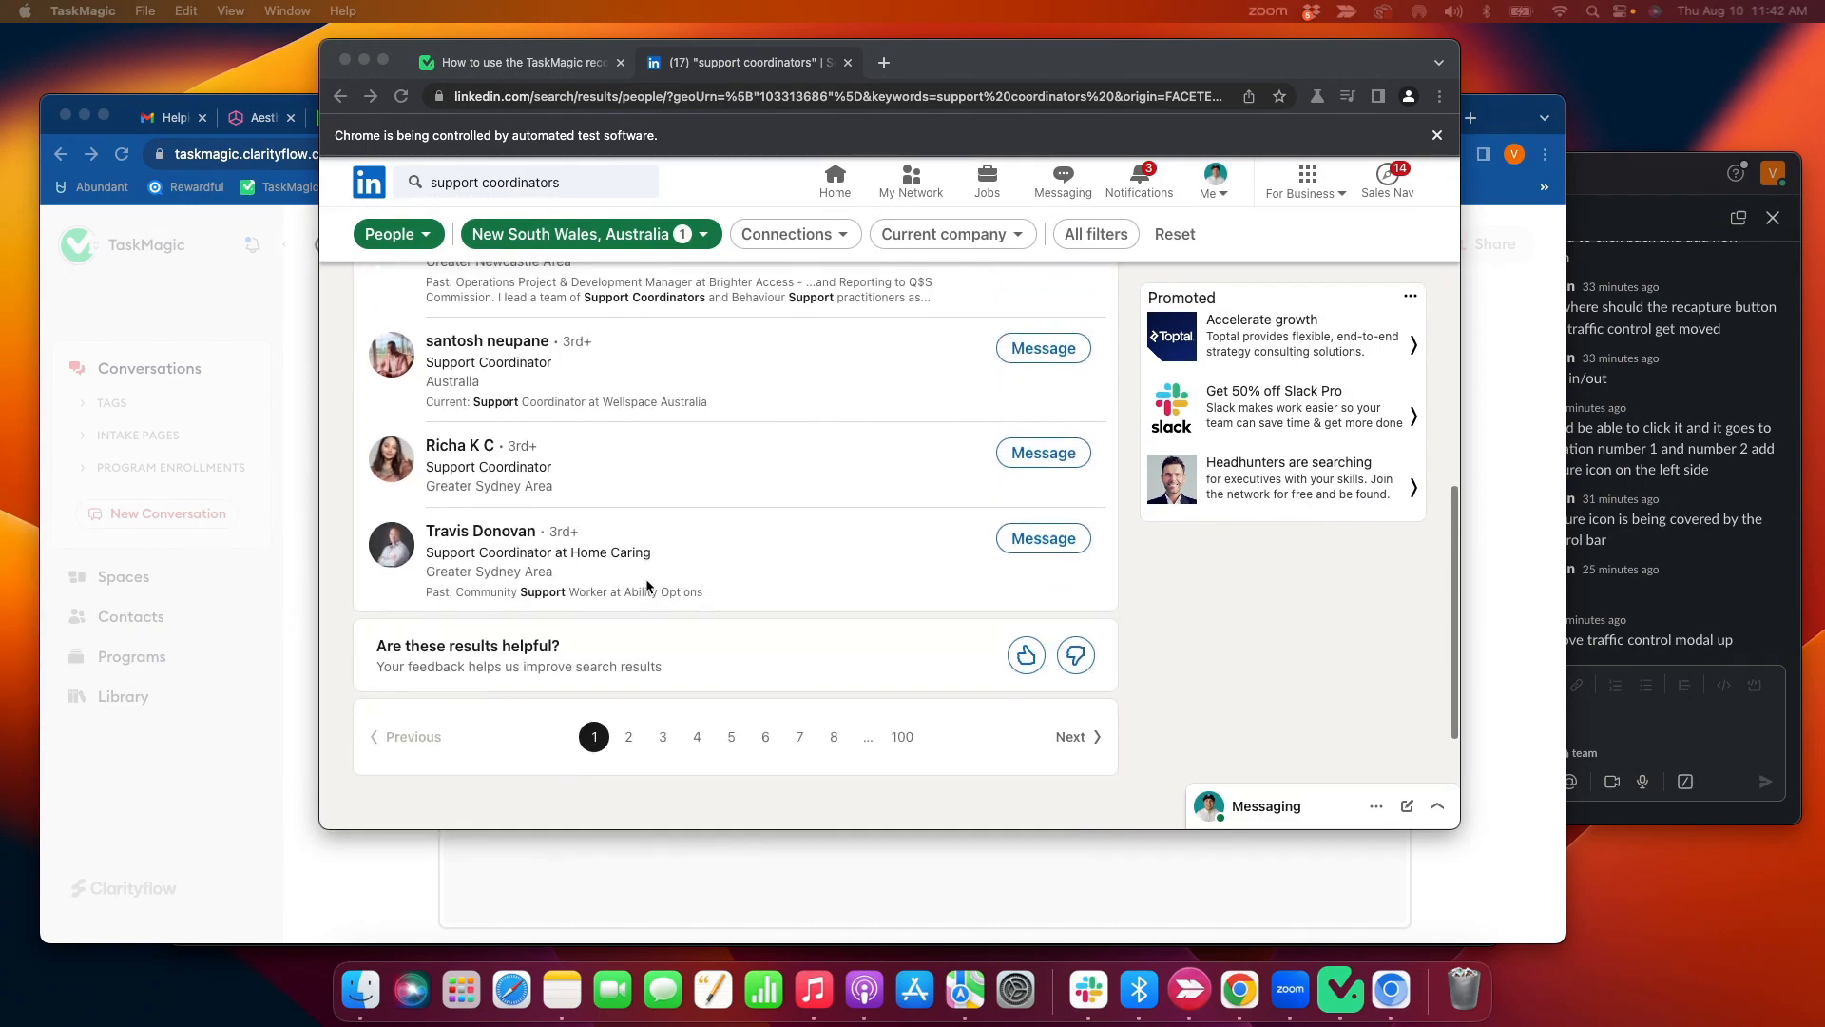
pyautogui.scroll(-3)
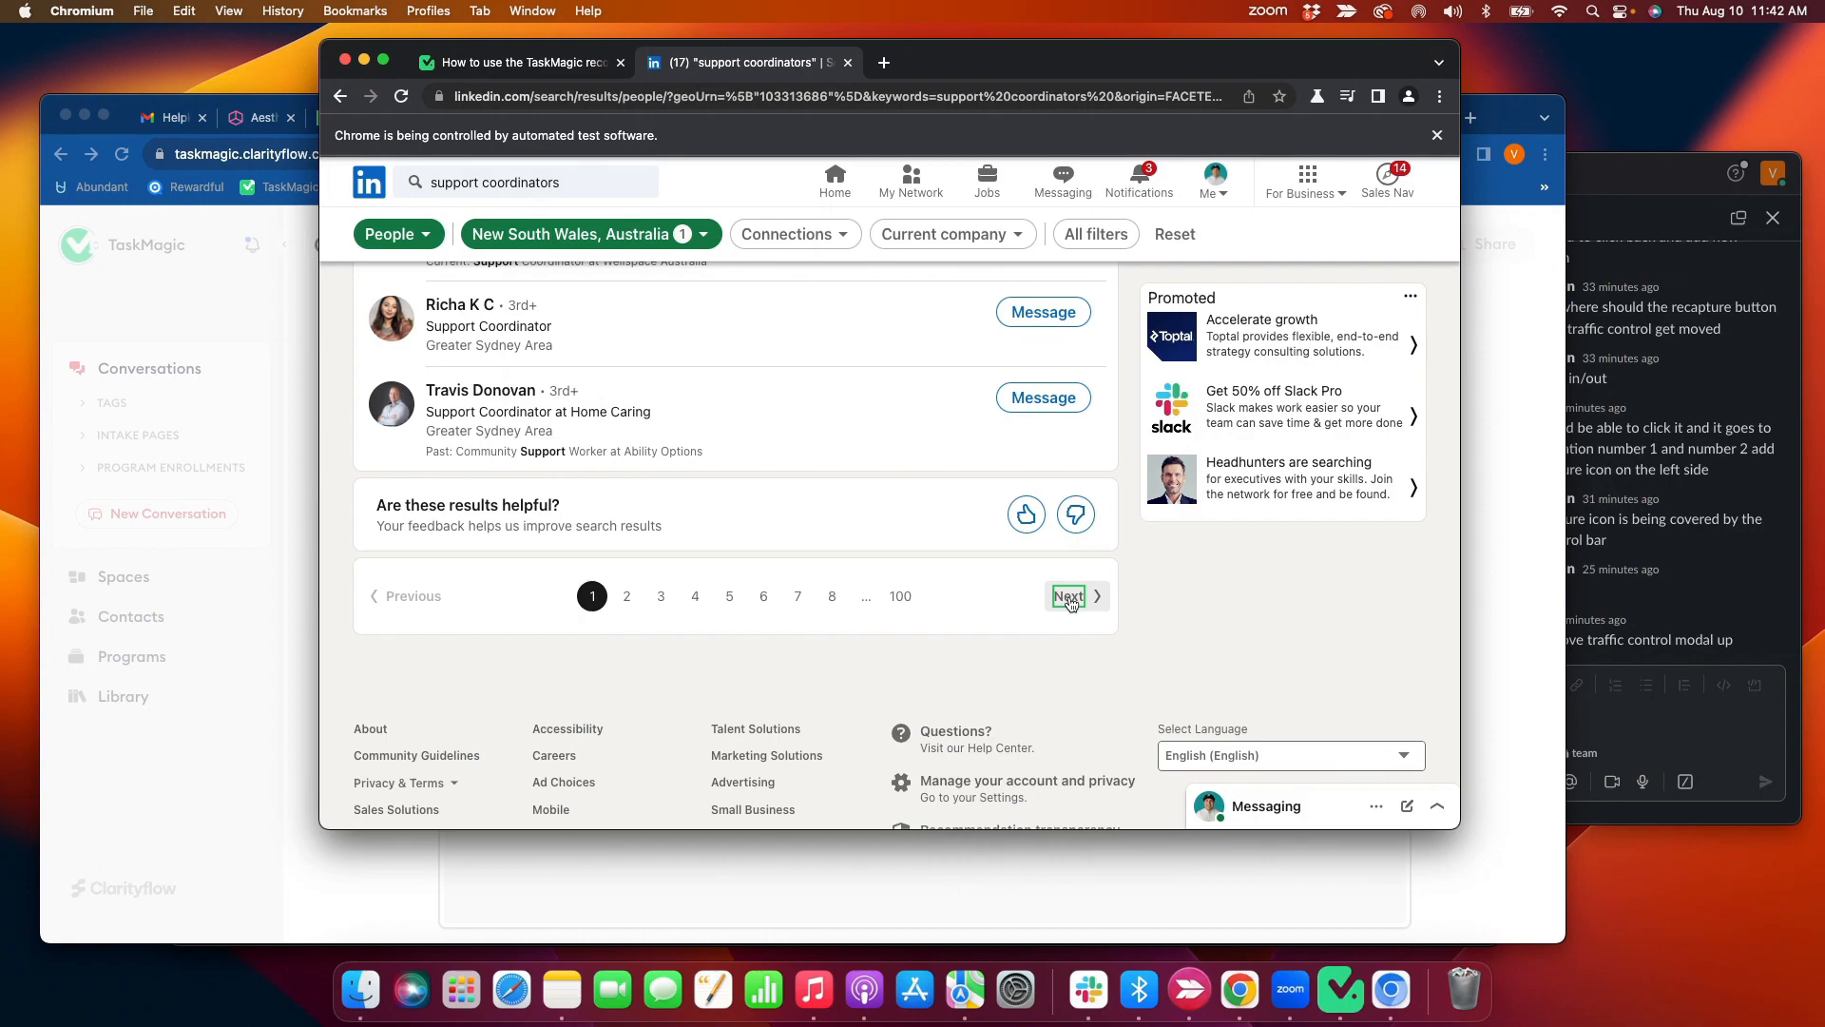
pyautogui.moveTo(1073, 600)
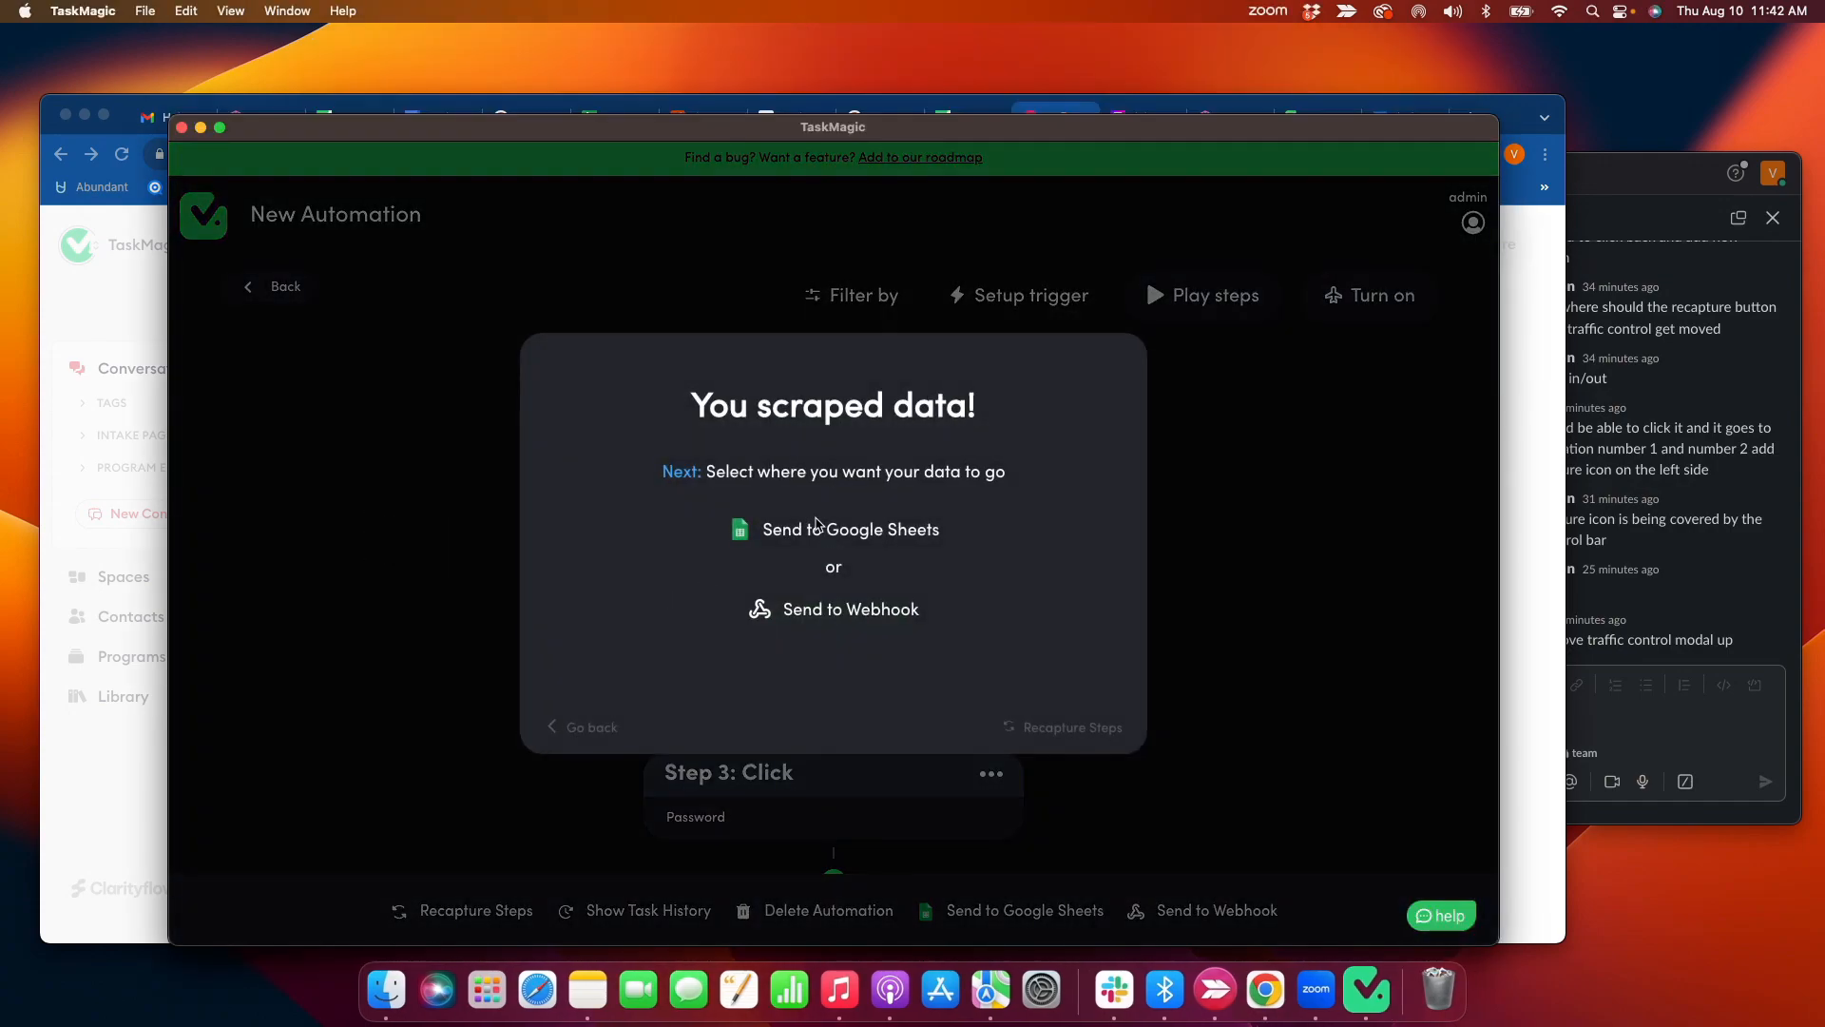
# - Send the scraped data to Google Sheets, opening the Personal Automations spreadsheet
pyautogui.click(850, 528)
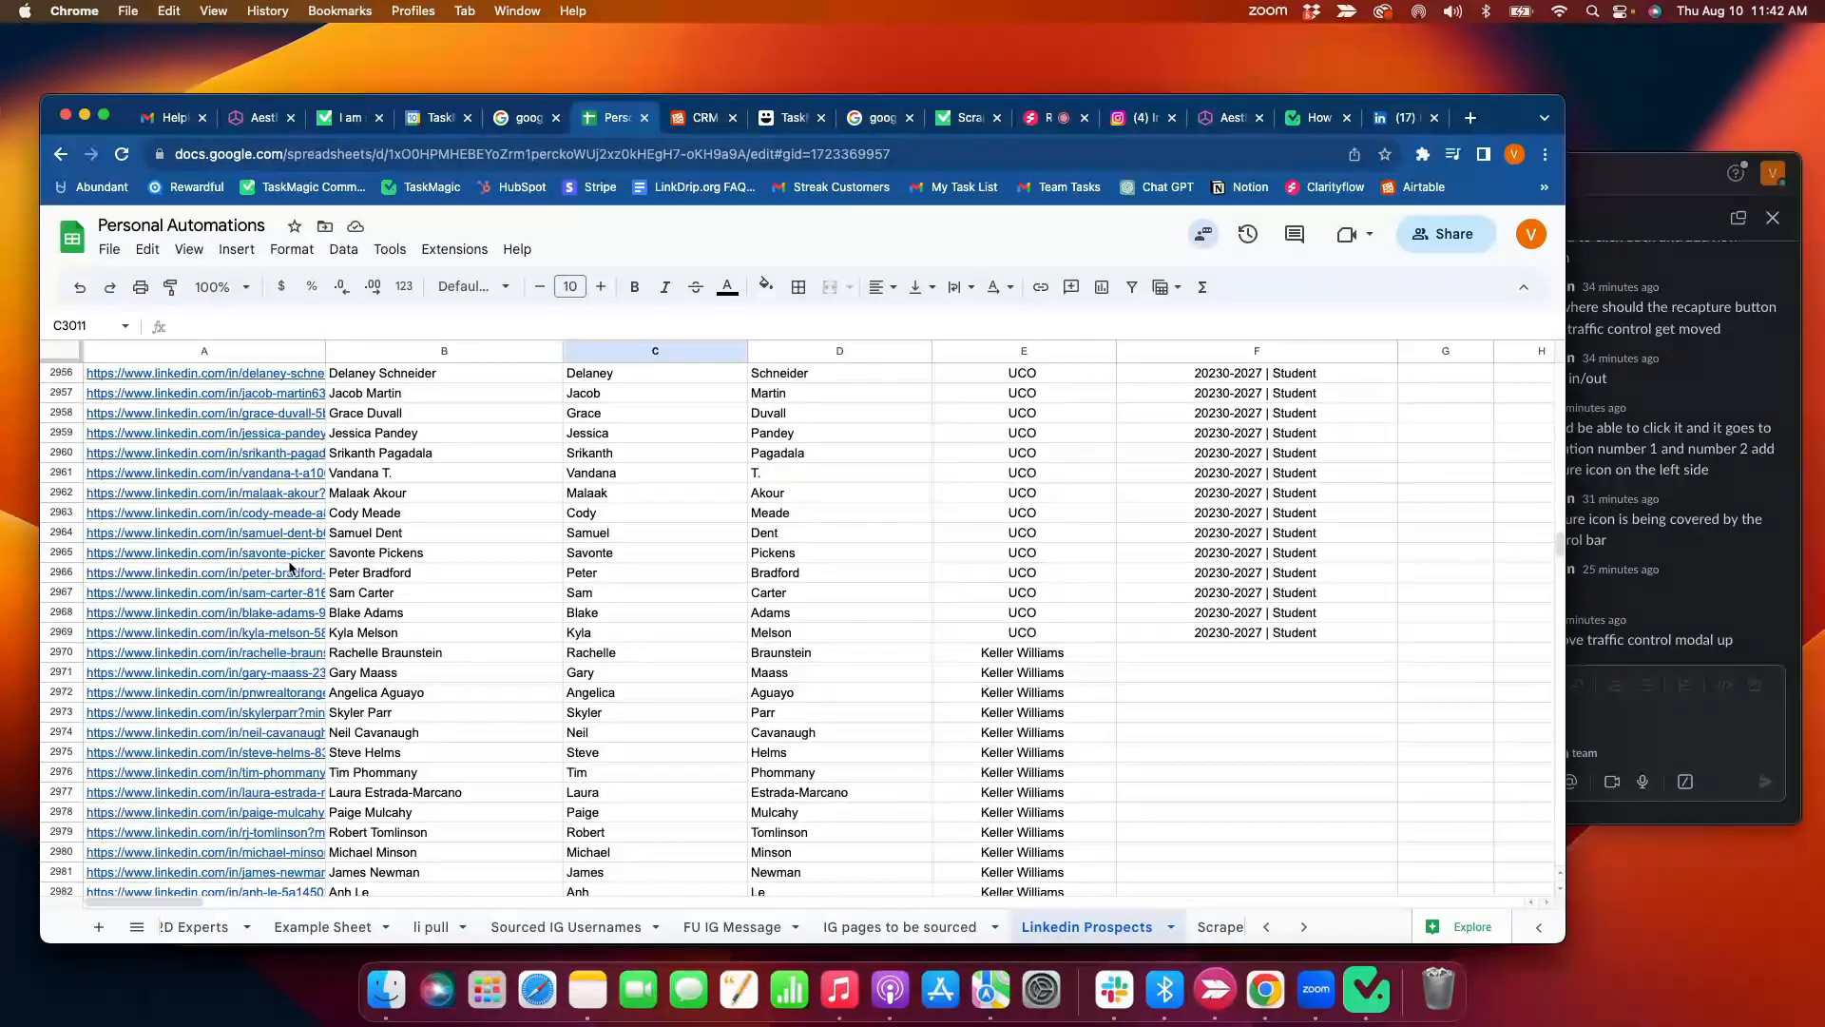
pyautogui.scroll(-3)
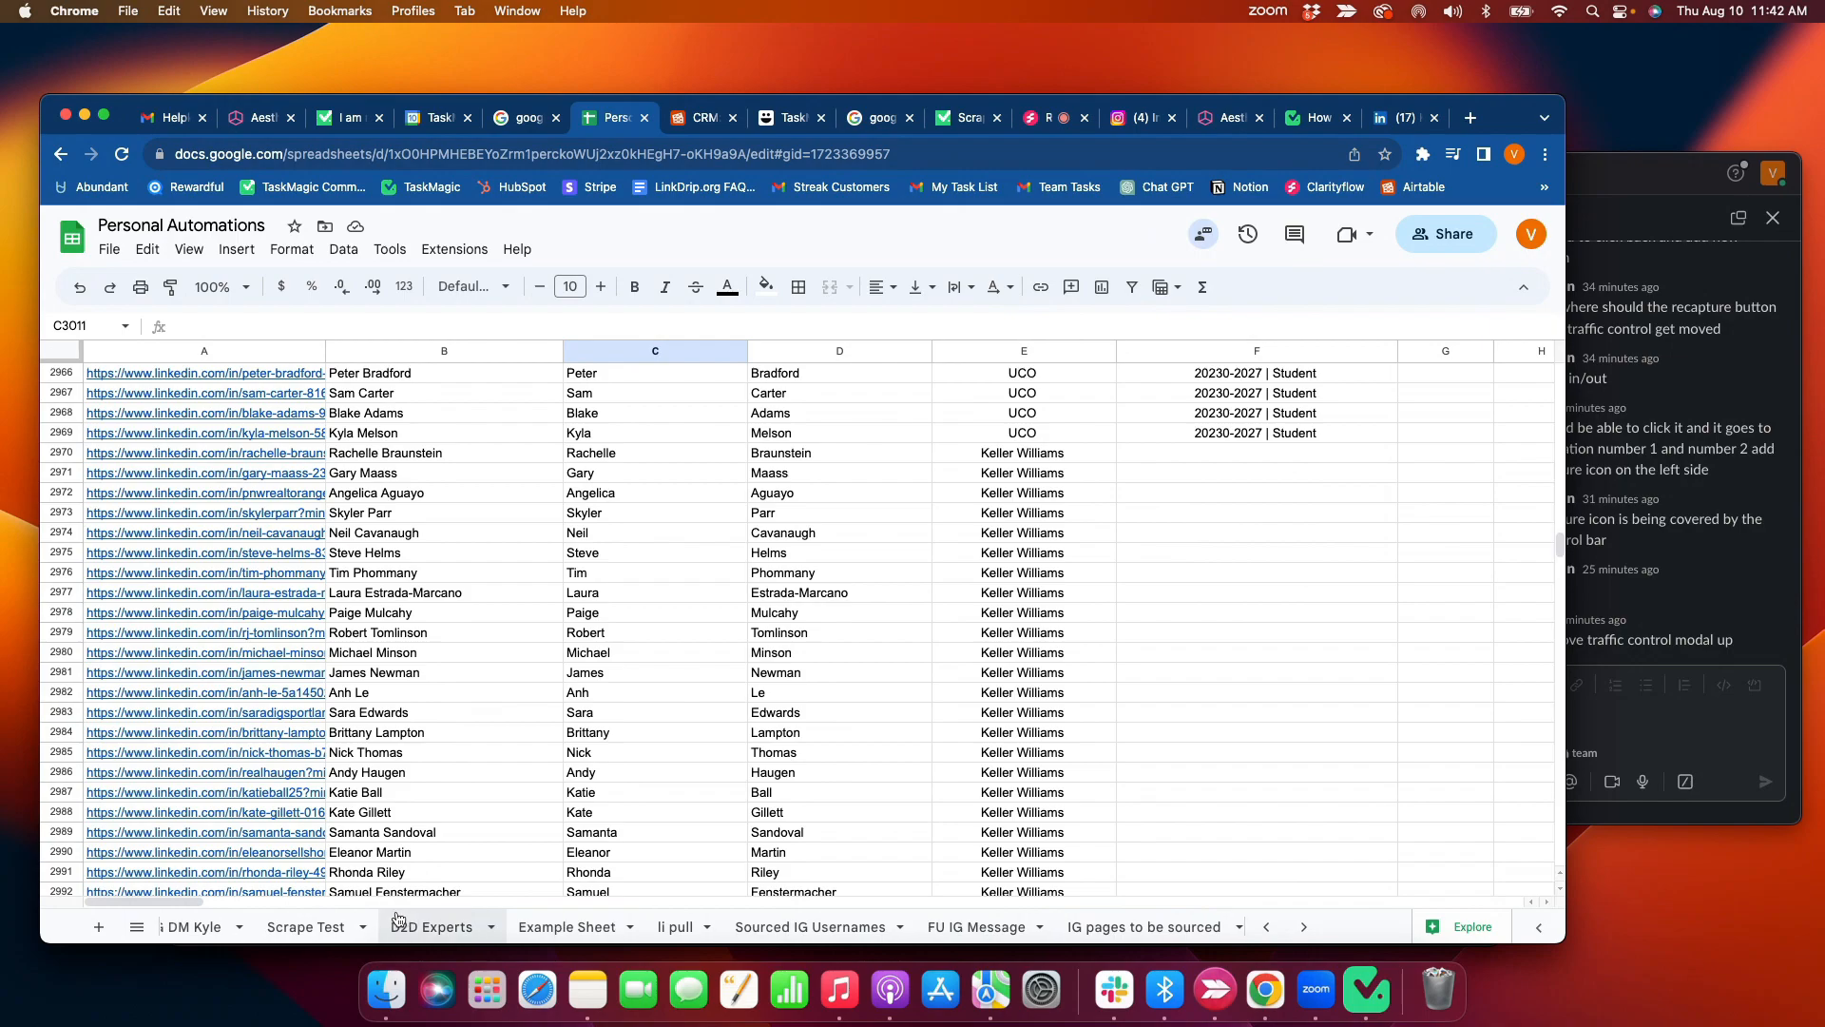
# - Delete rows 2–42 of old product links on the Scrape Test sheet
pyautogui.click(306, 925)
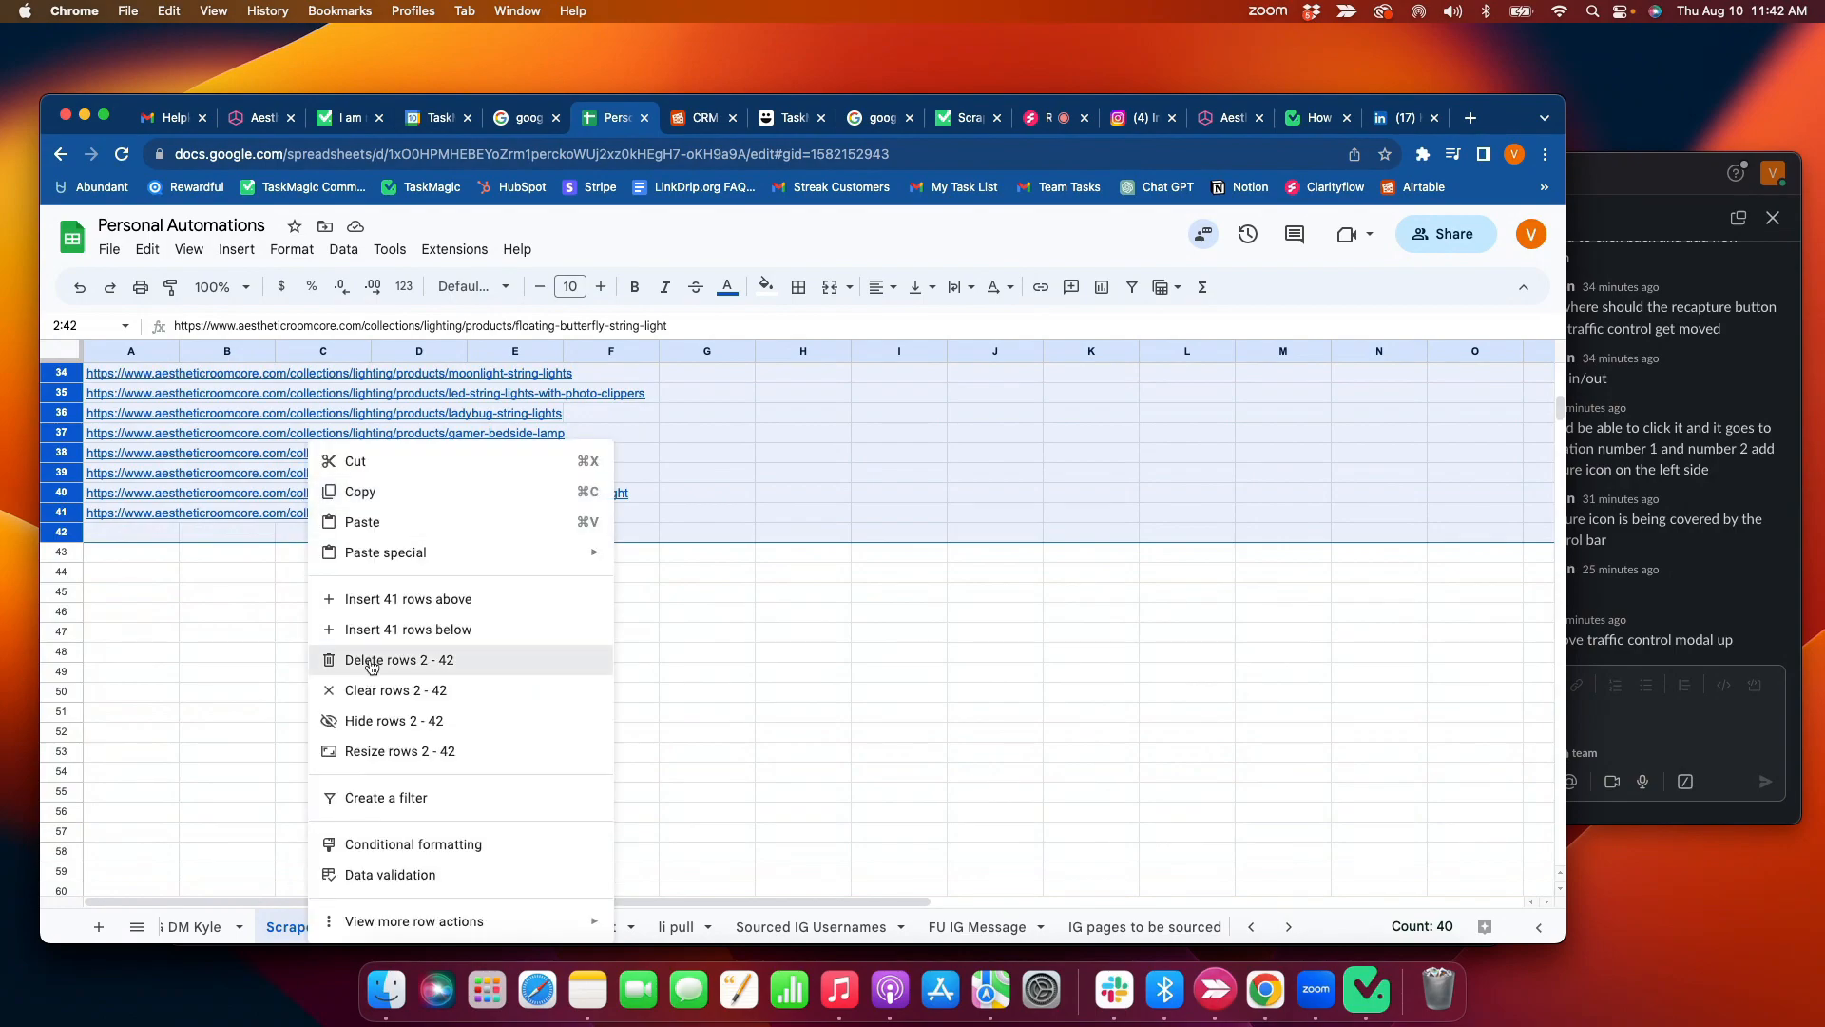
pyautogui.click(399, 659)
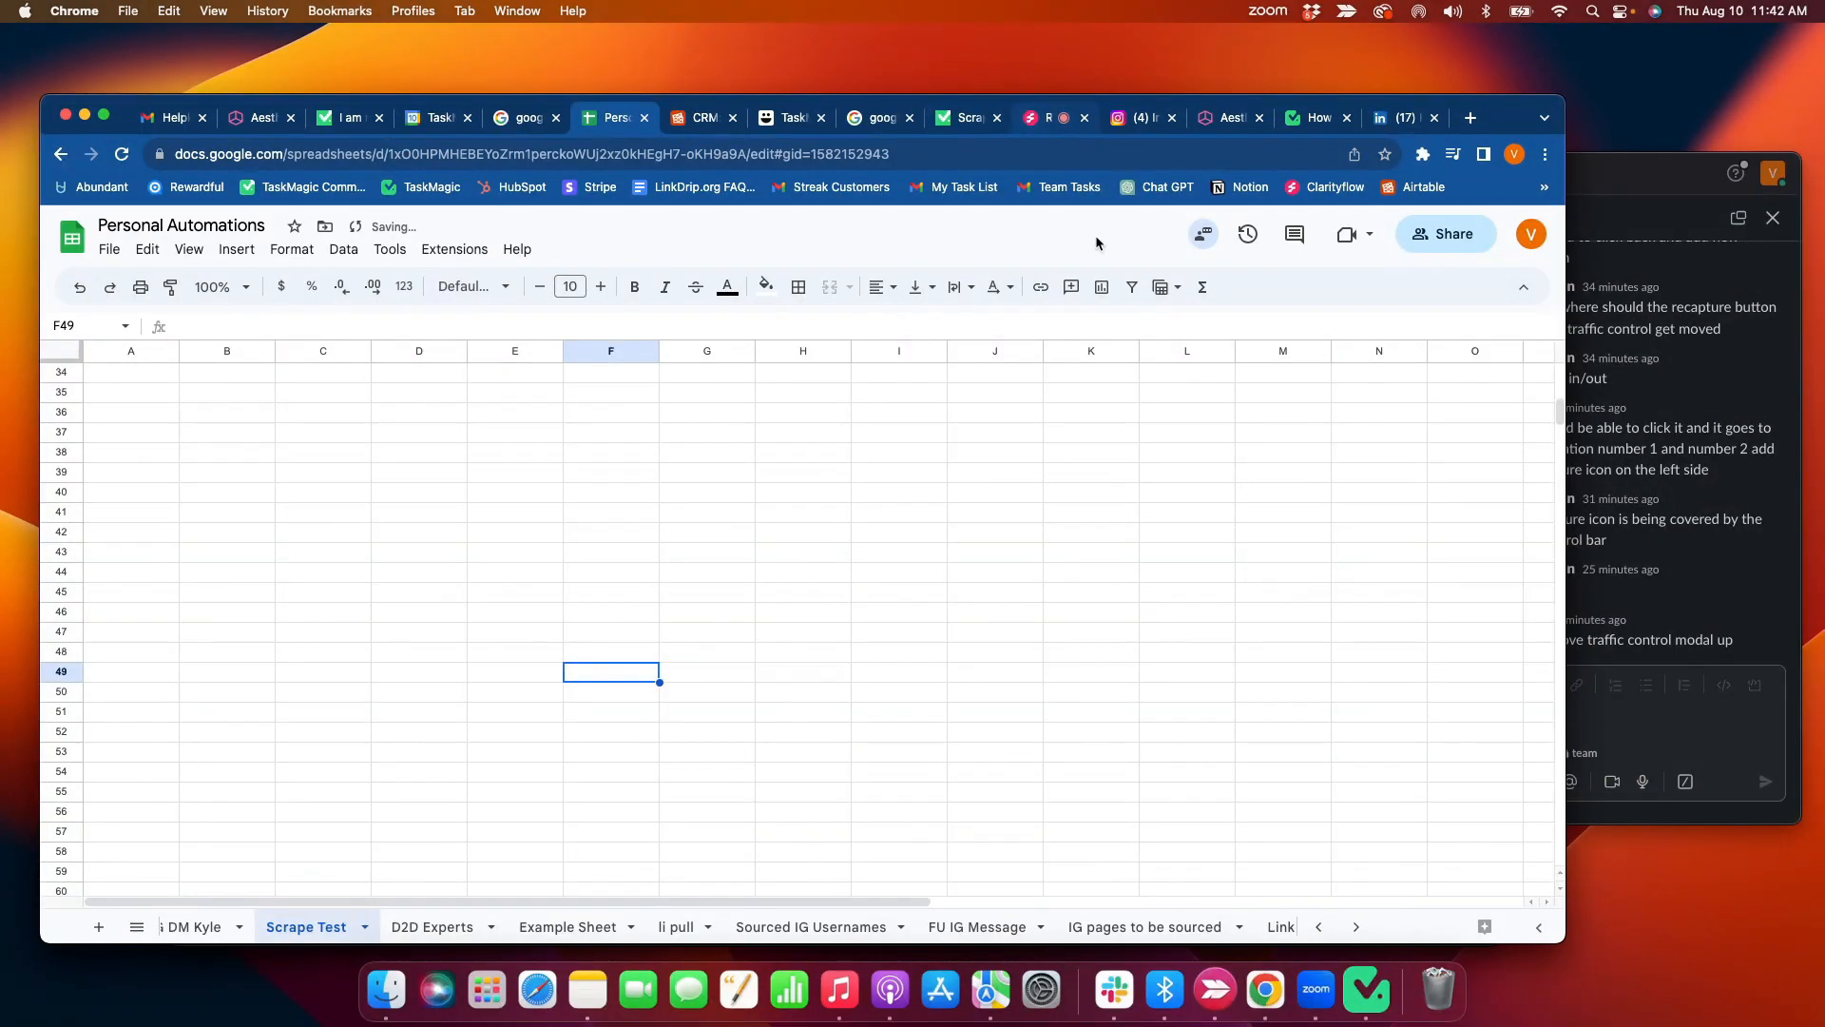
pyautogui.click(1364, 990)
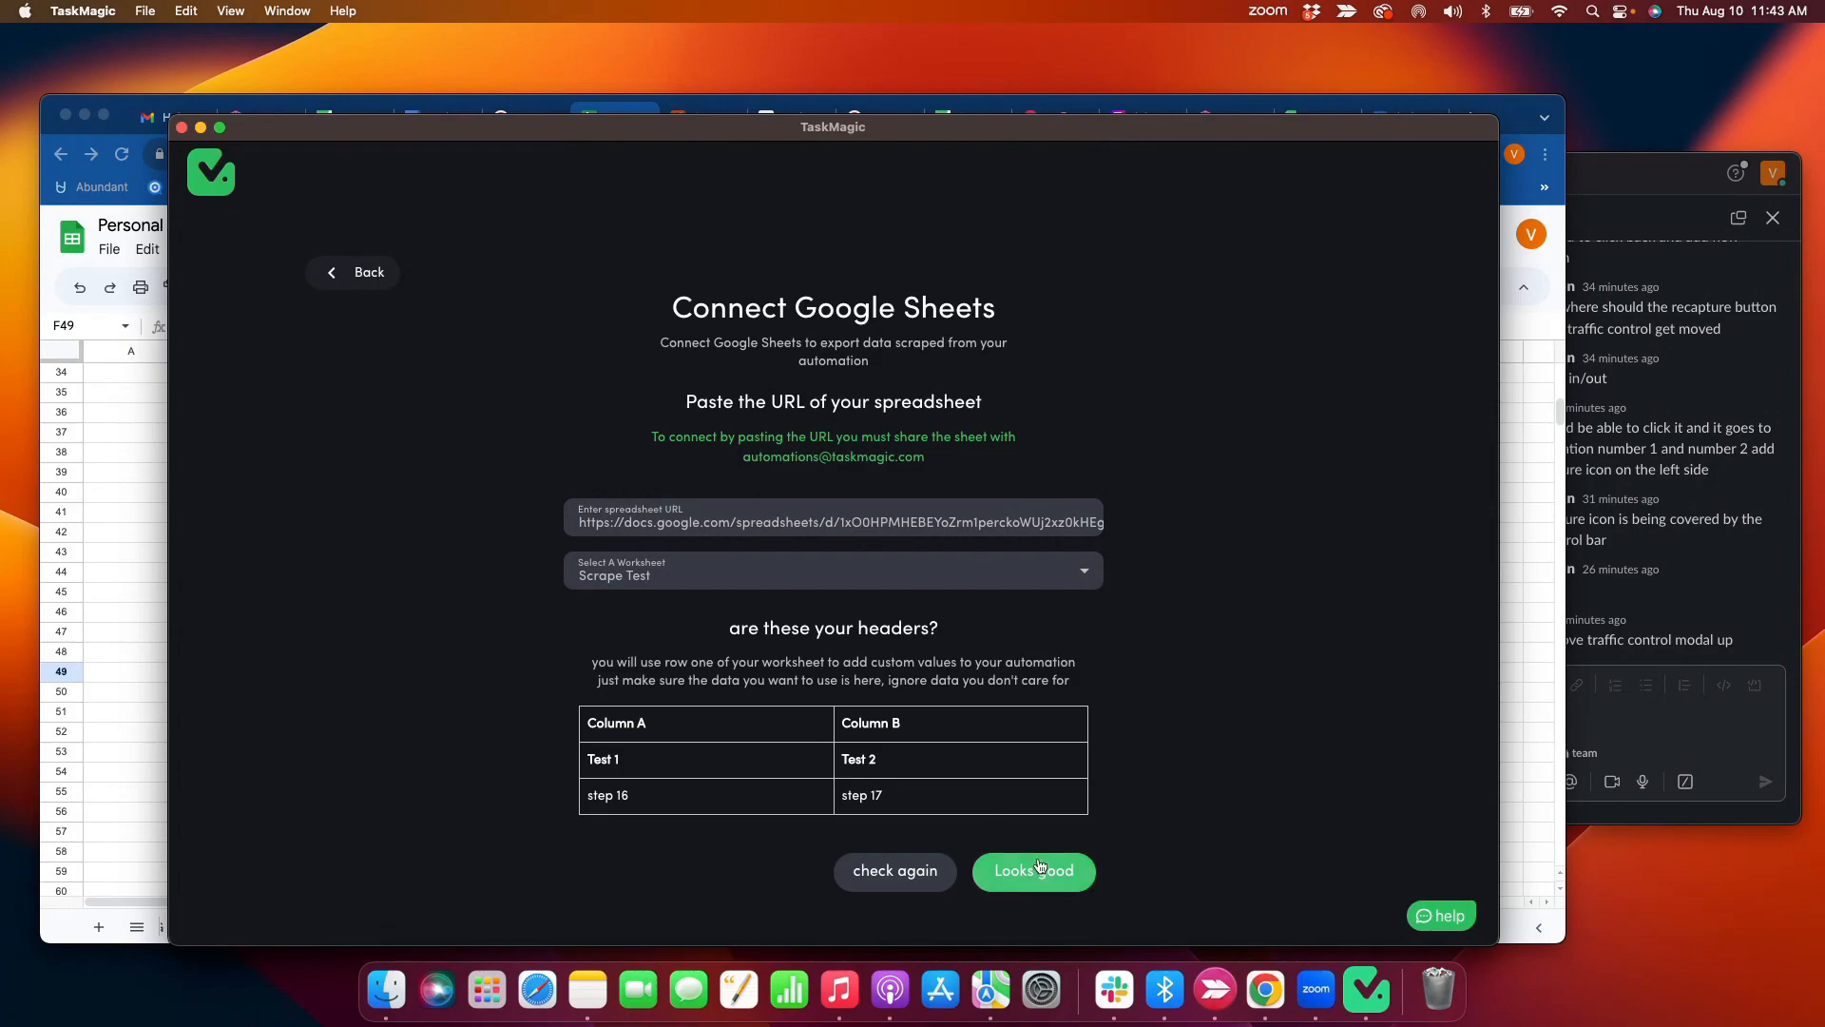
# - Accept the detected Scrape Test headers to save the Google Sheets connection
pyautogui.click(1032, 871)
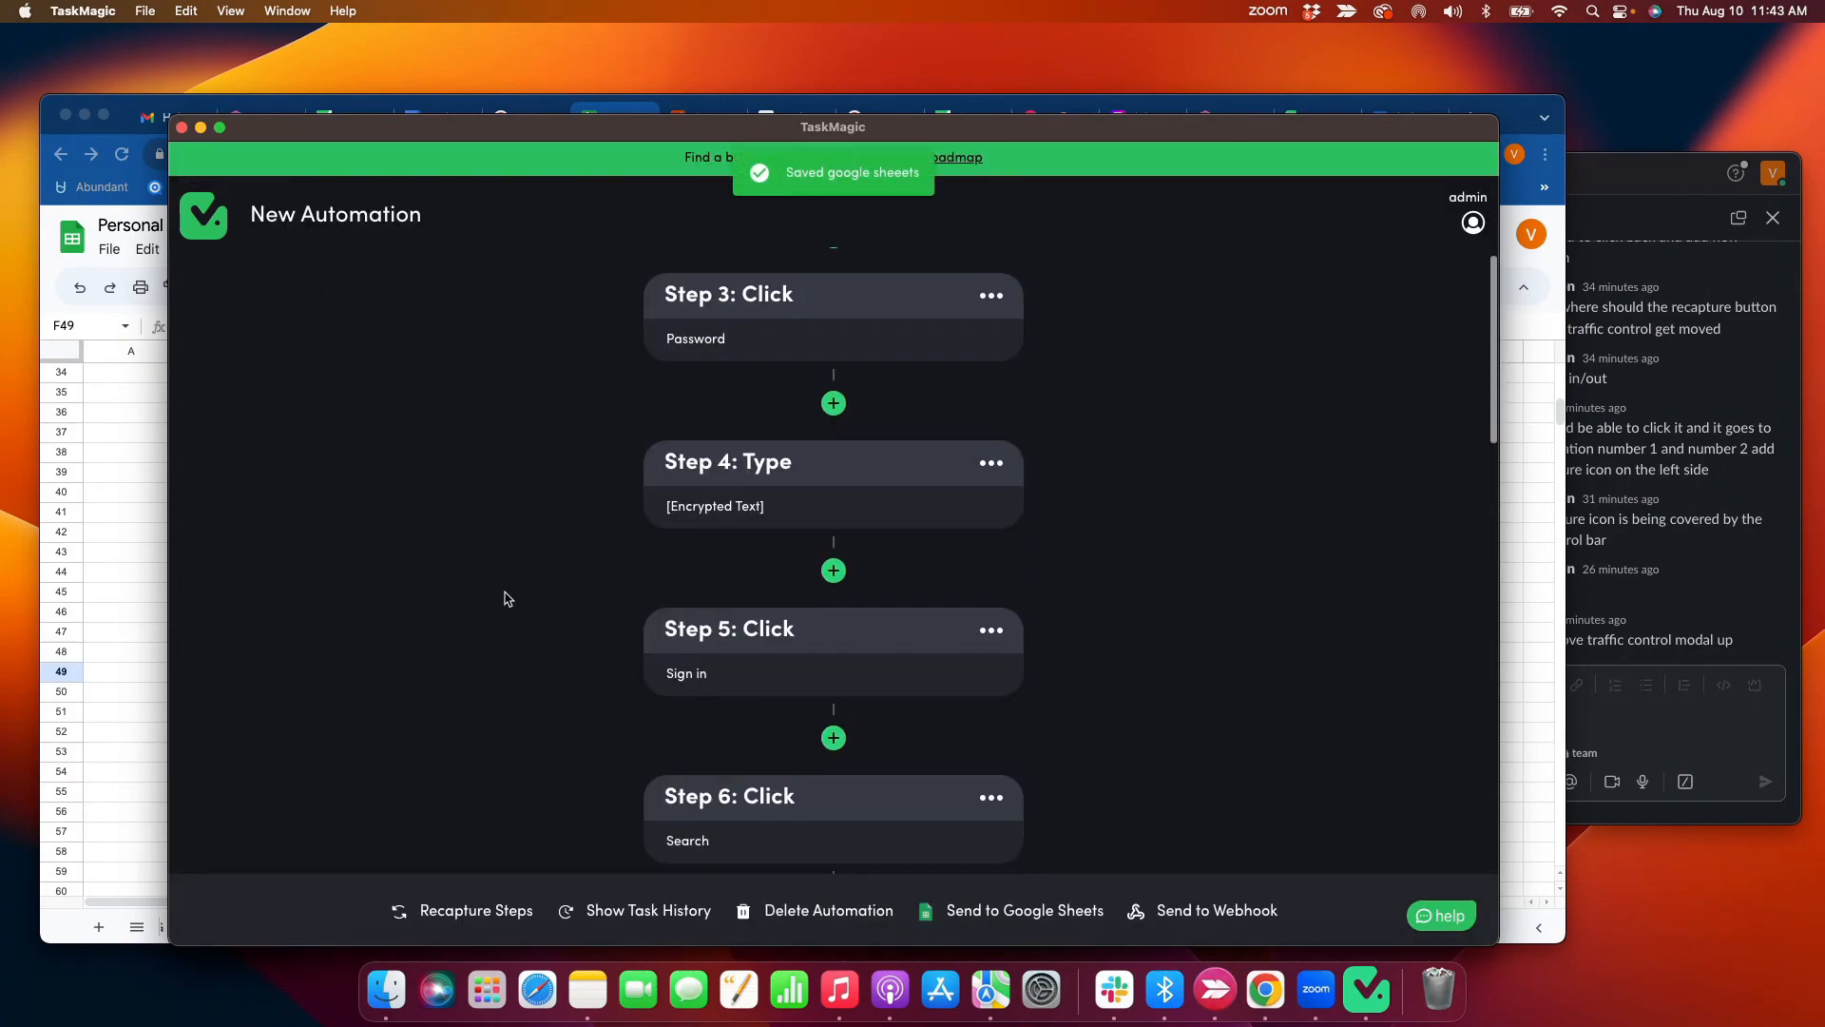
pyautogui.scroll(3)
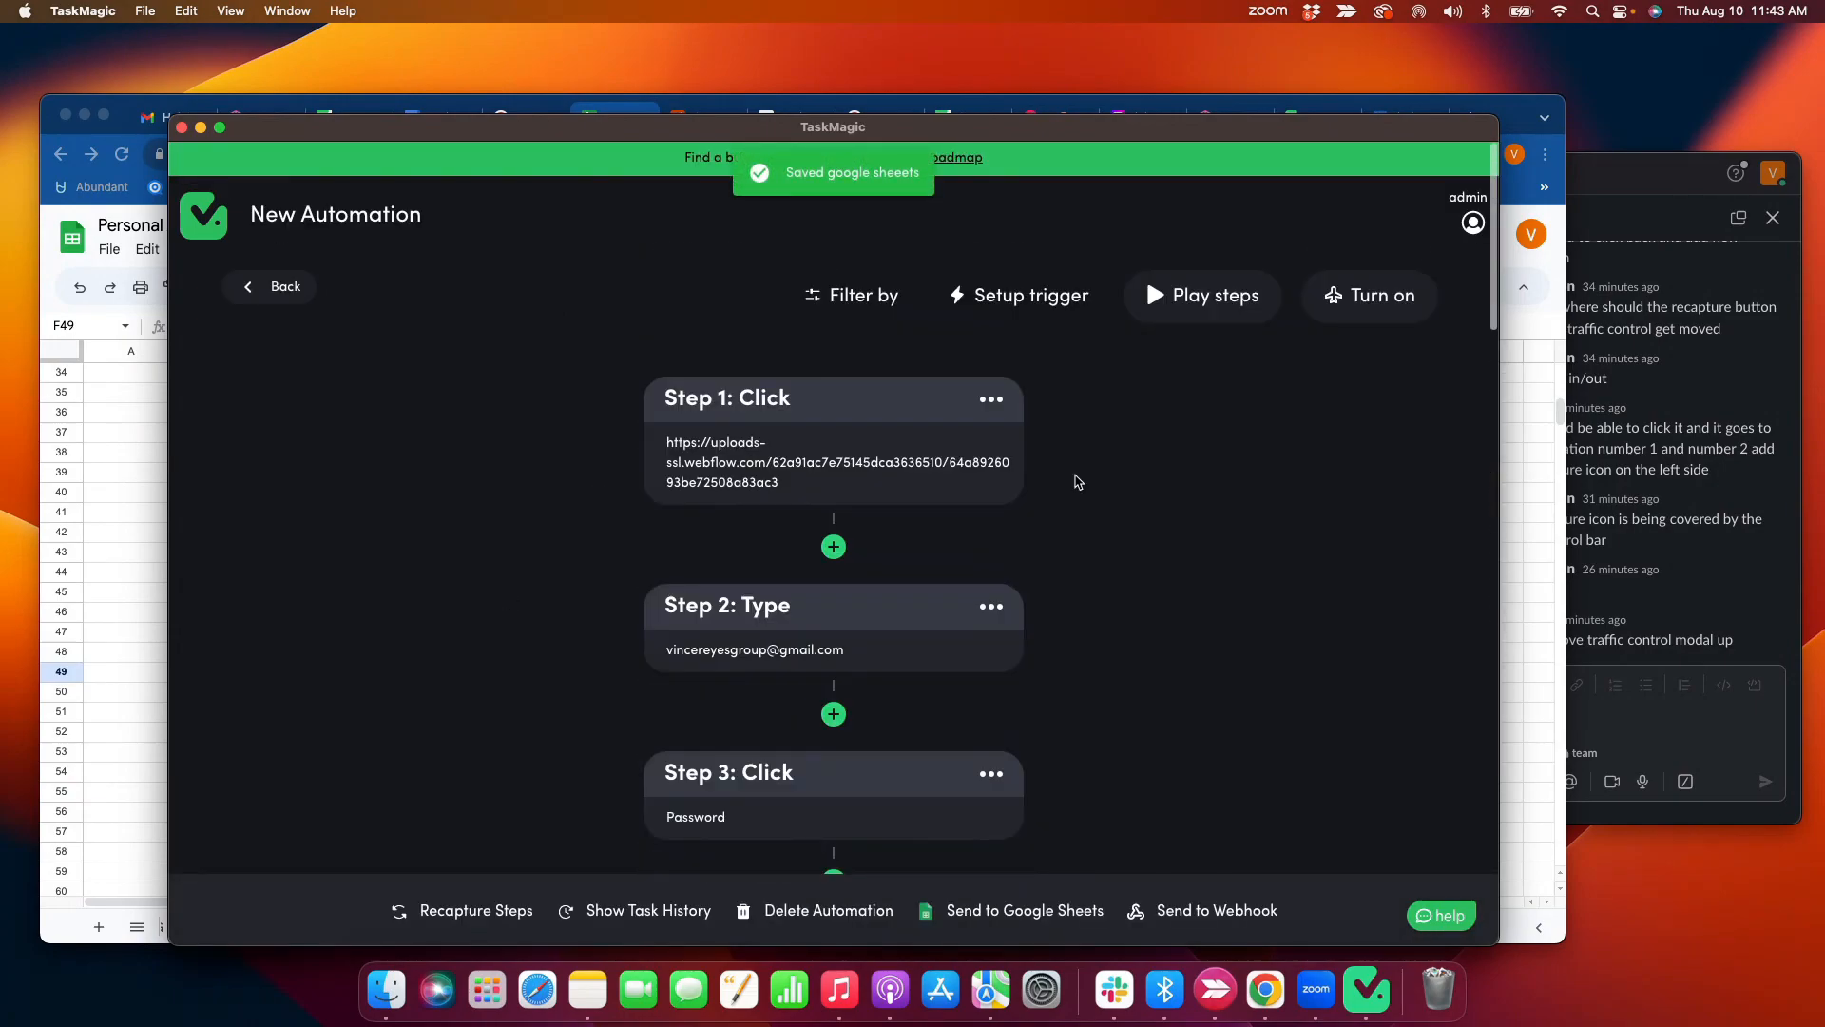
pyautogui.click(1029, 295)
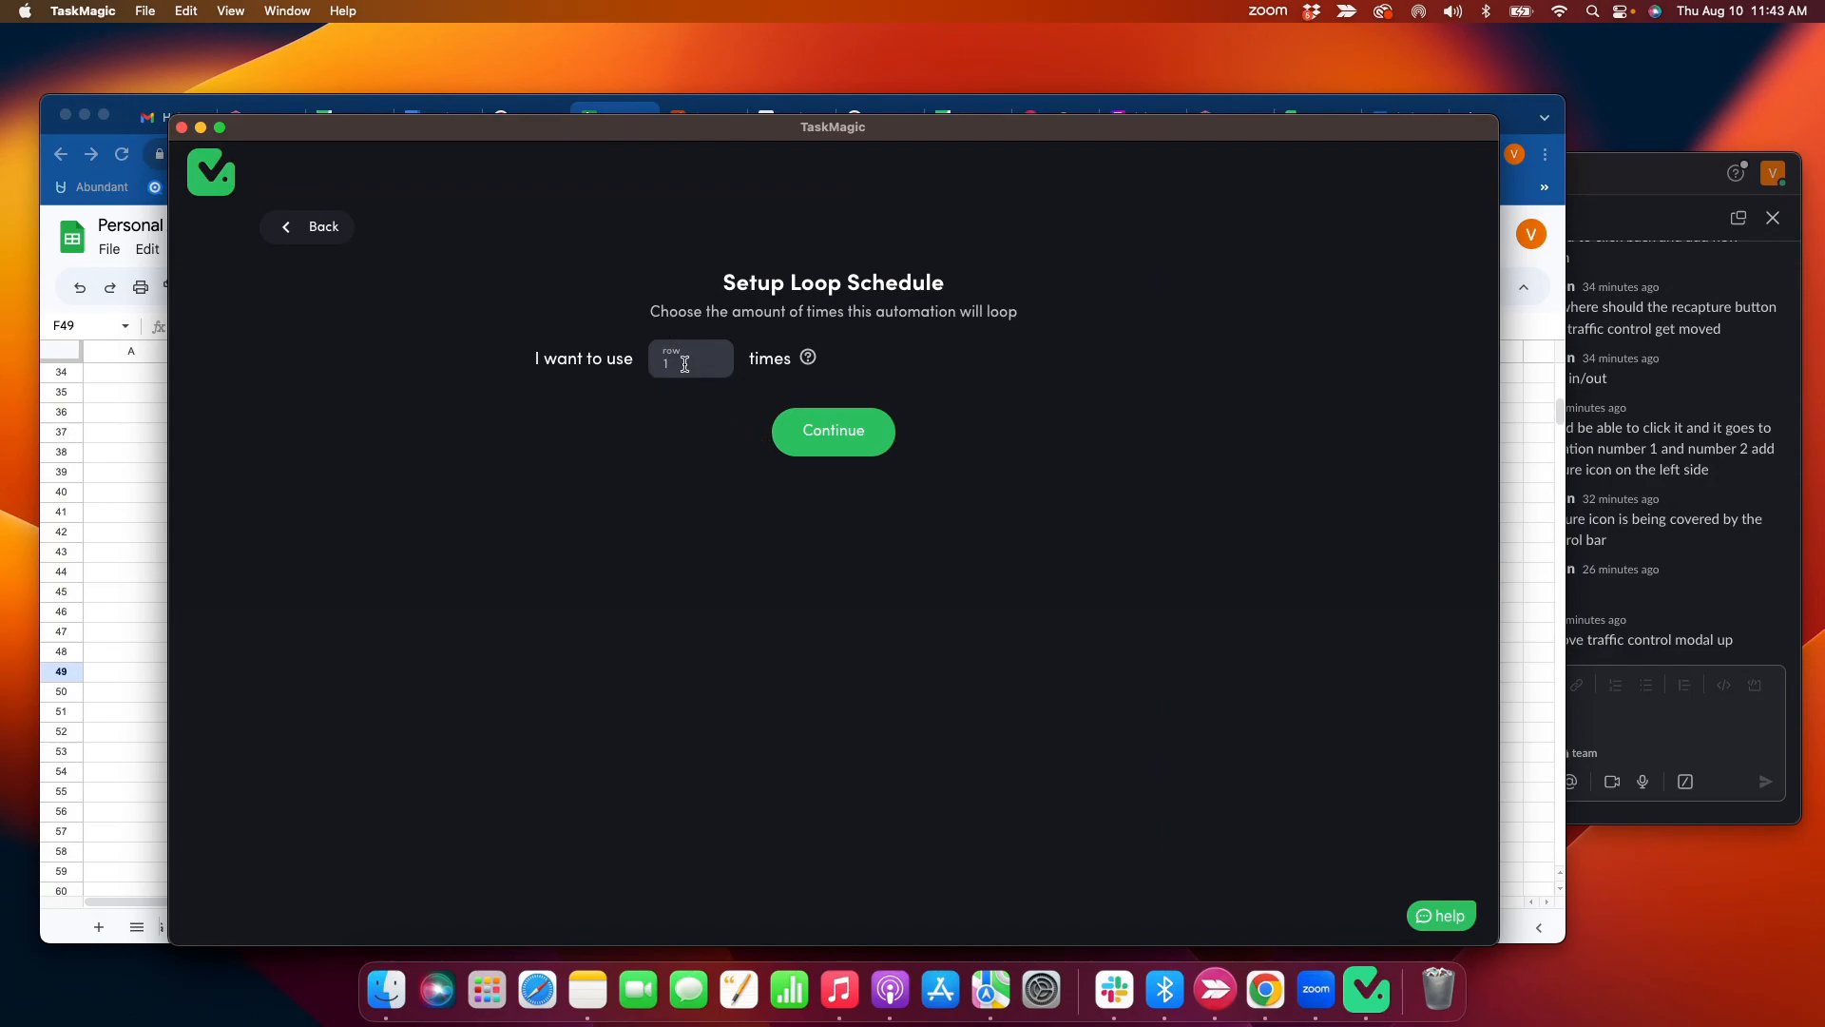
pyautogui.moveTo(696, 368)
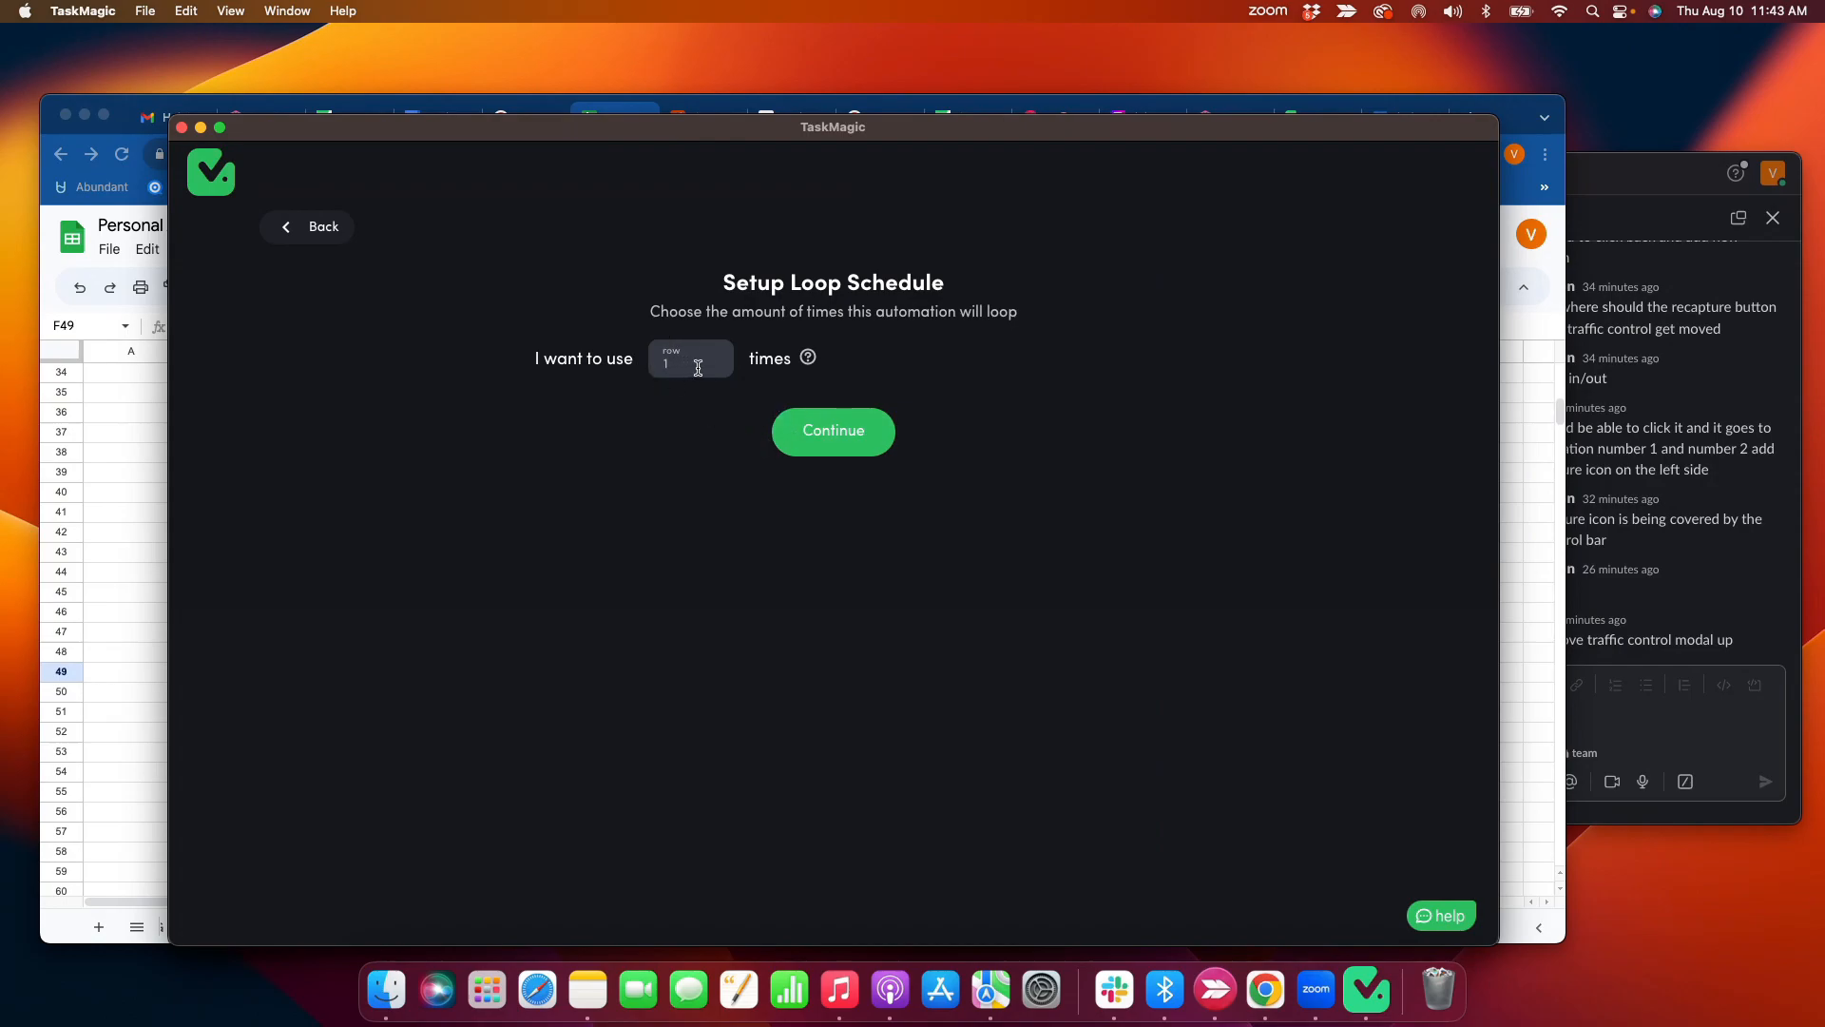
# - Enter a loop count of 10 and choose a 5-minute run interval
pyautogui.write('0')
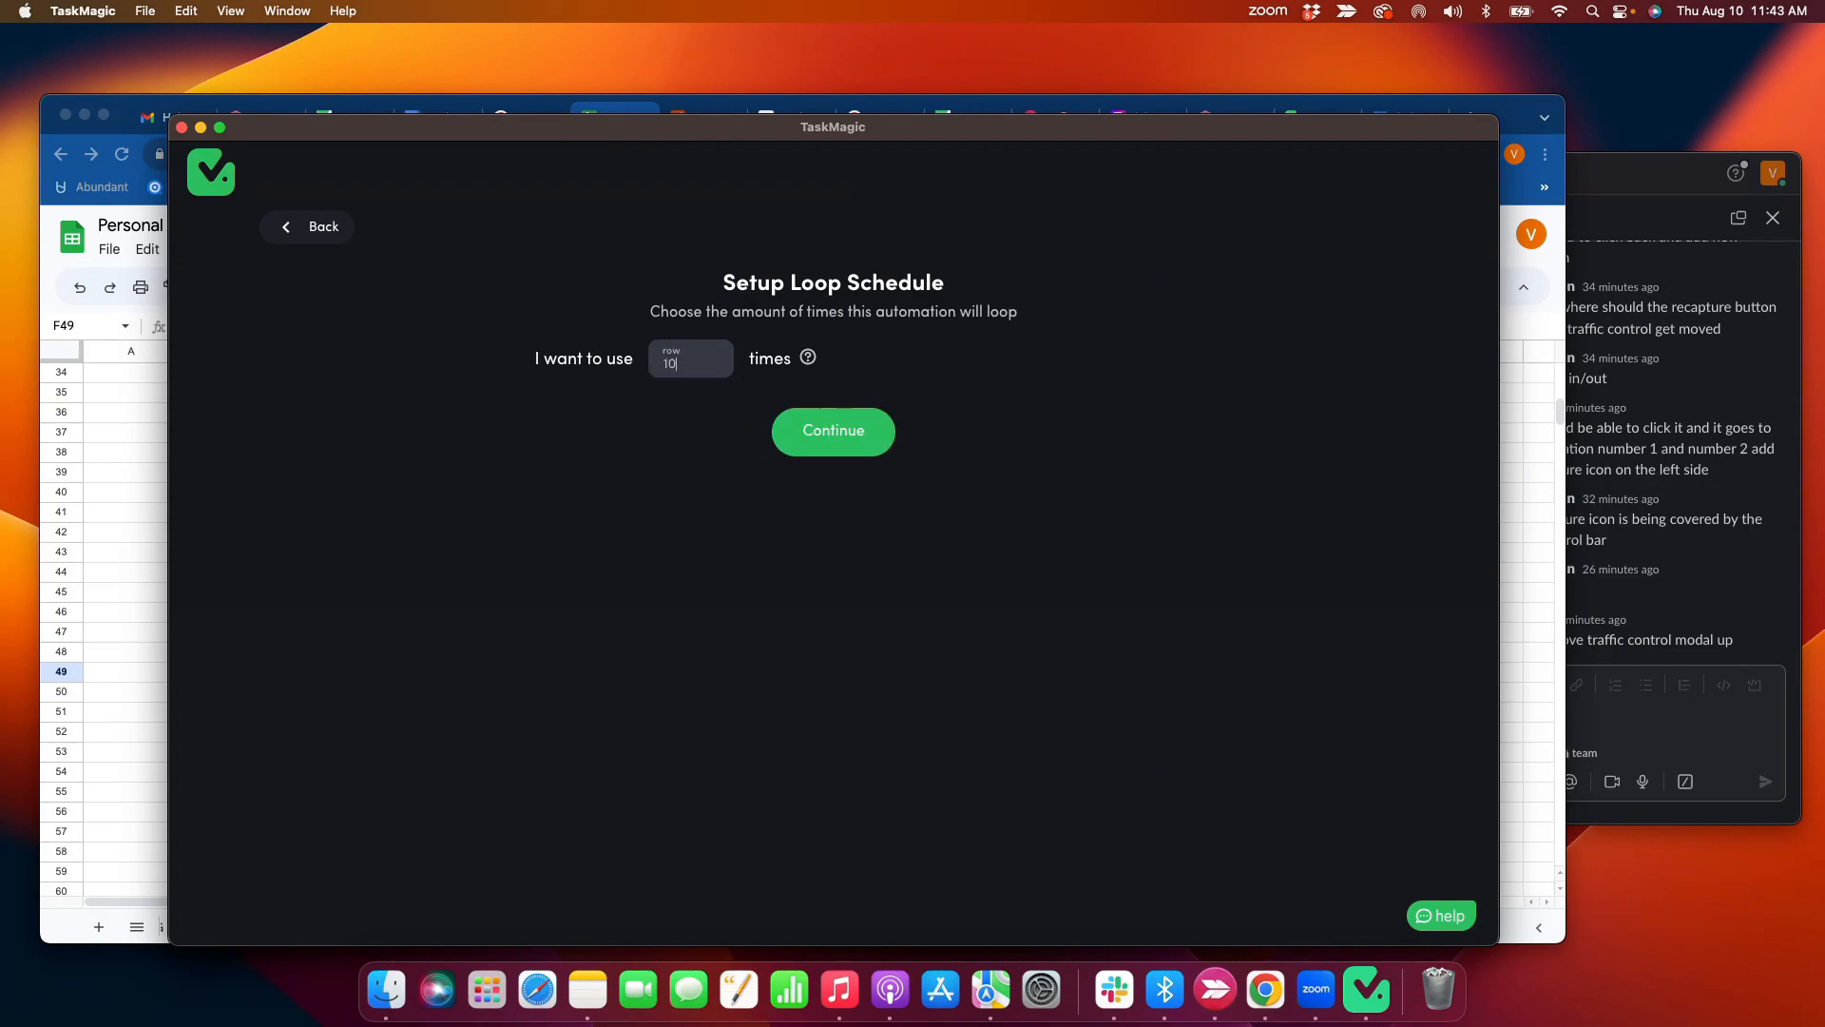
pyautogui.click(833, 431)
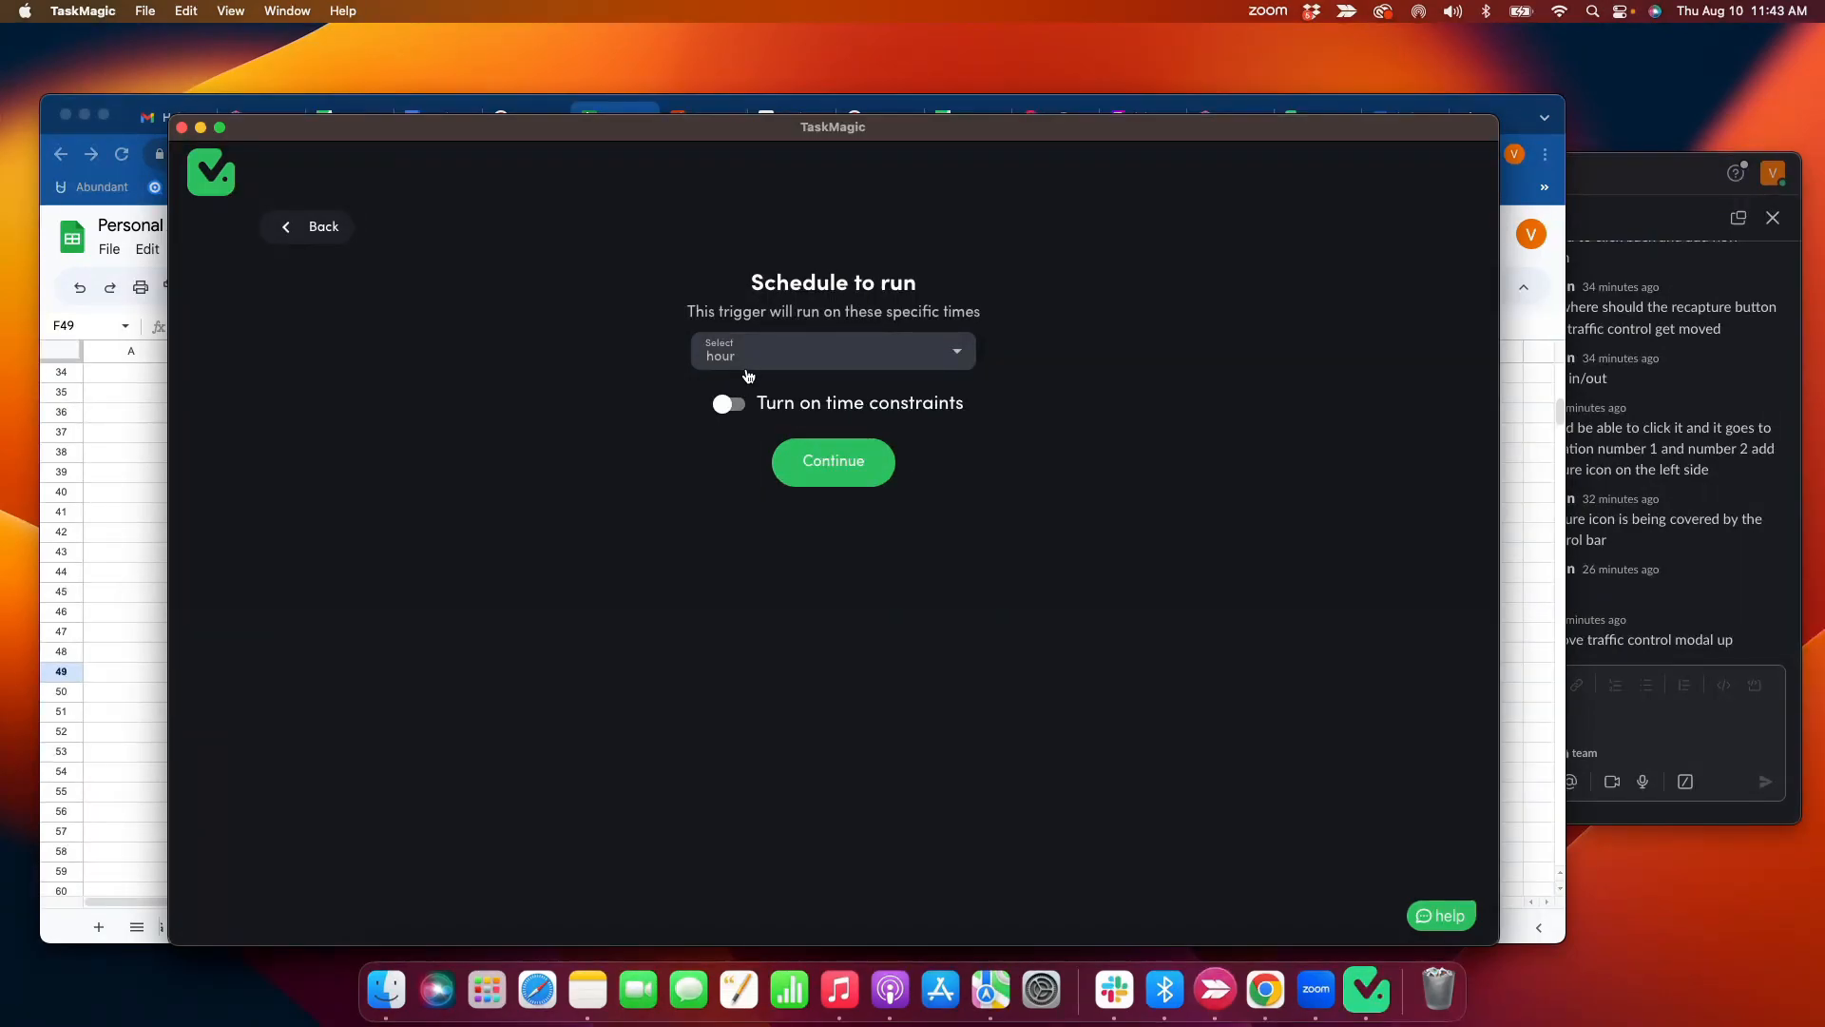
pyautogui.click(833, 349)
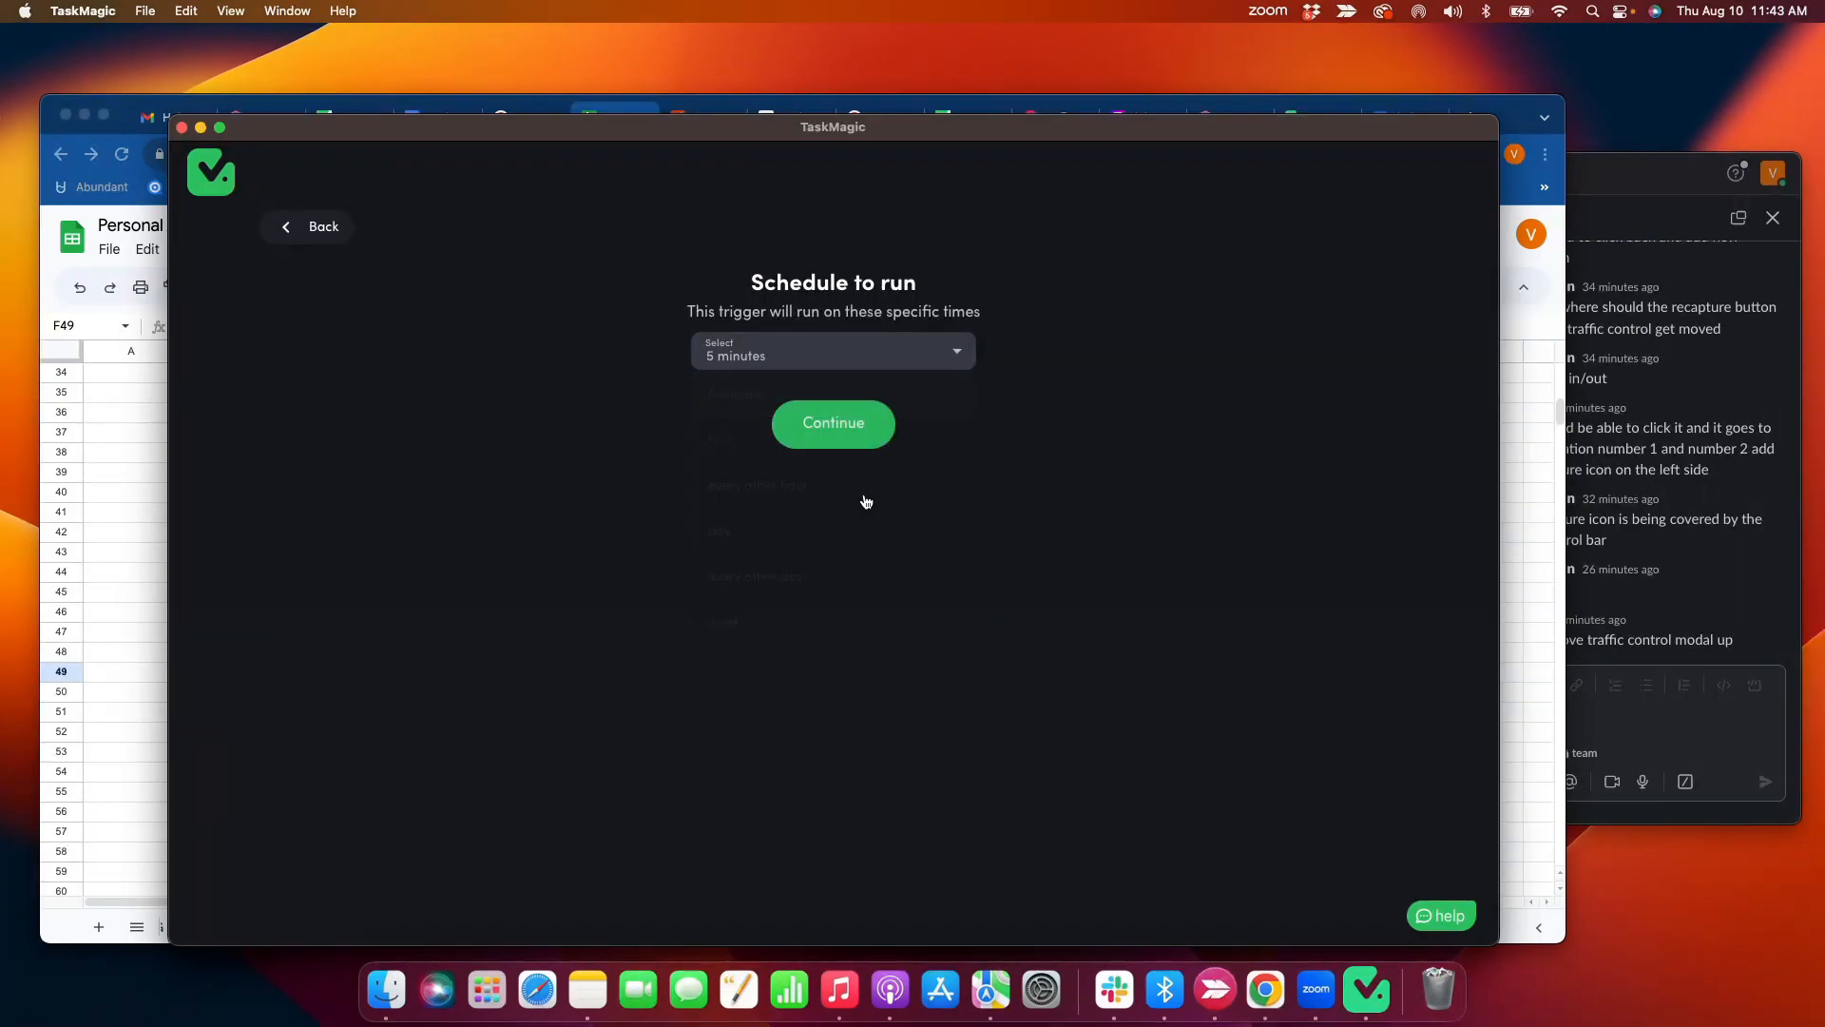
pyautogui.click(833, 422)
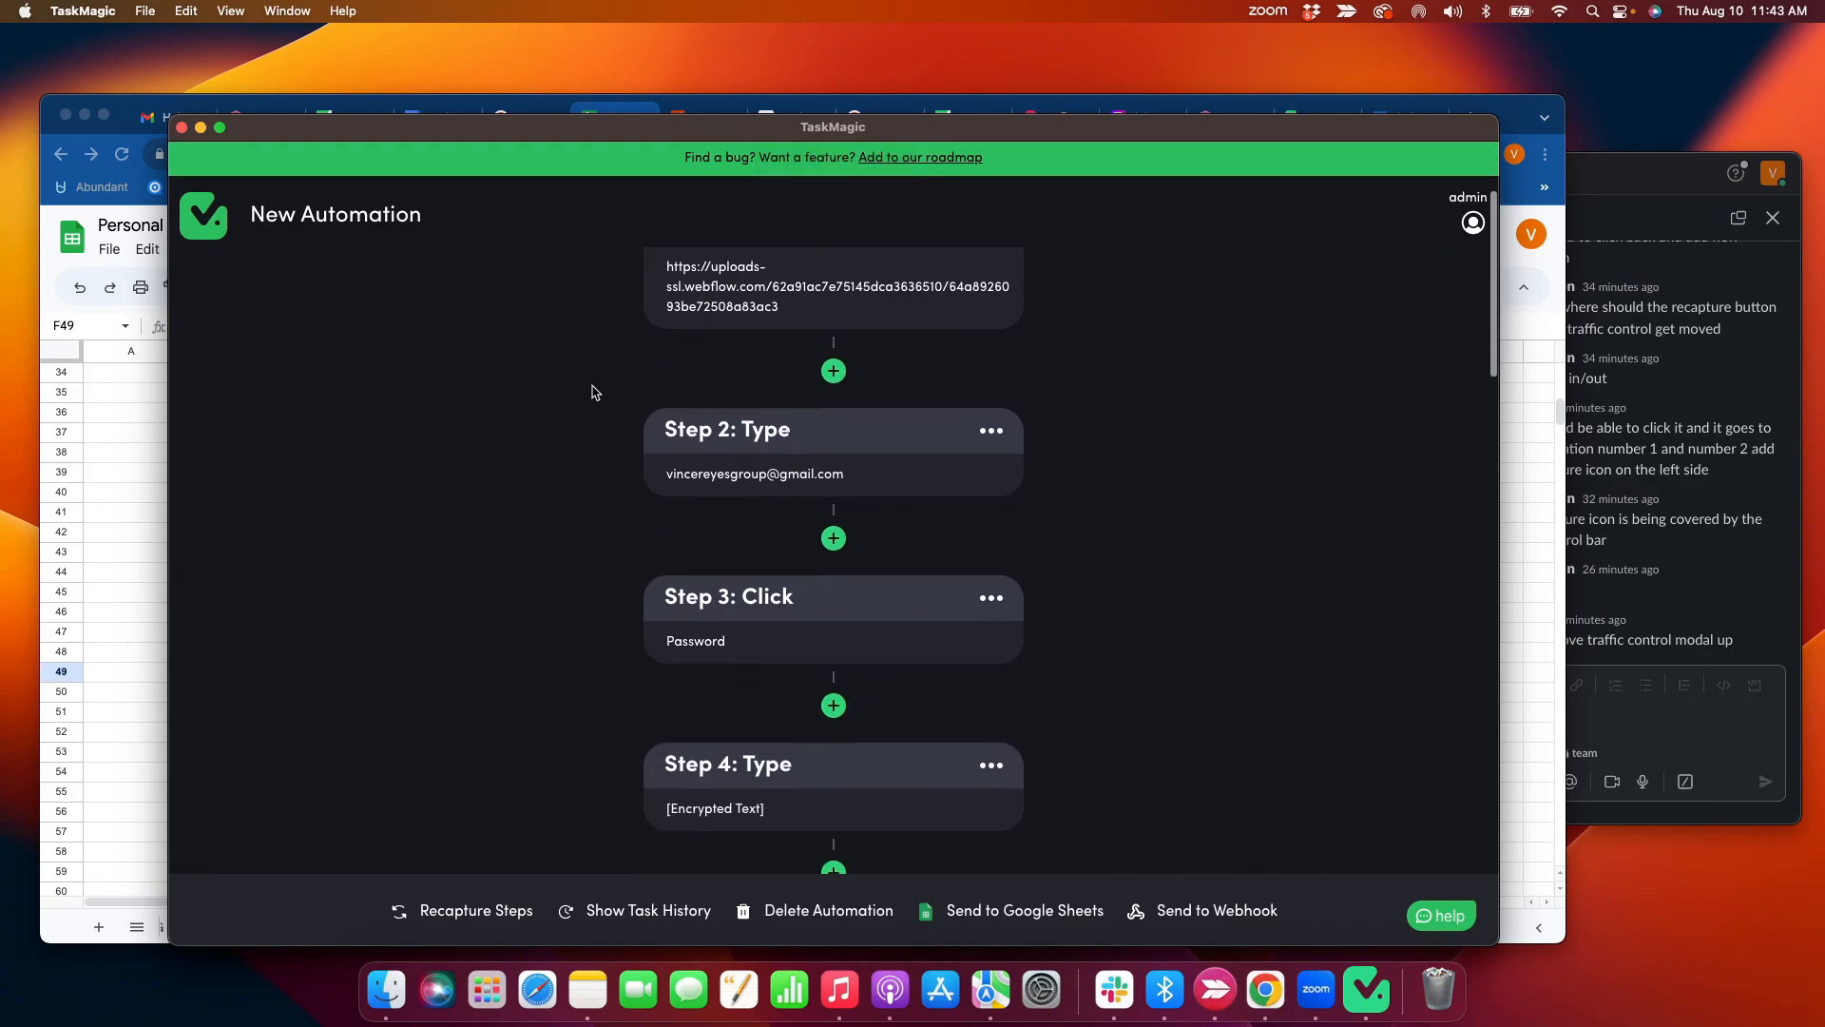
pyautogui.scroll(3)
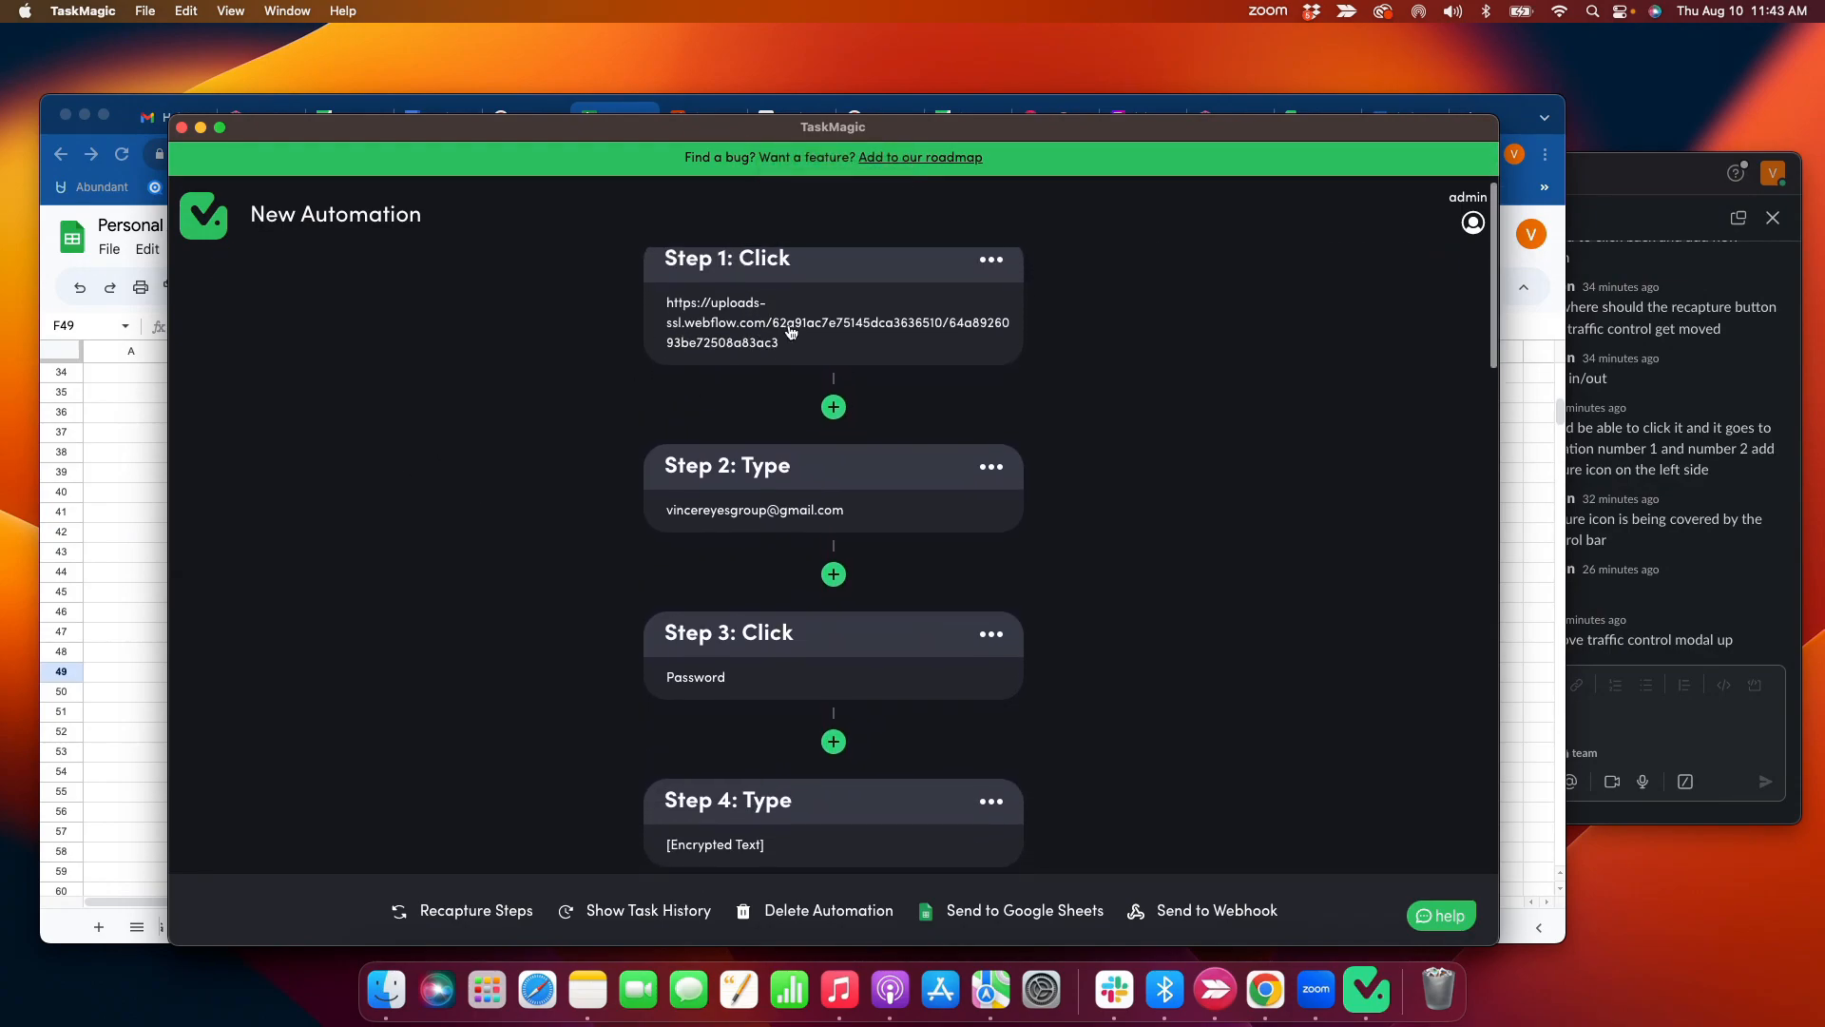
pyautogui.scroll(-3)
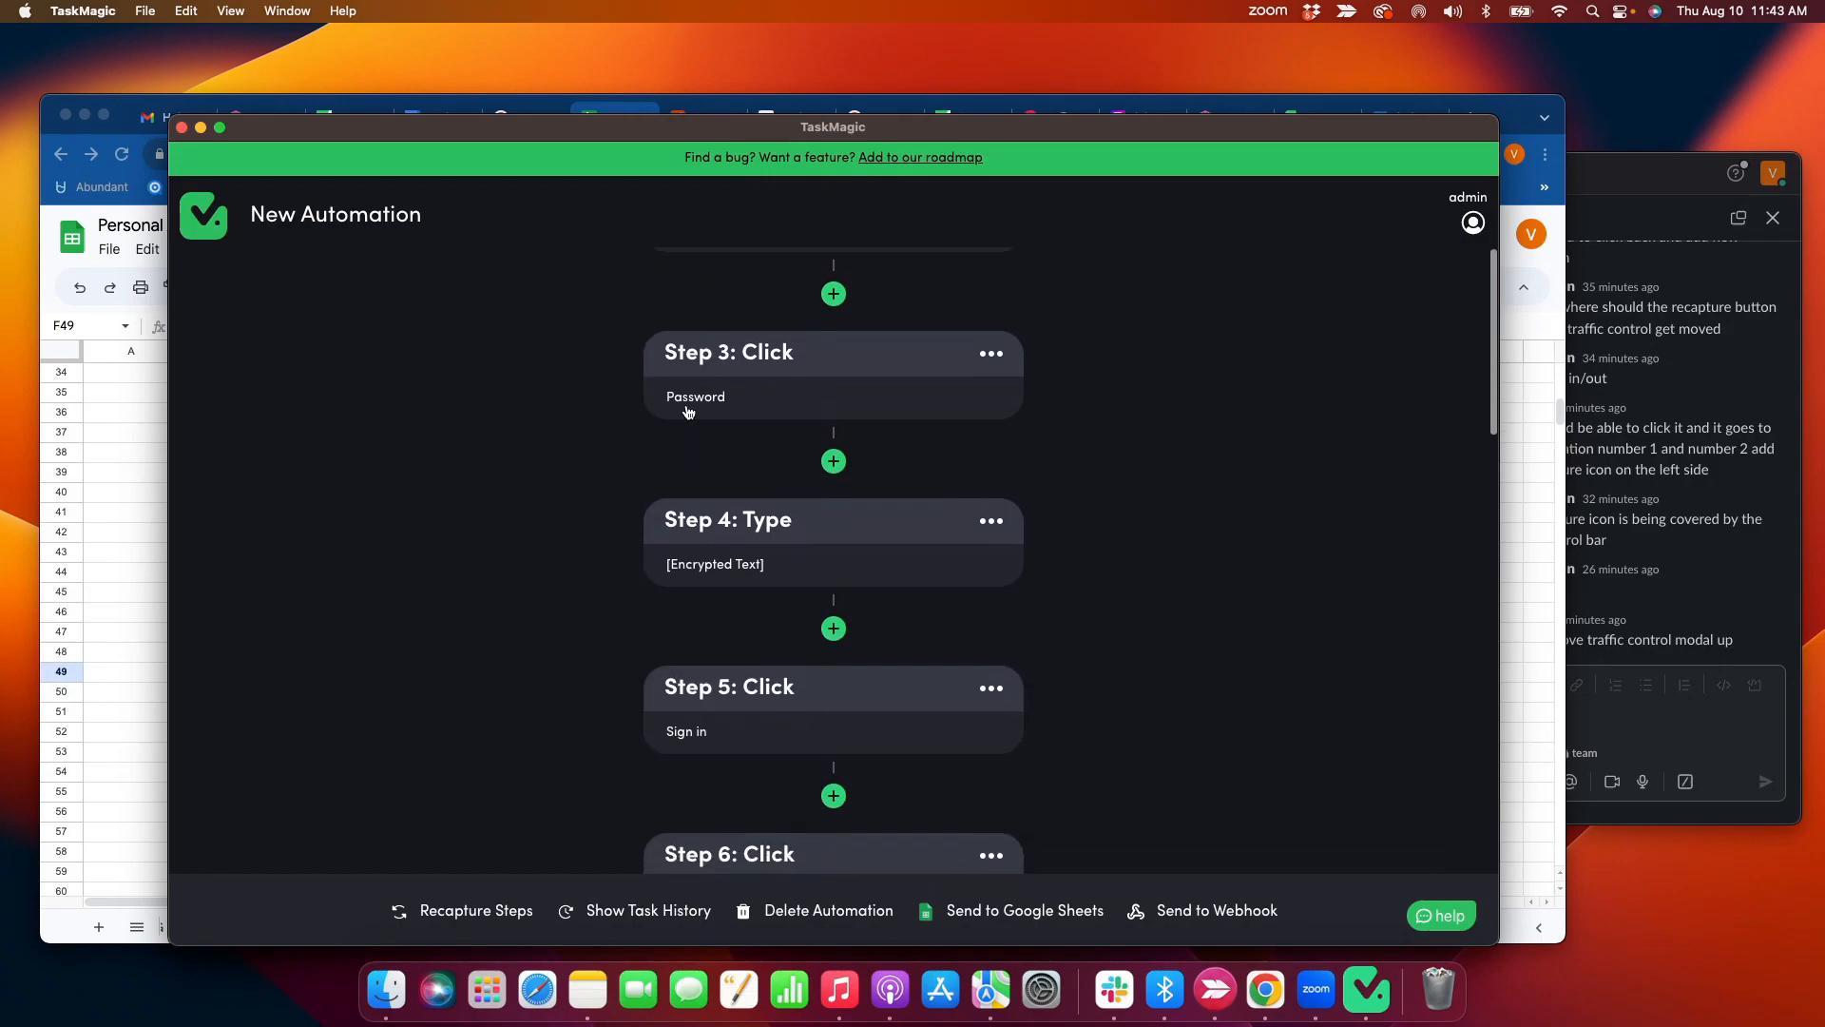
pyautogui.scroll(-3)
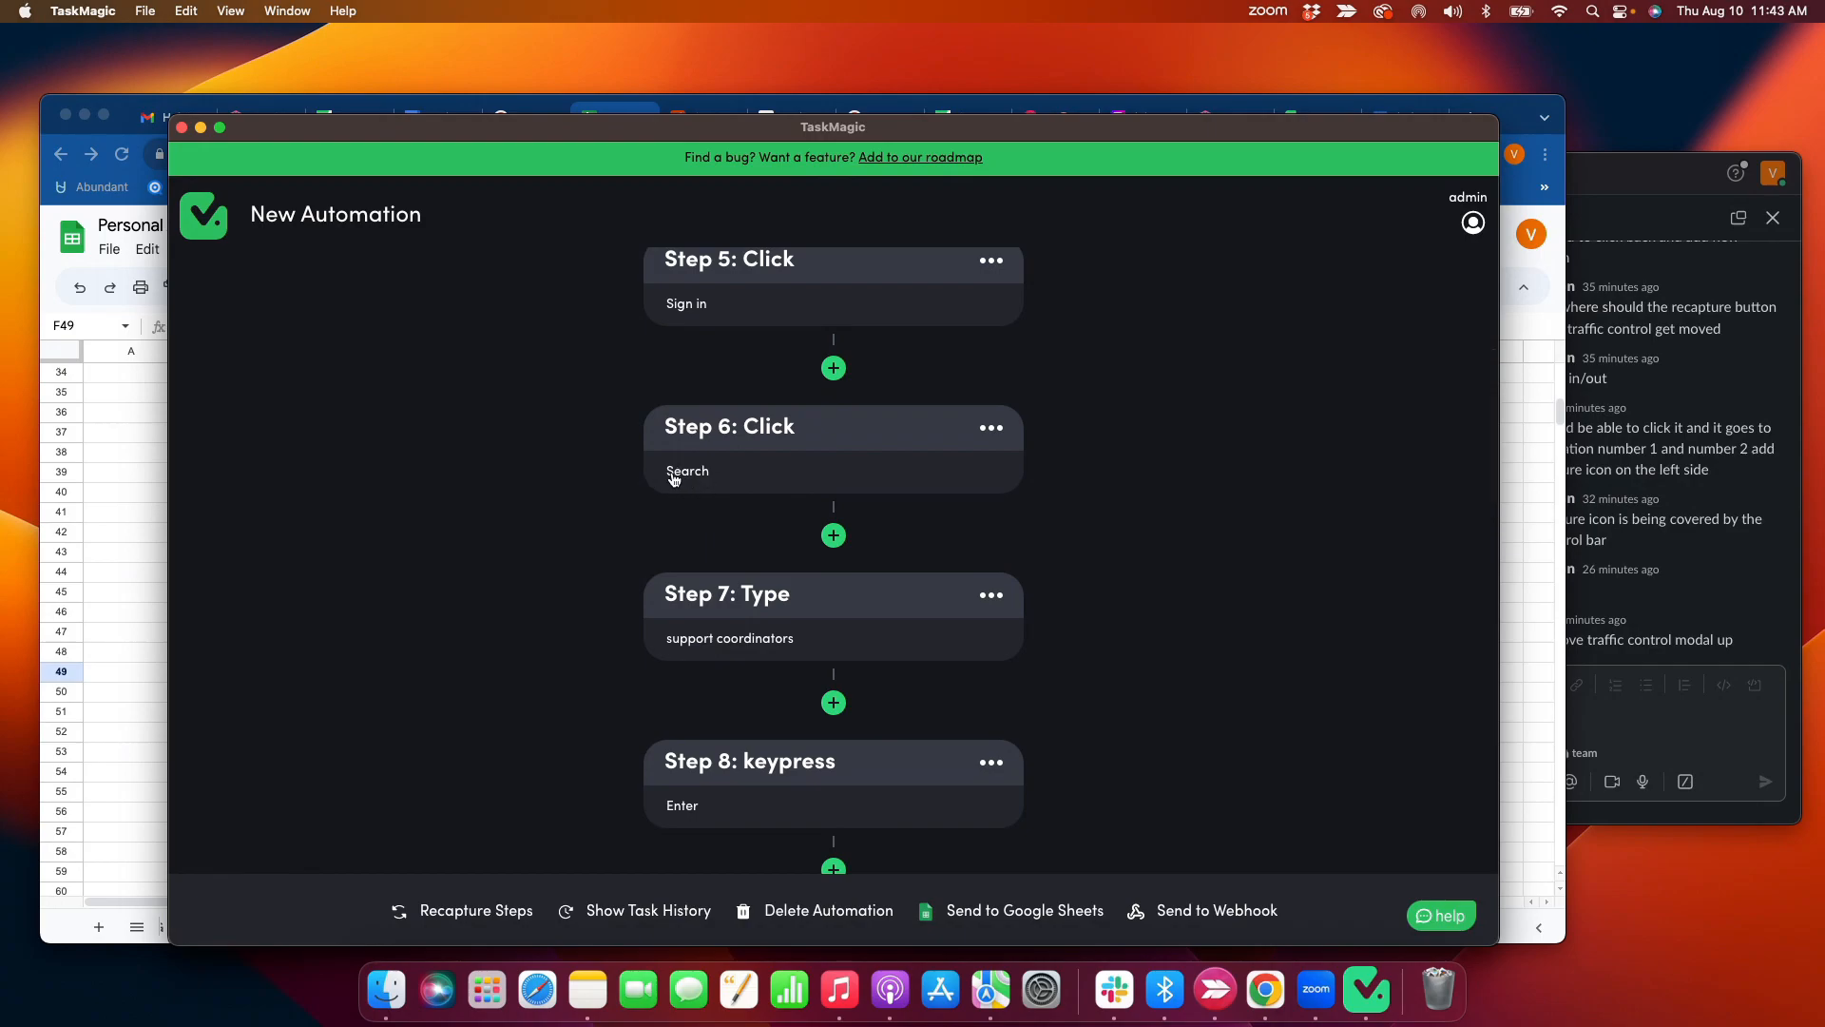
pyautogui.scroll(-3)
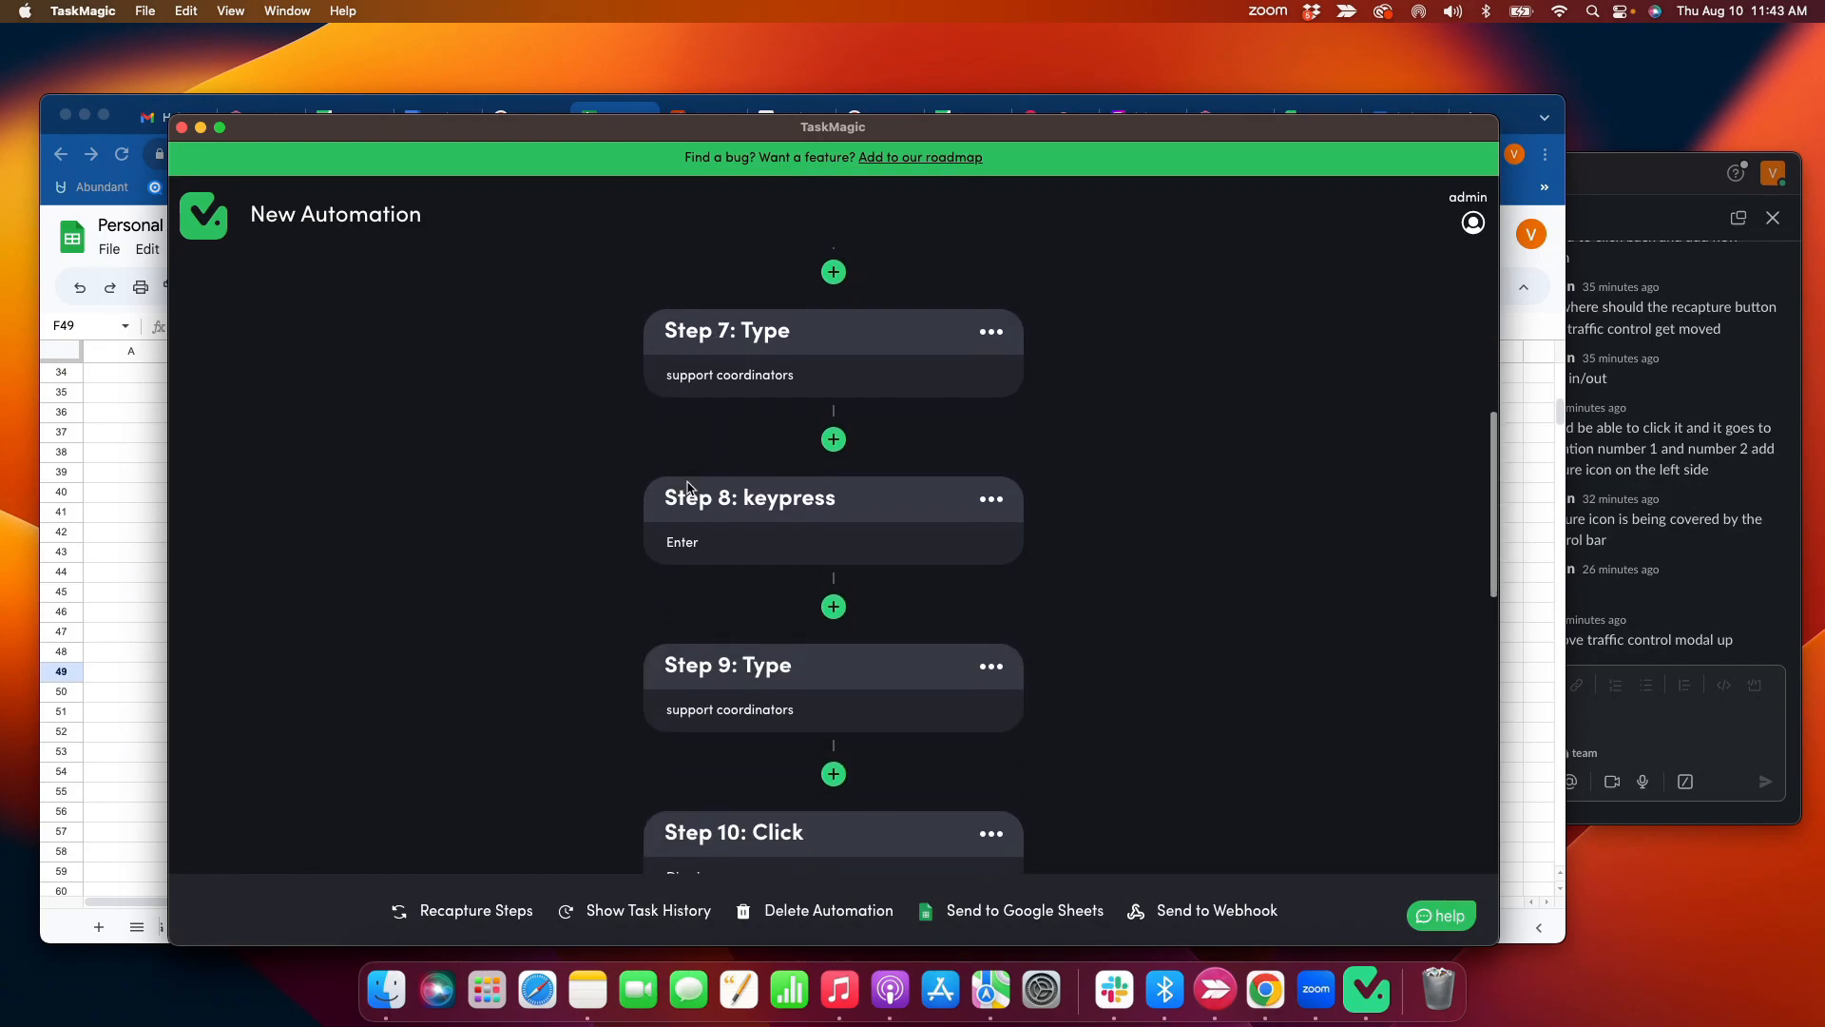
pyautogui.scroll(-3)
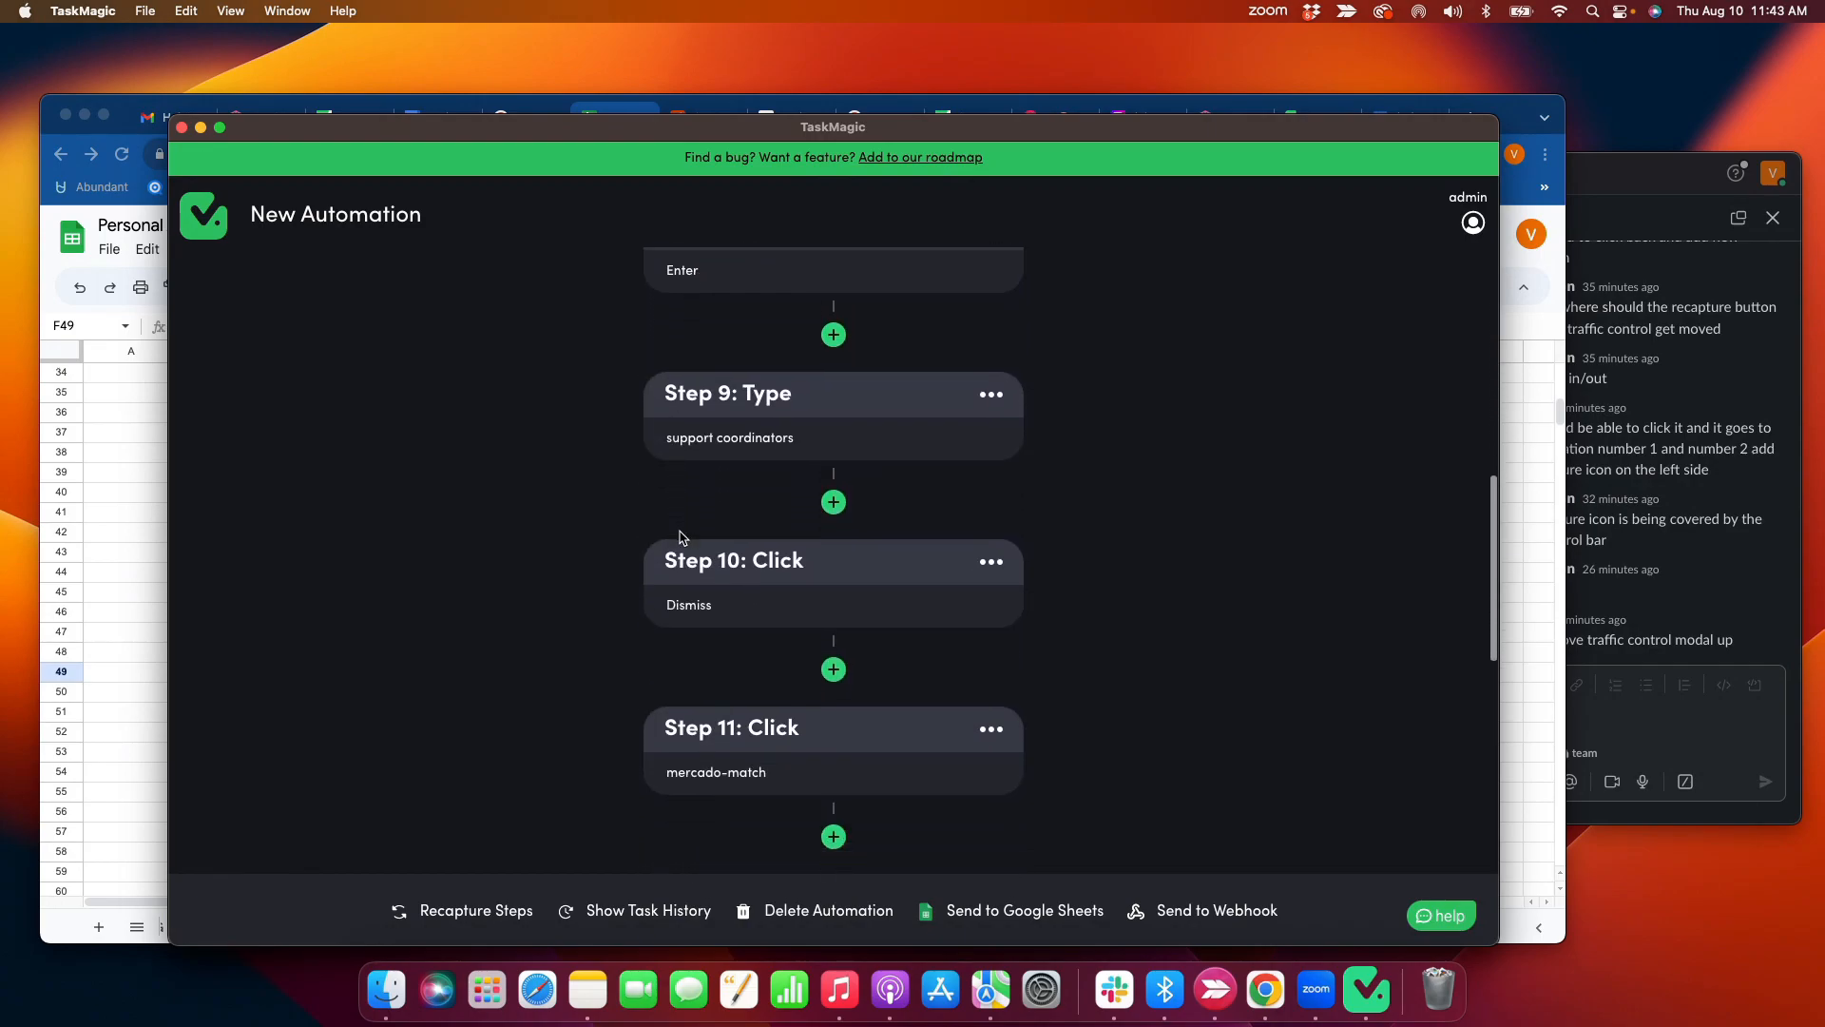
pyautogui.scroll(-3)
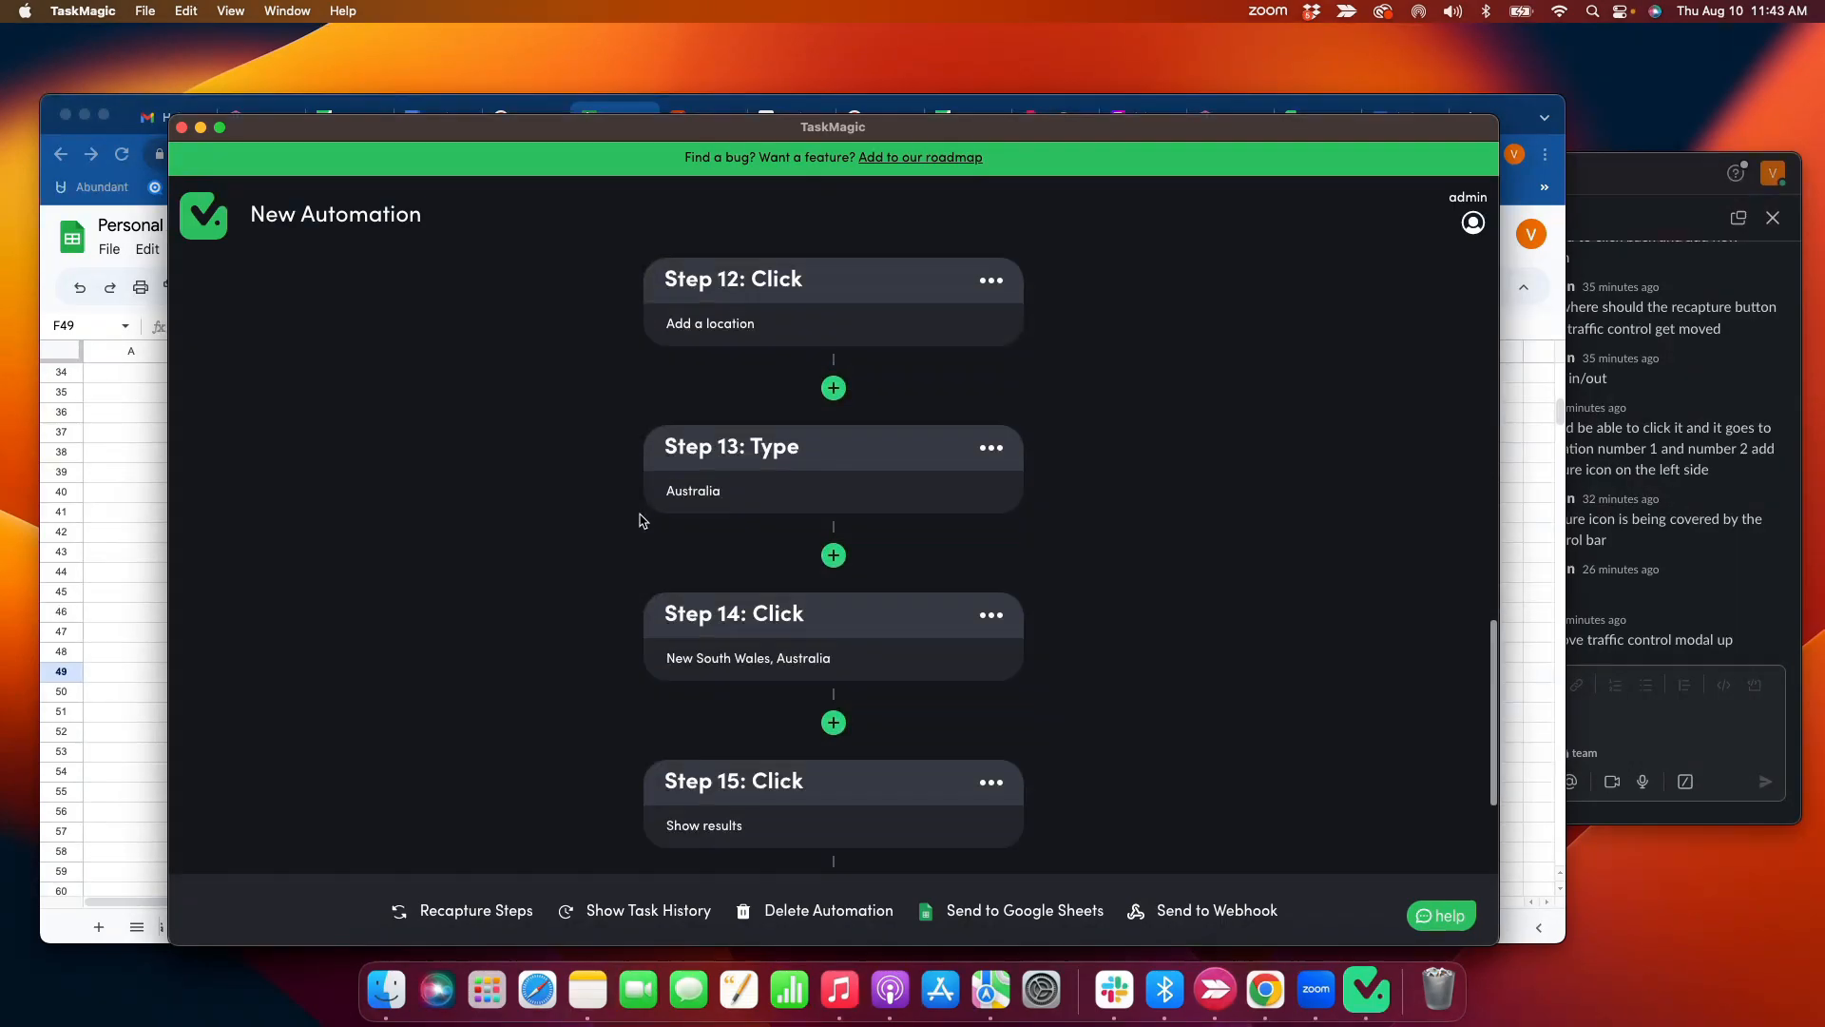
pyautogui.scroll(3)
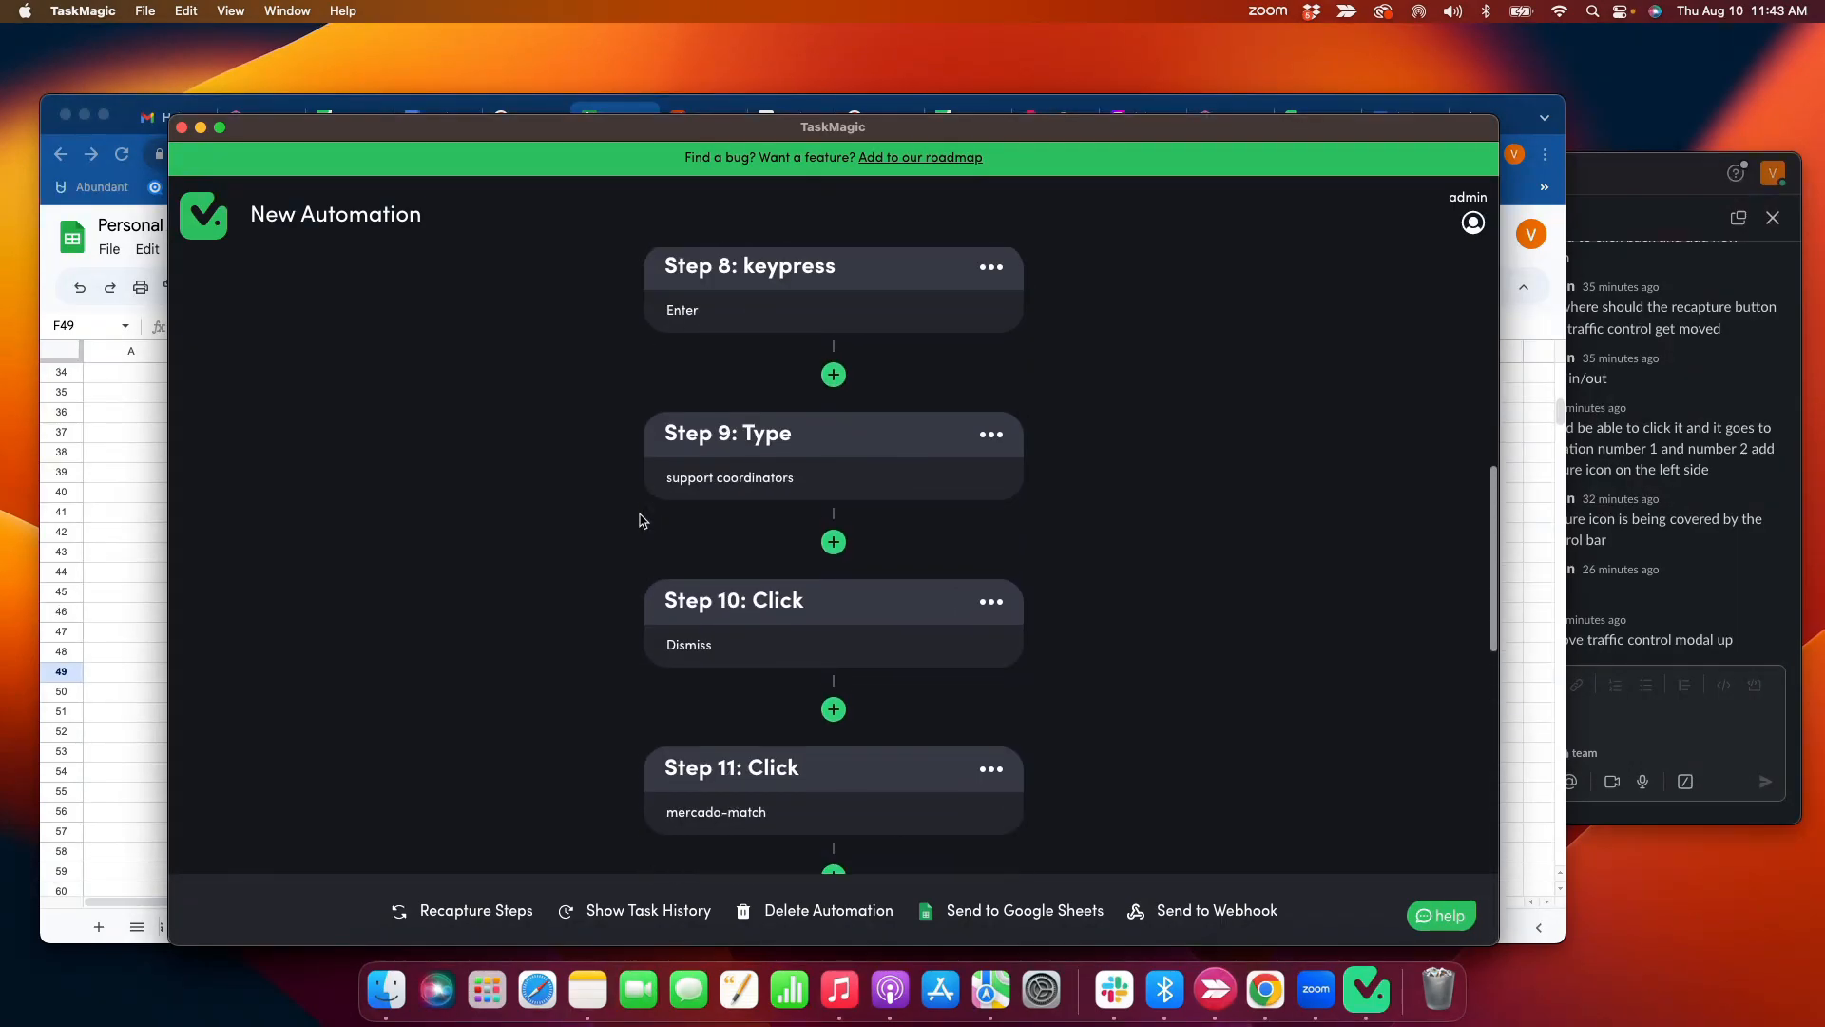
pyautogui.scroll(3)
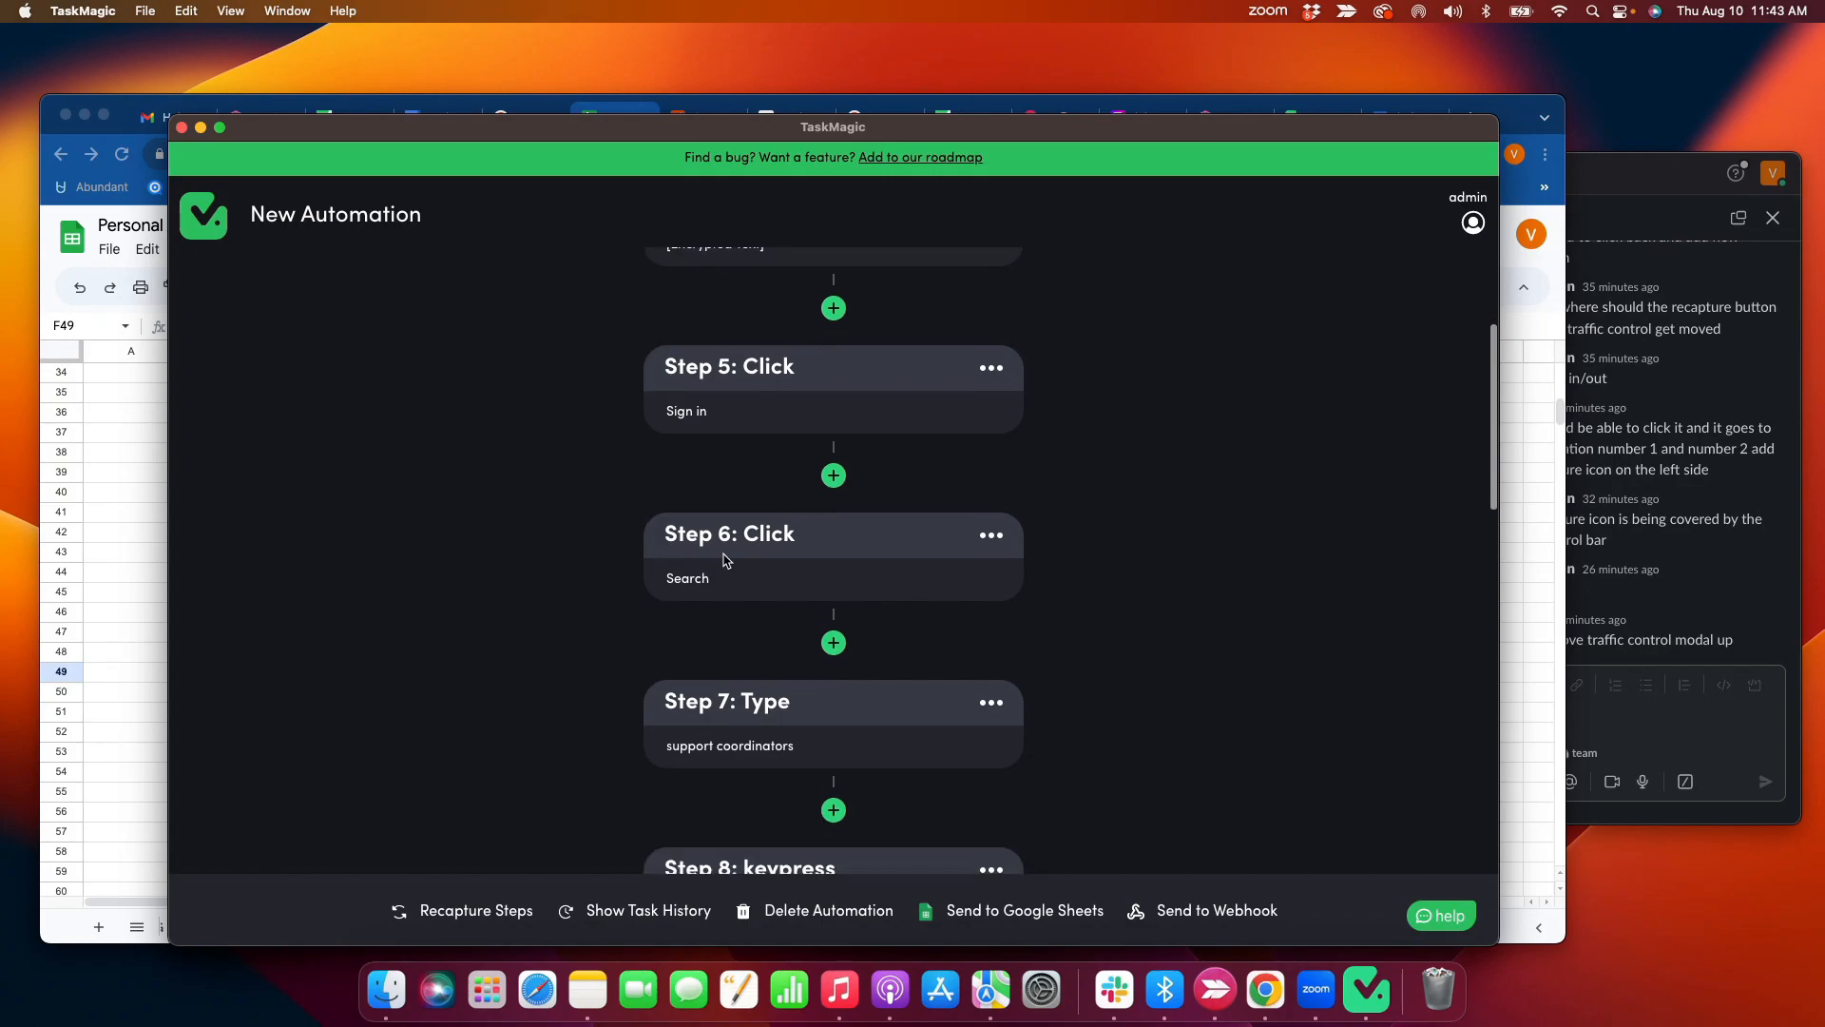
pyautogui.scroll(-3)
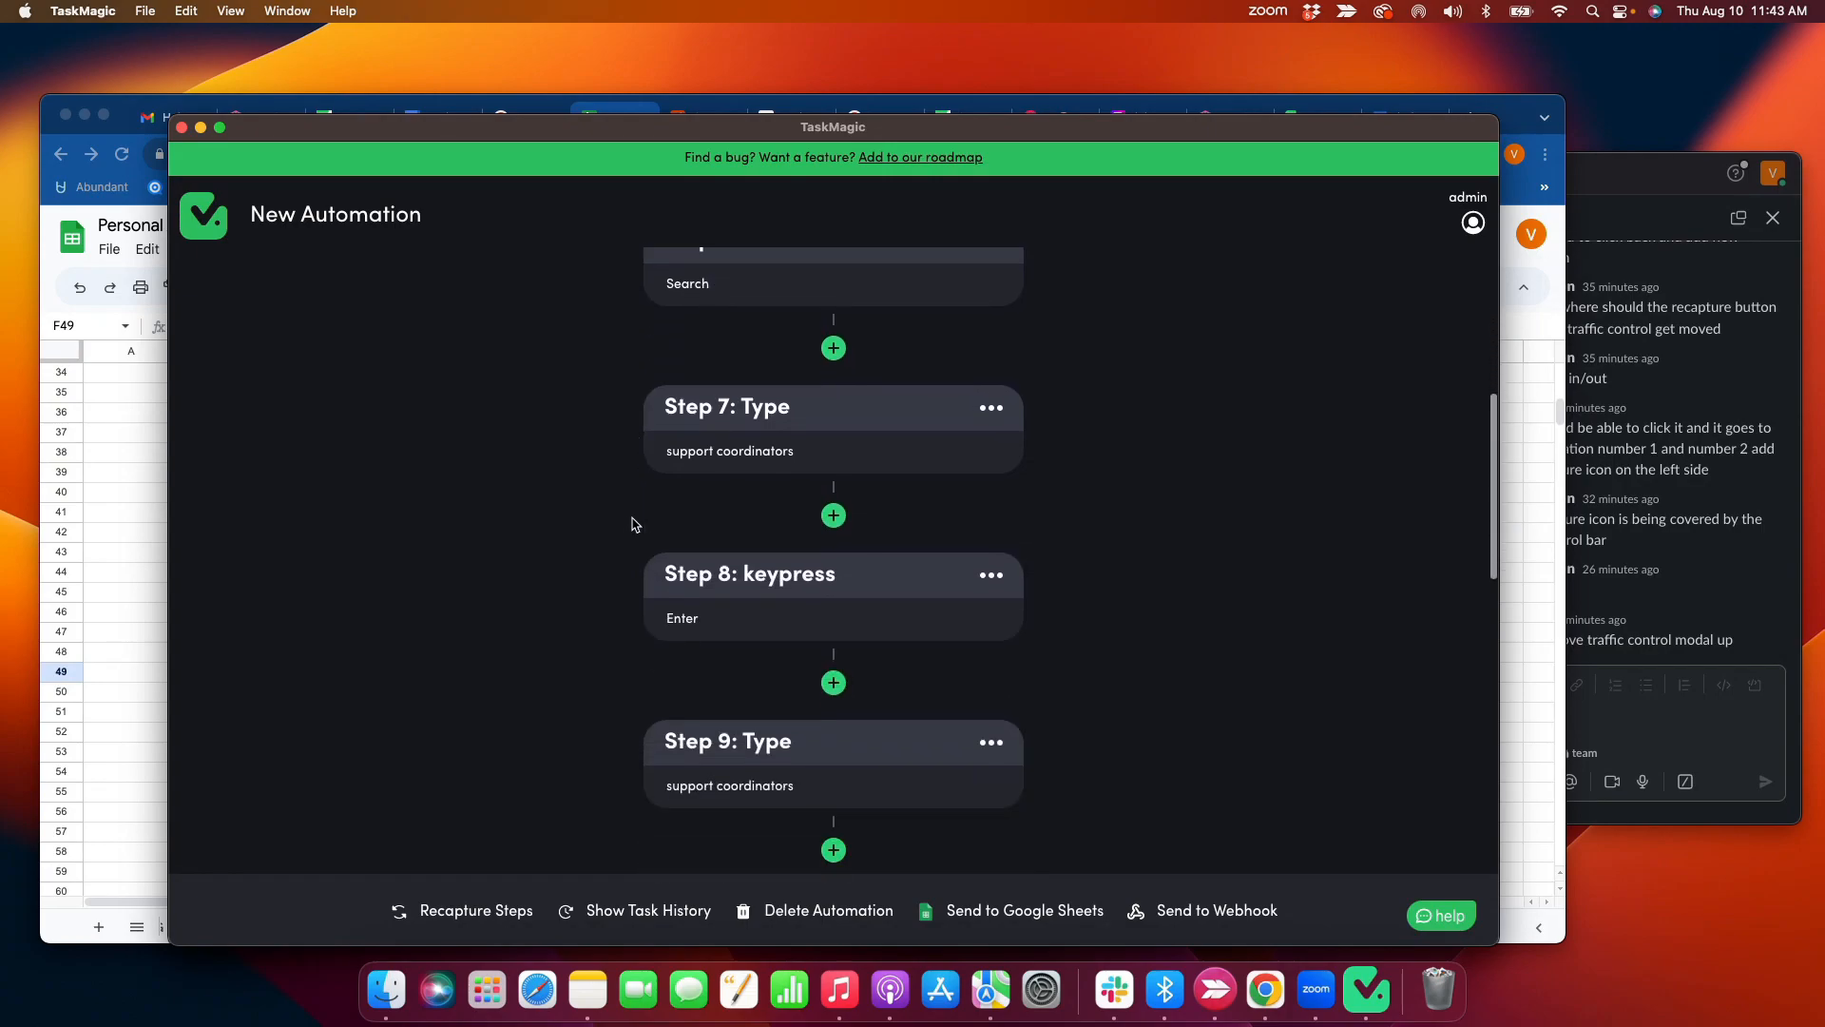
pyautogui.scroll(-3)
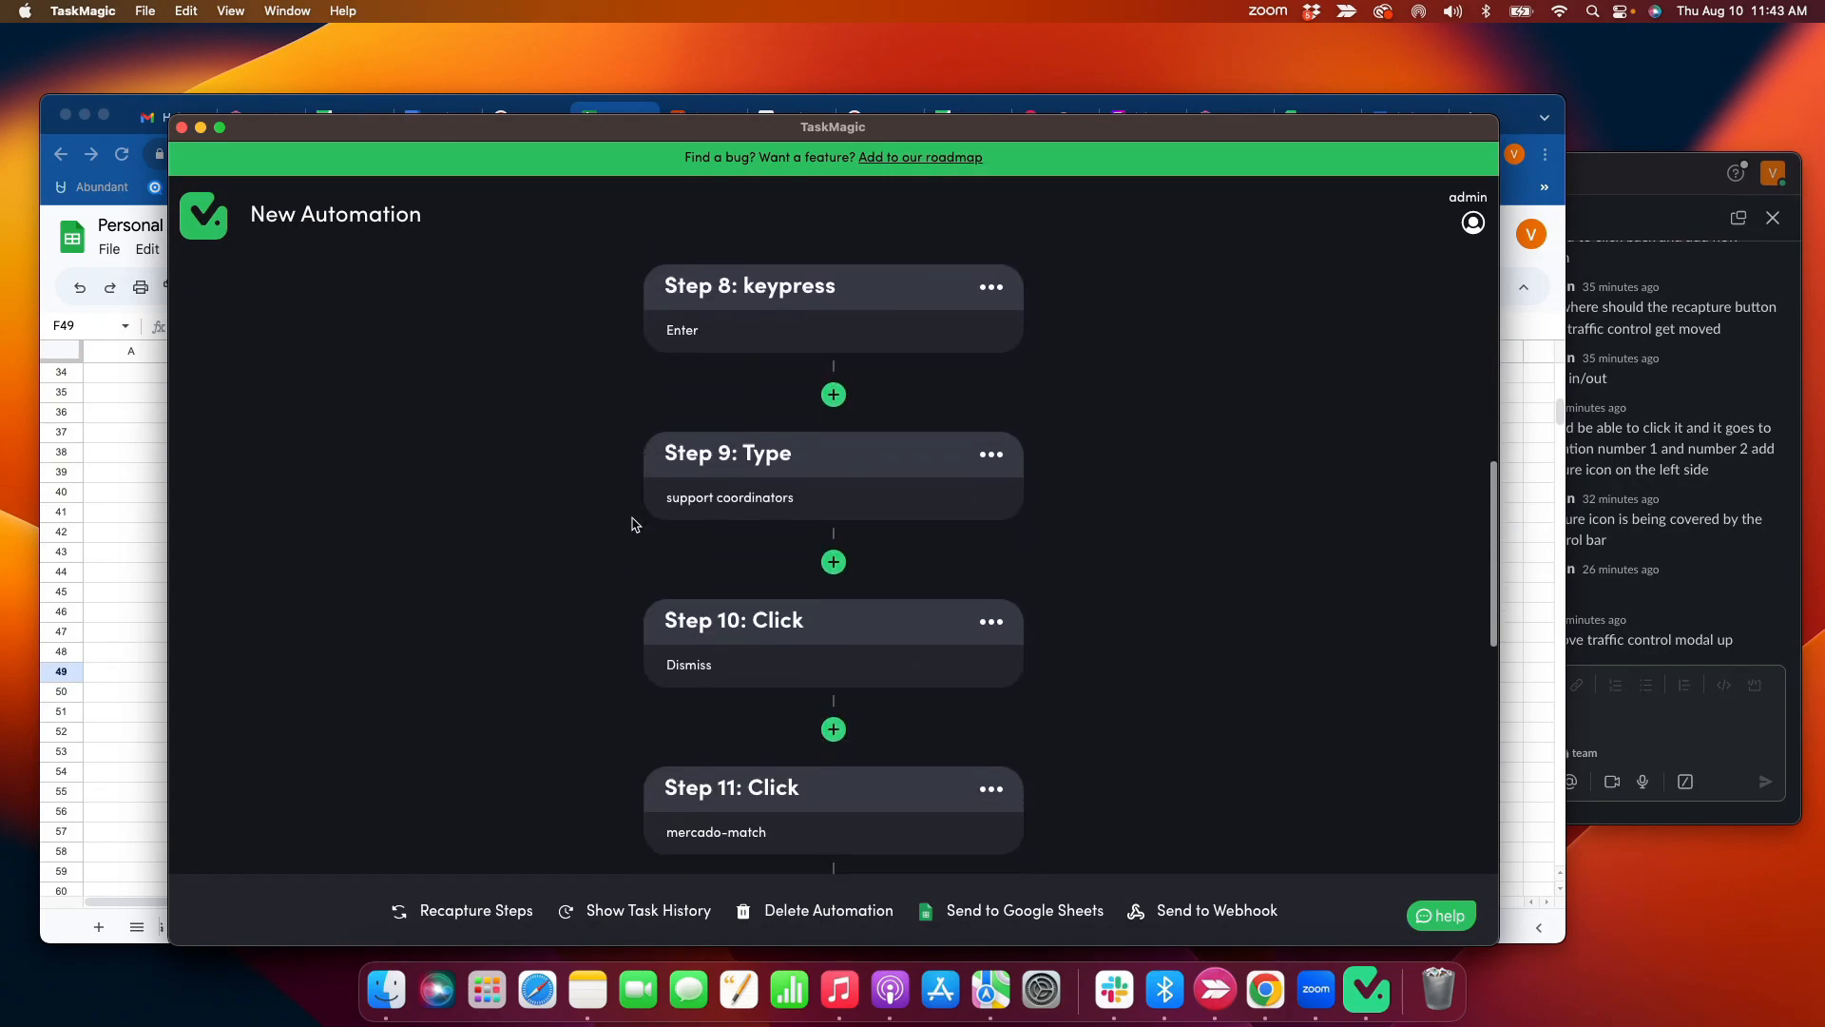
pyautogui.scroll(-3)
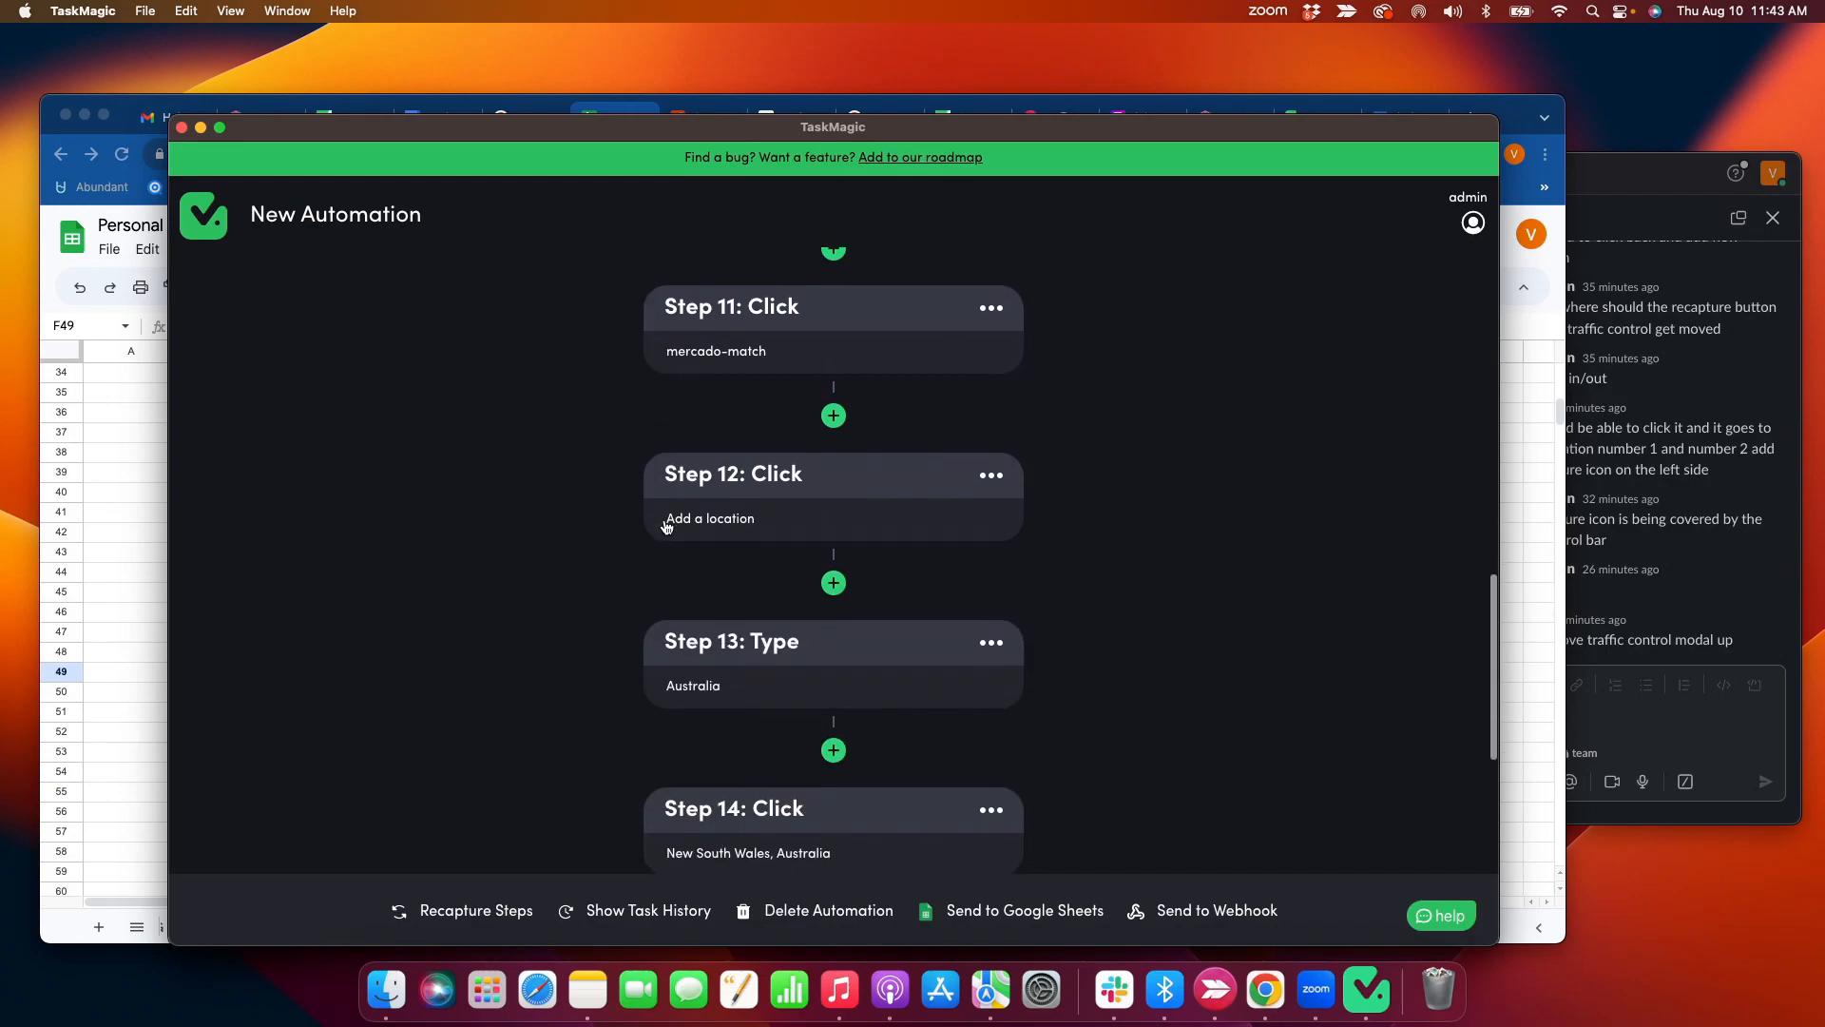
pyautogui.scroll(-3)
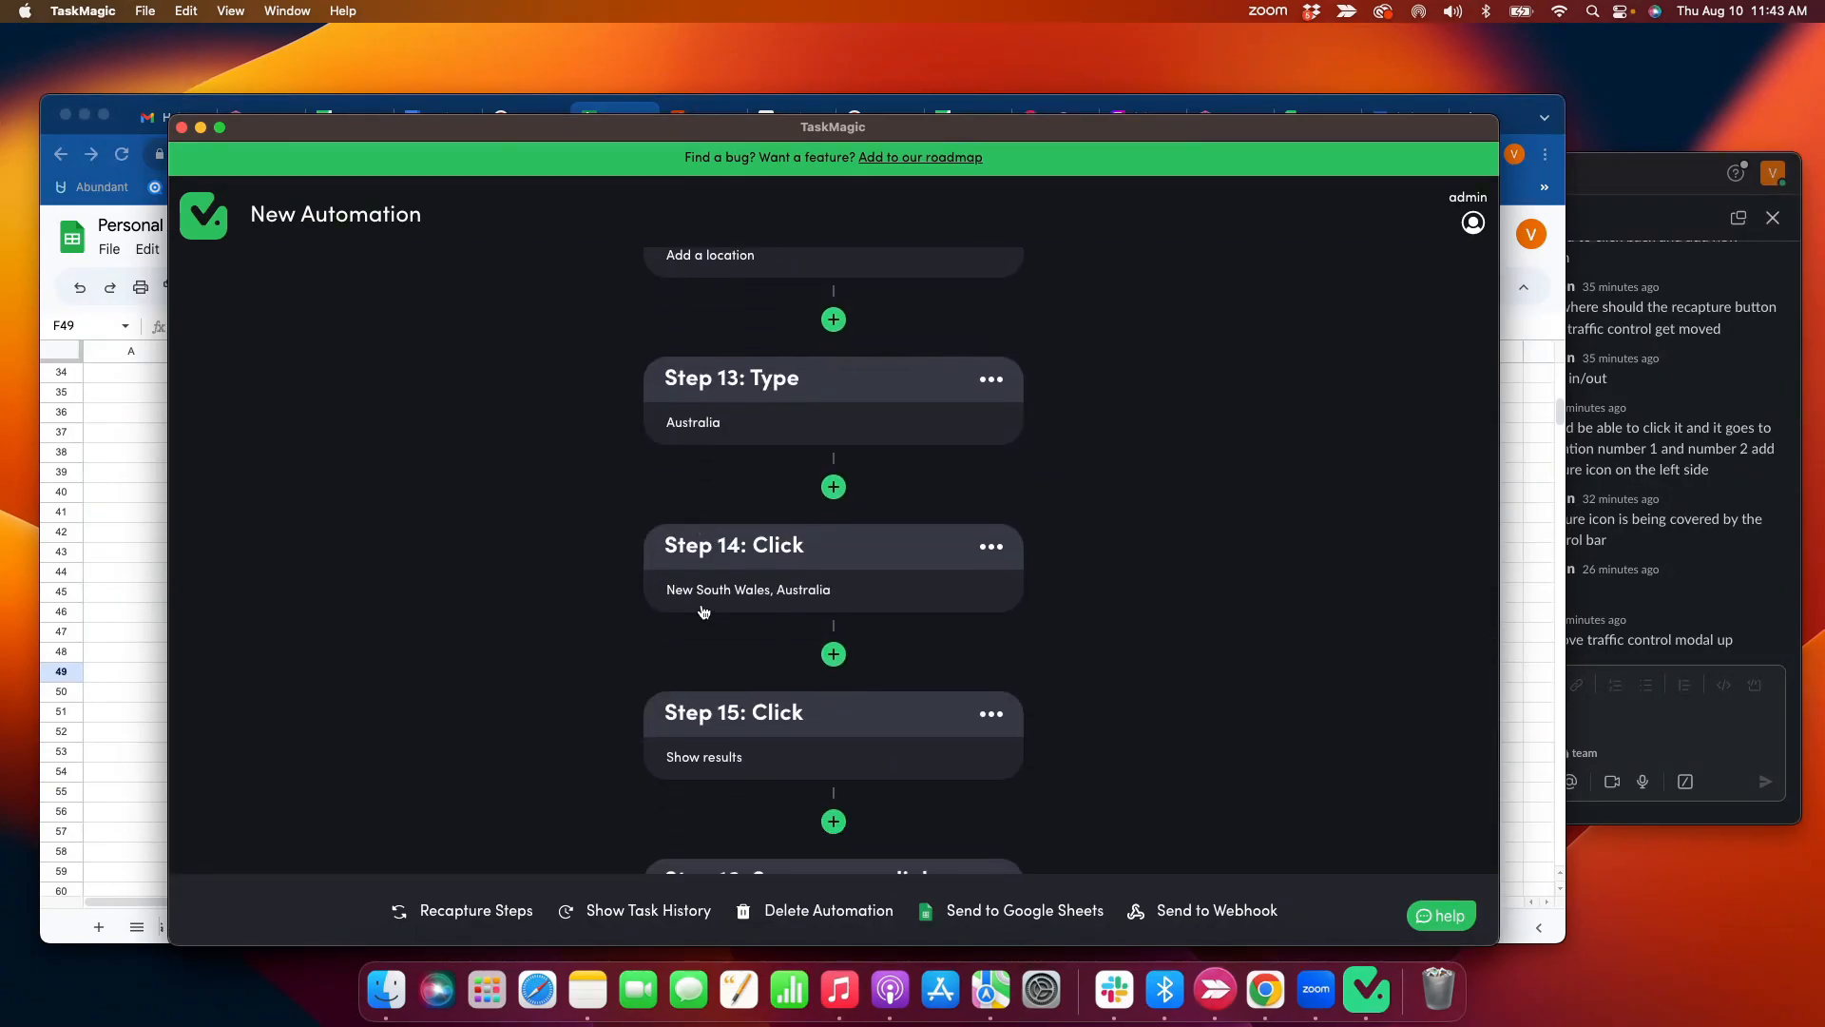
pyautogui.moveTo(716, 603)
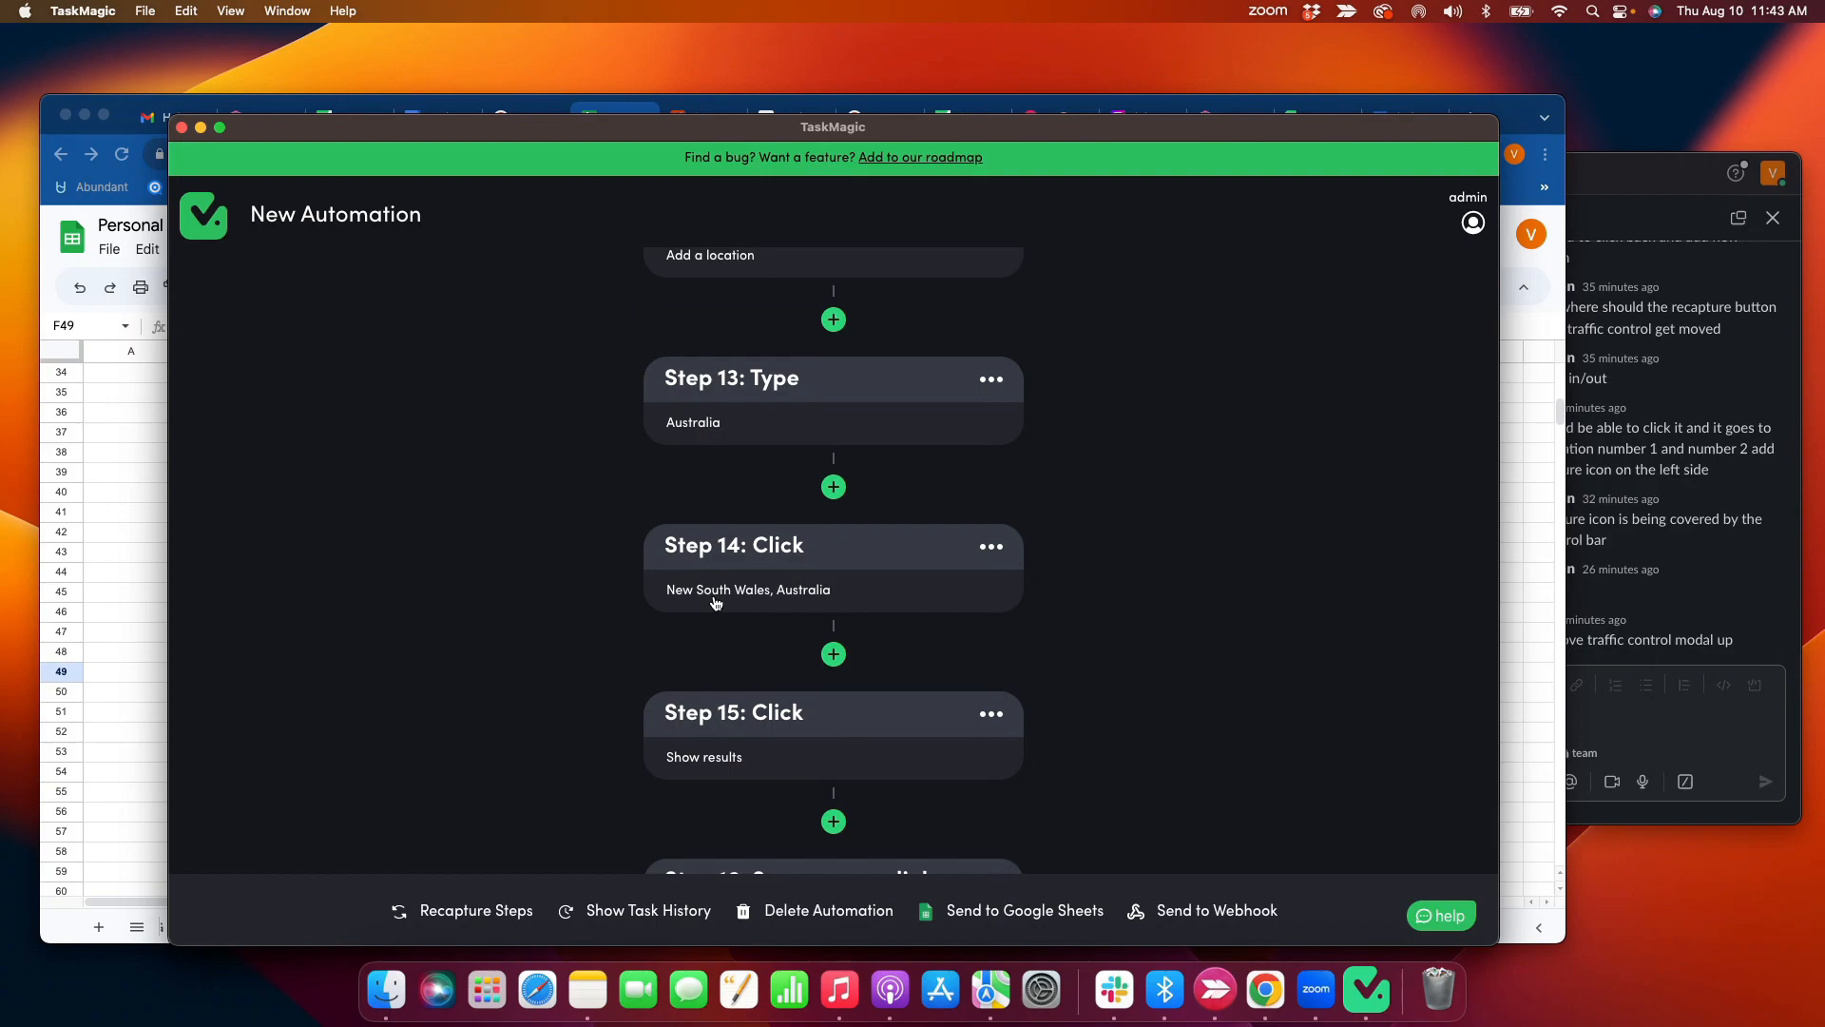
pyautogui.scroll(-3)
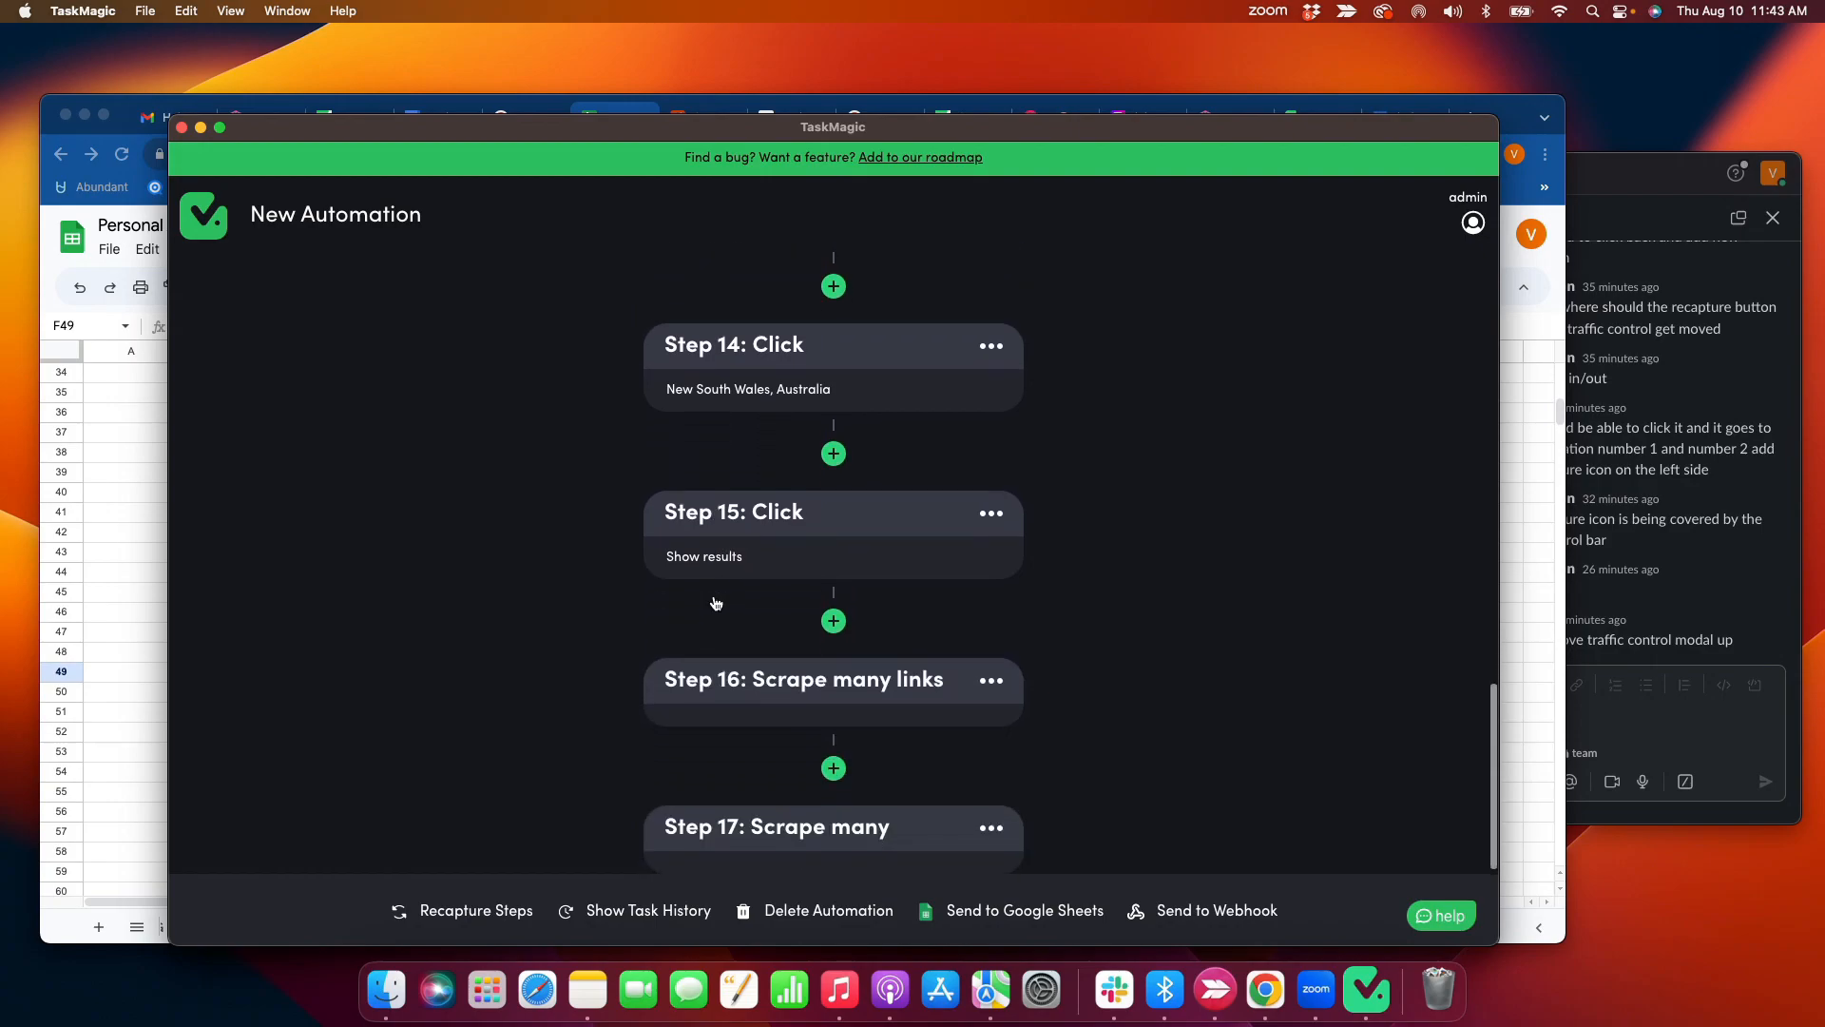